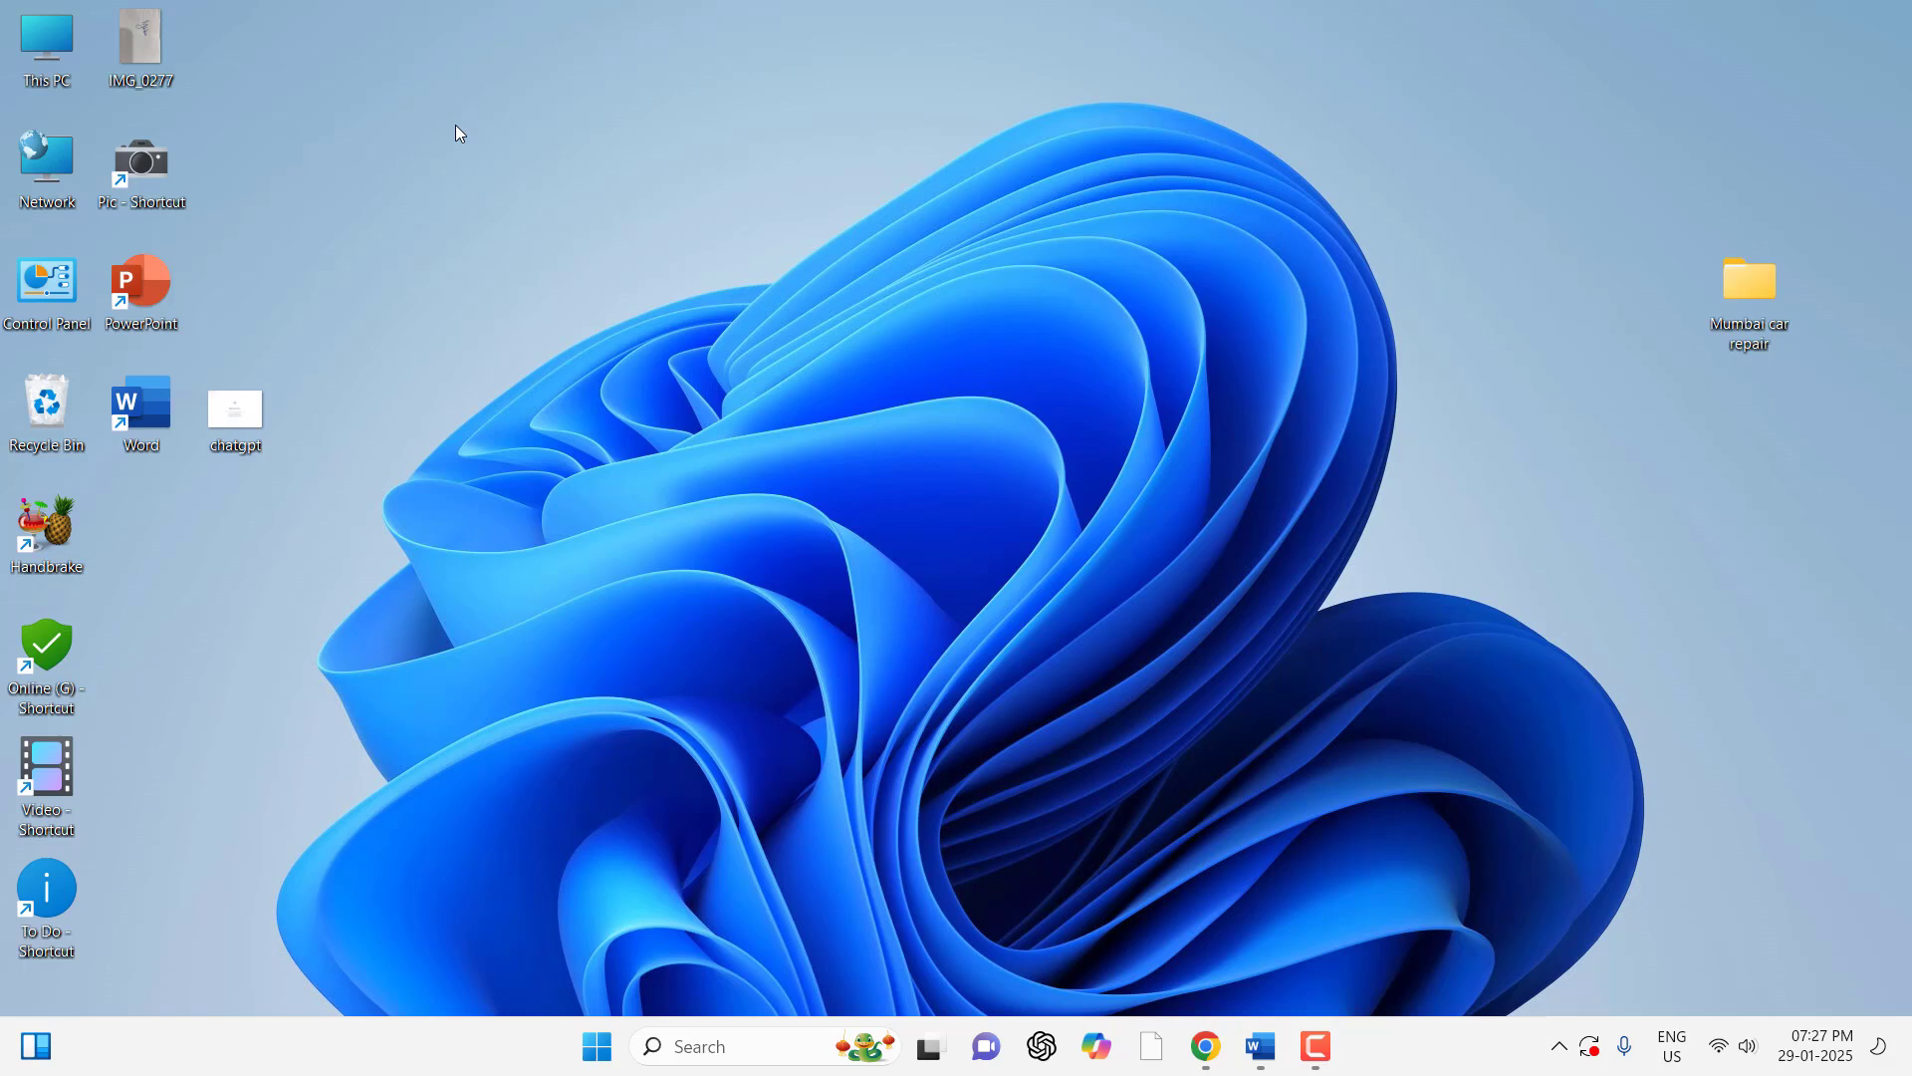
mouse_move(1087, 753)
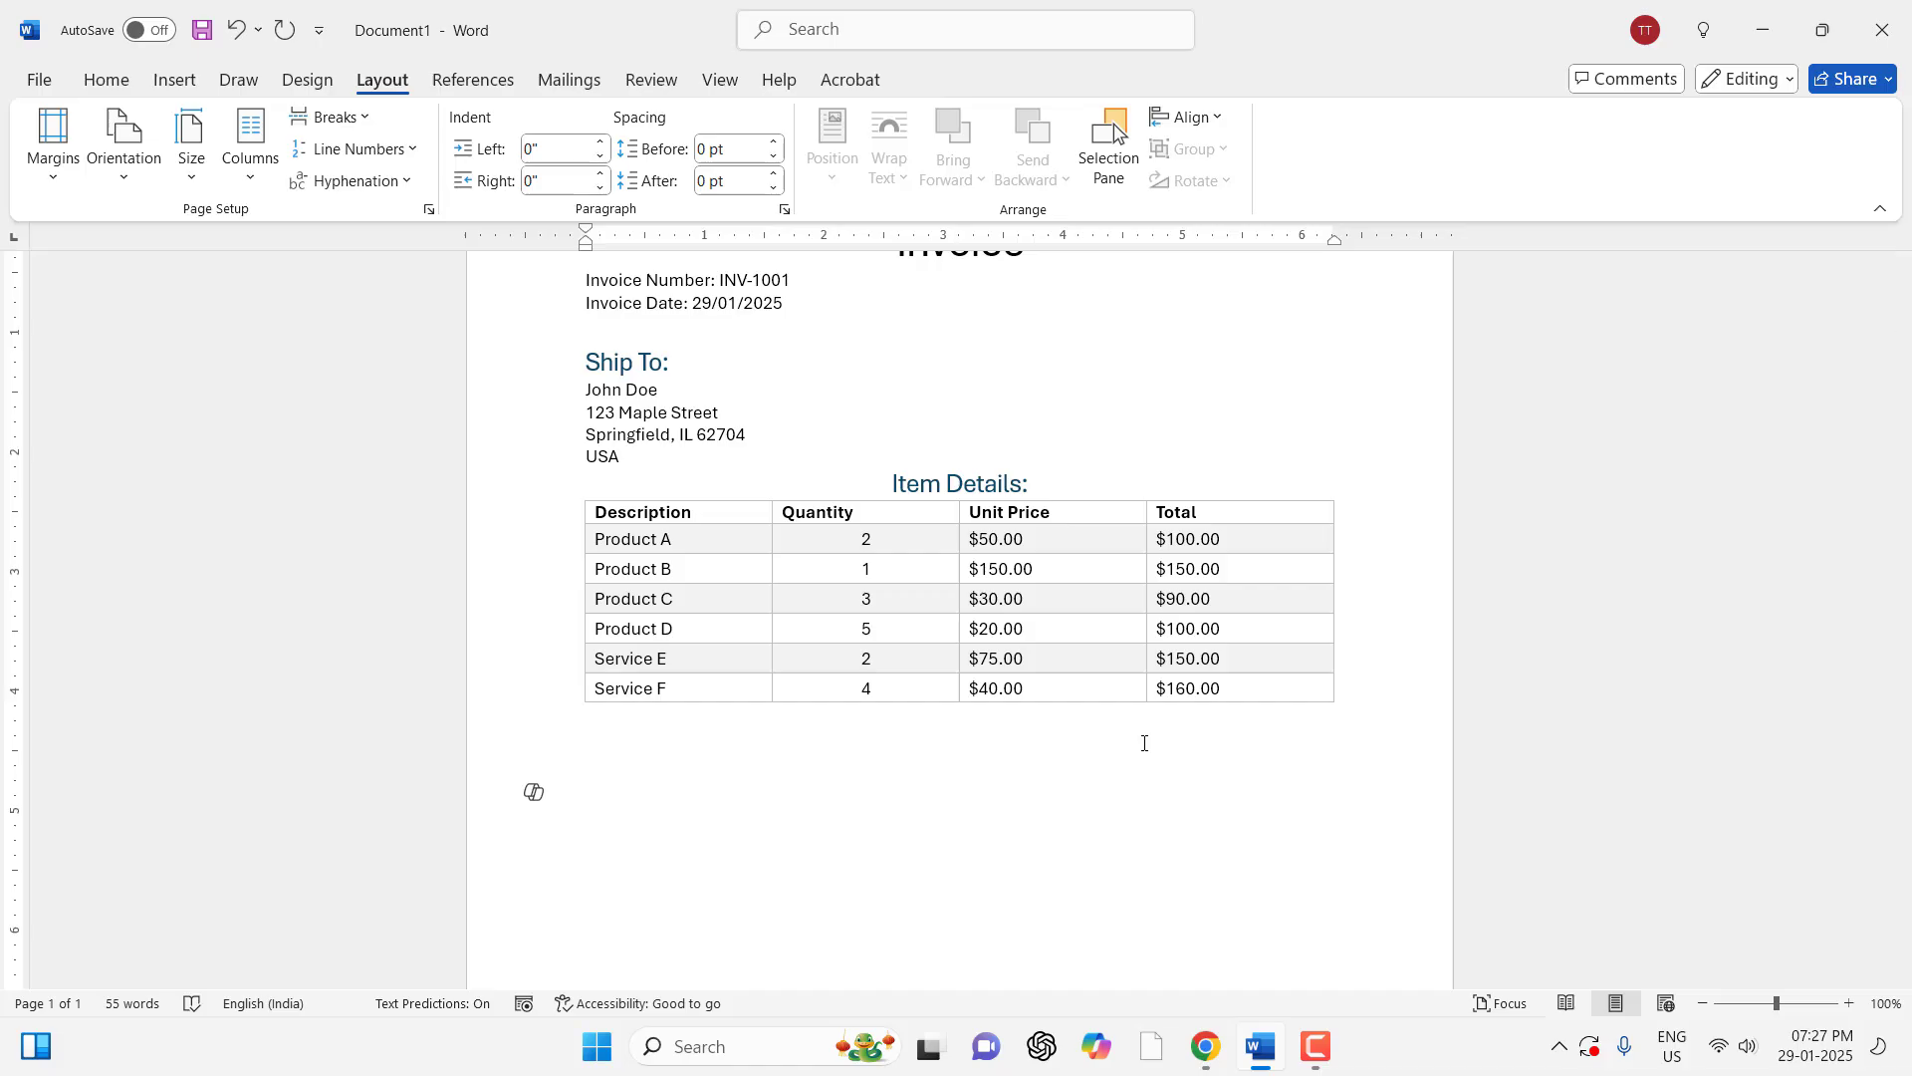
Bring the invoice document with its Item Details table into view in Word
click(586, 791)
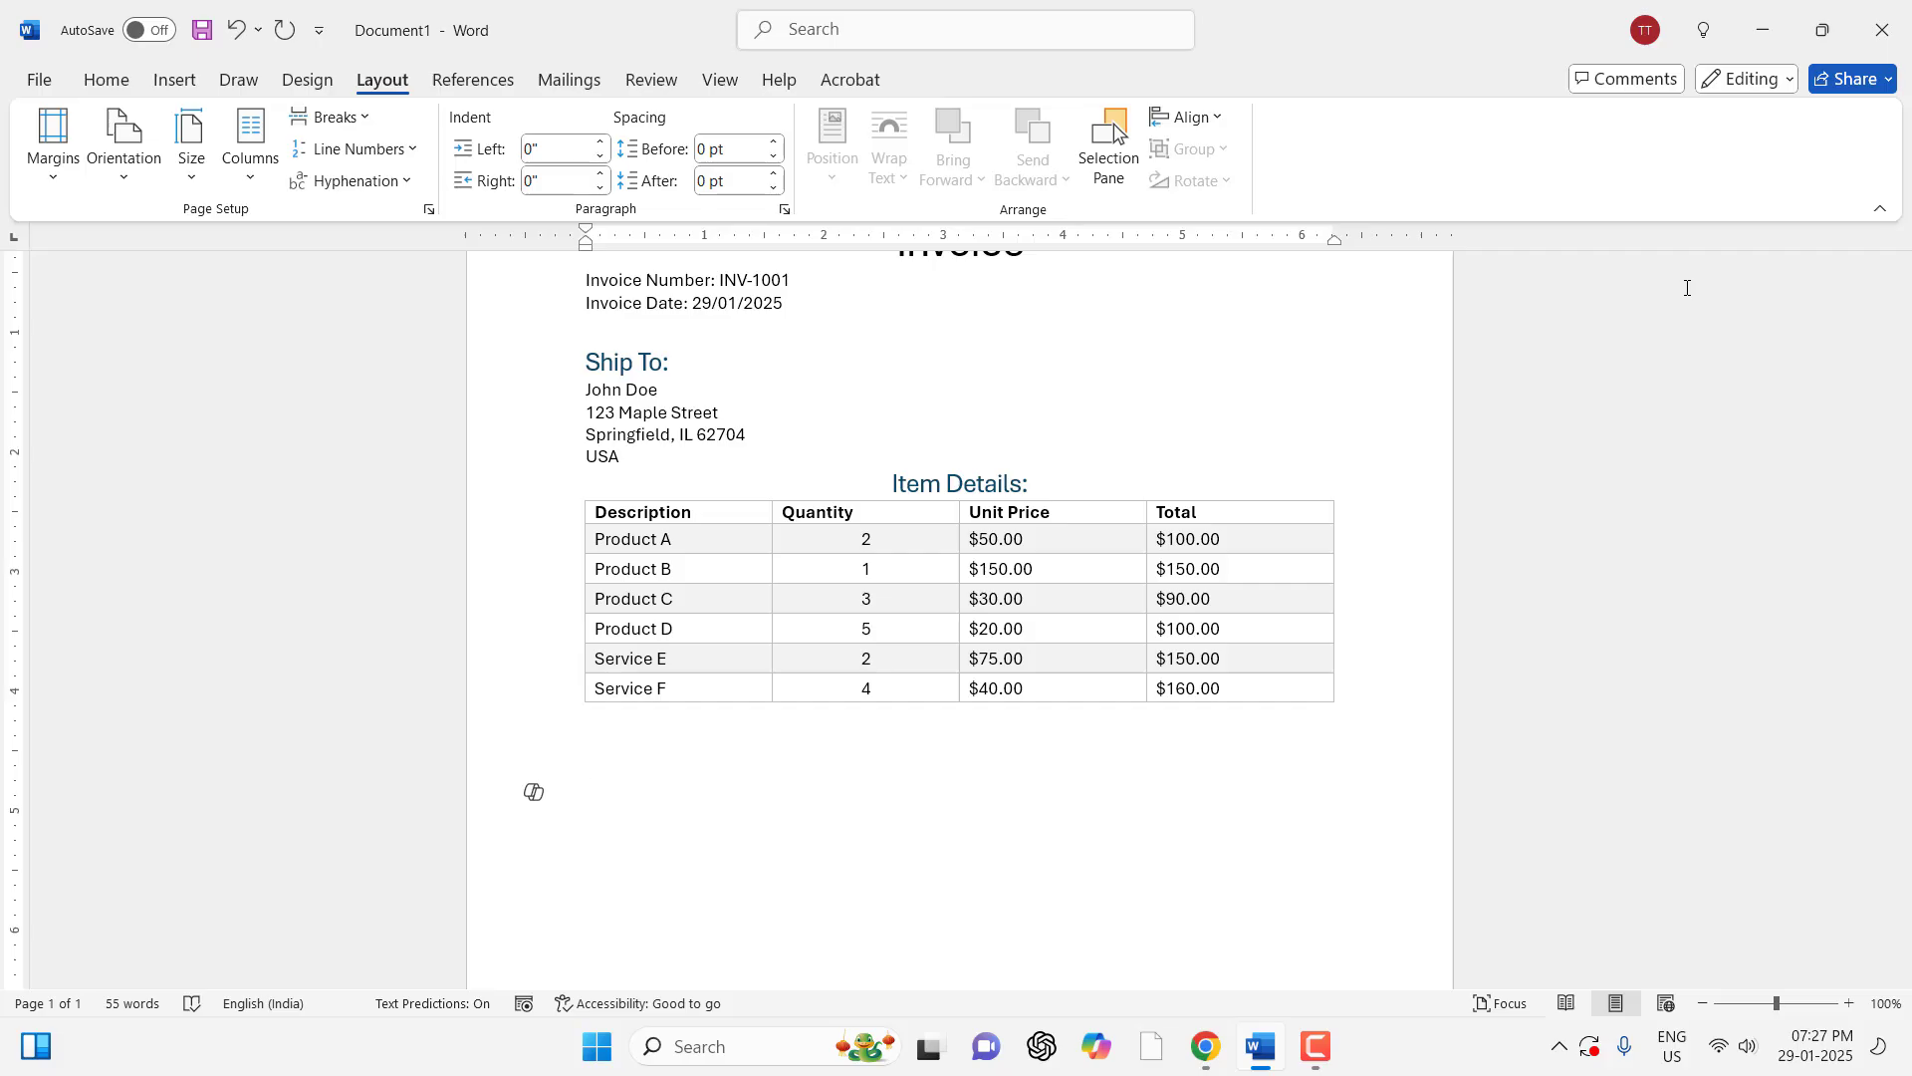
click(585, 790)
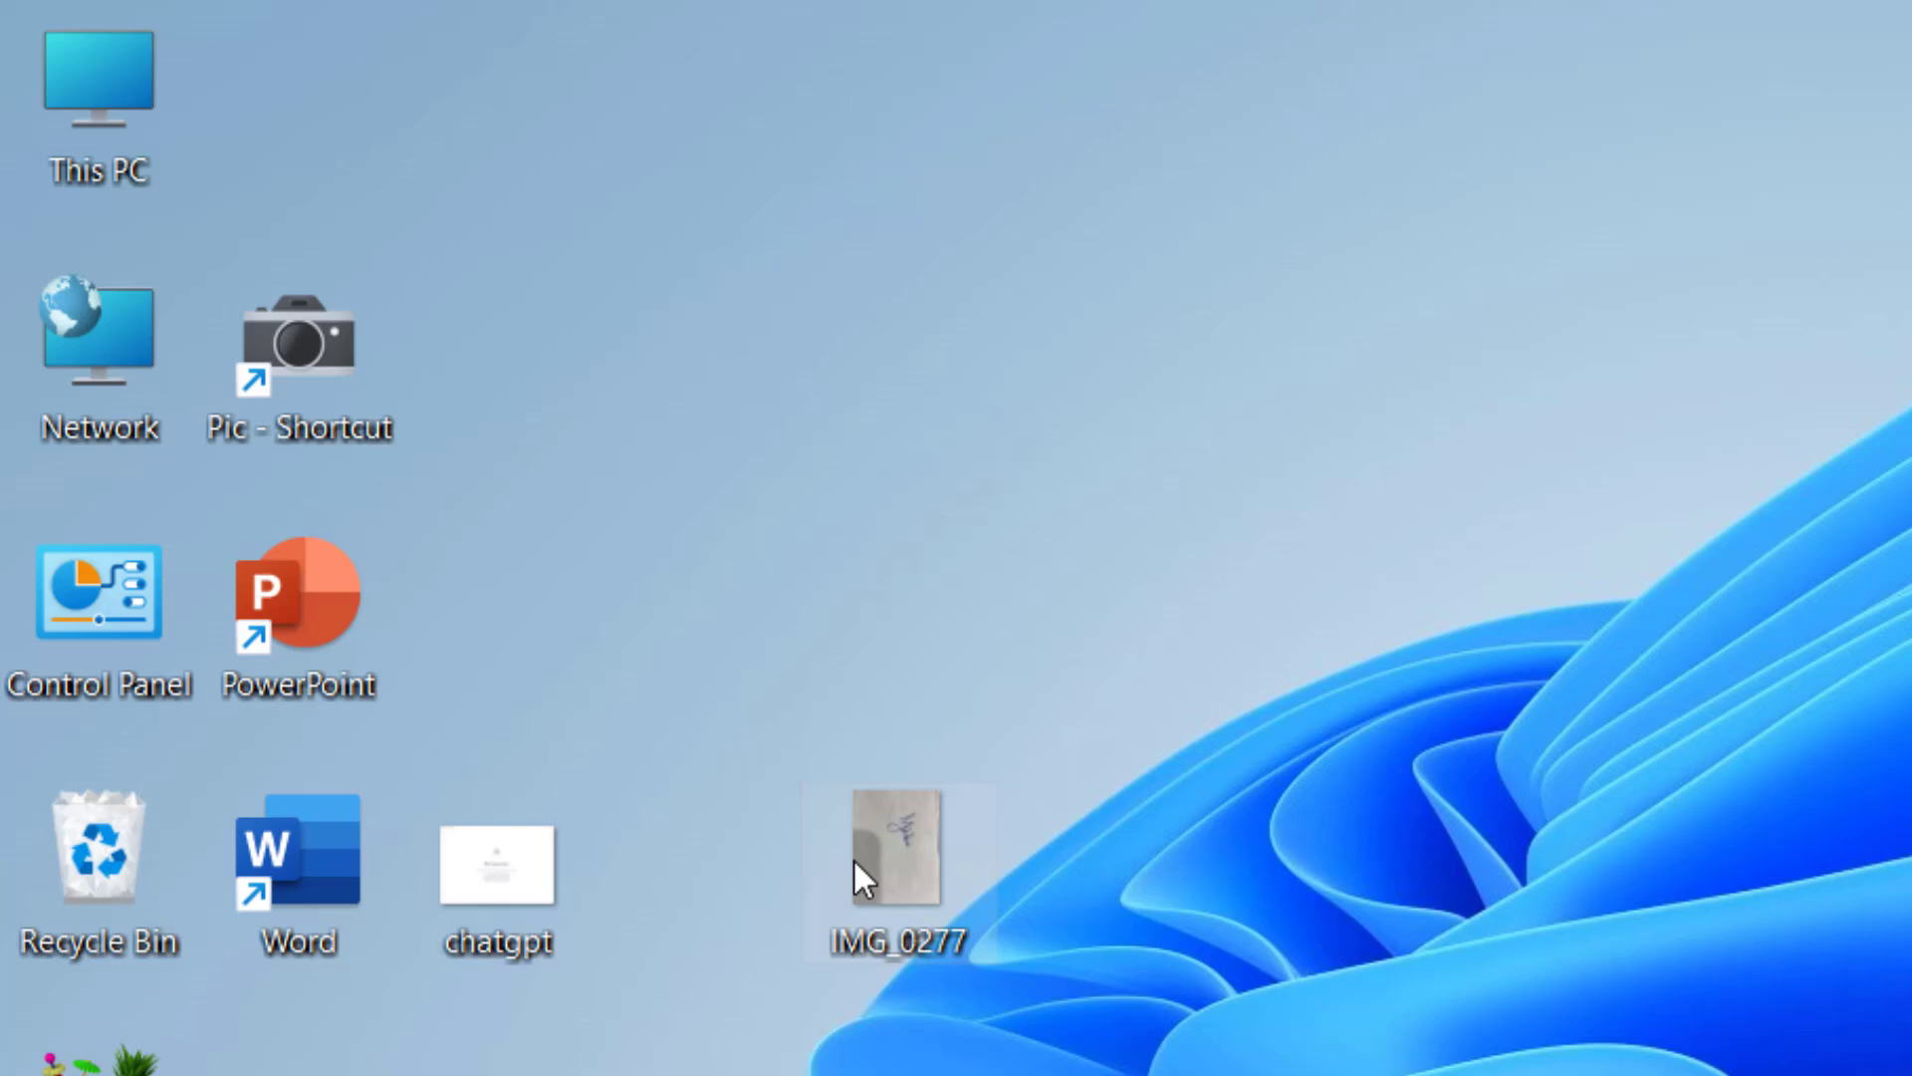
mouse_move(890, 868)
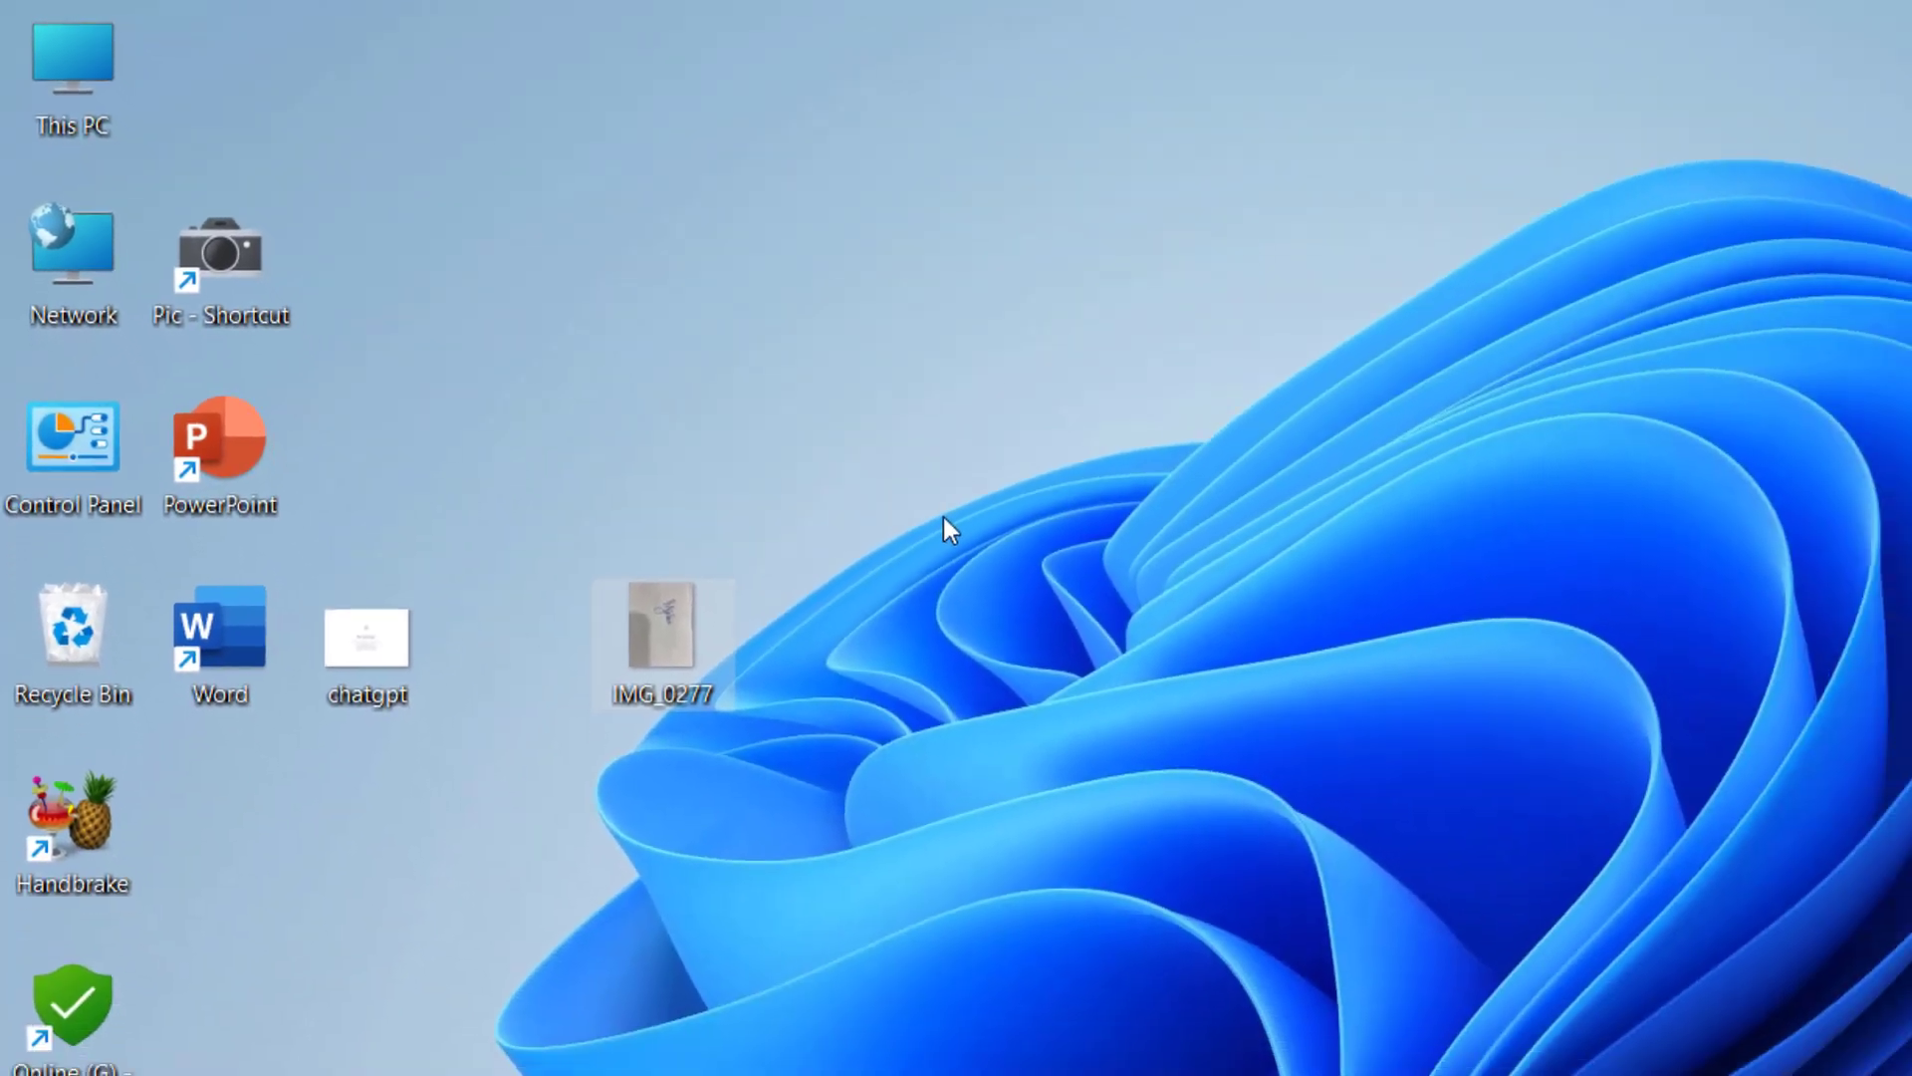
mouse_move(629, 603)
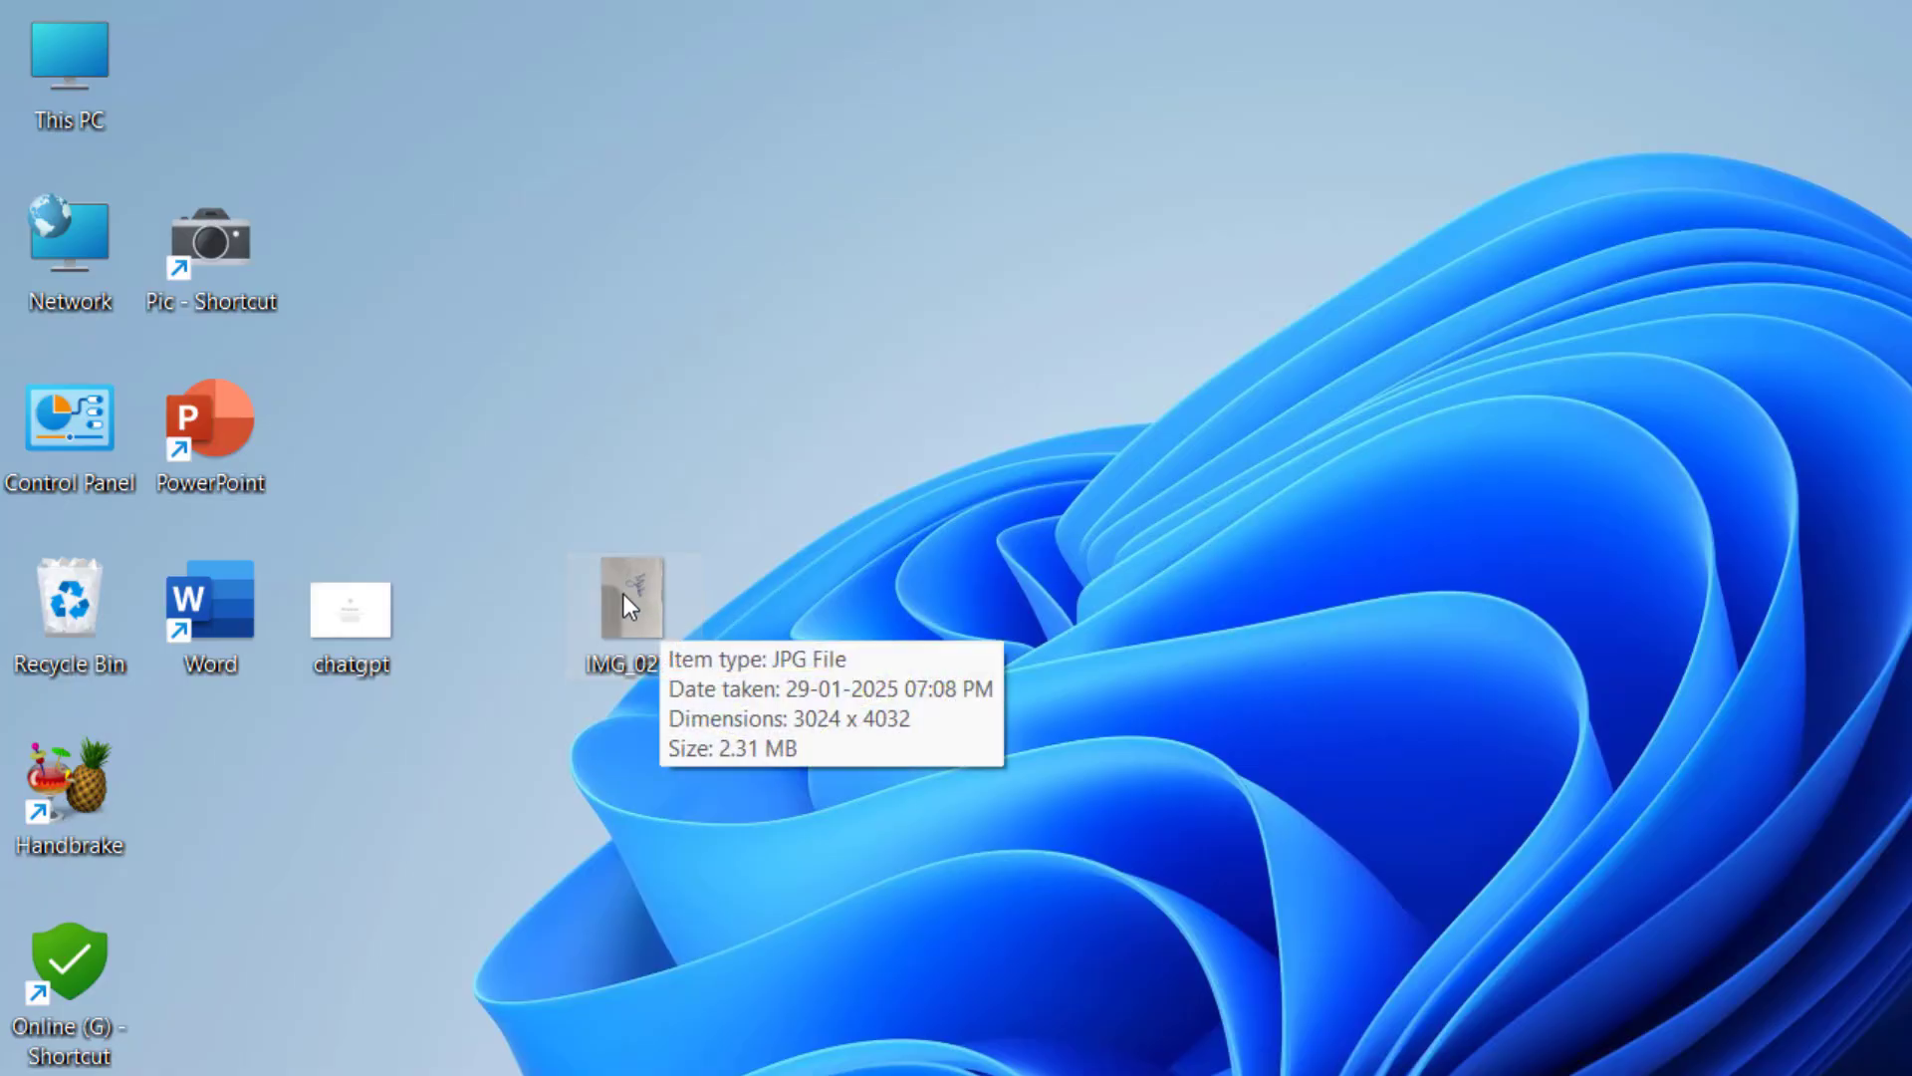
right_click(627, 597)
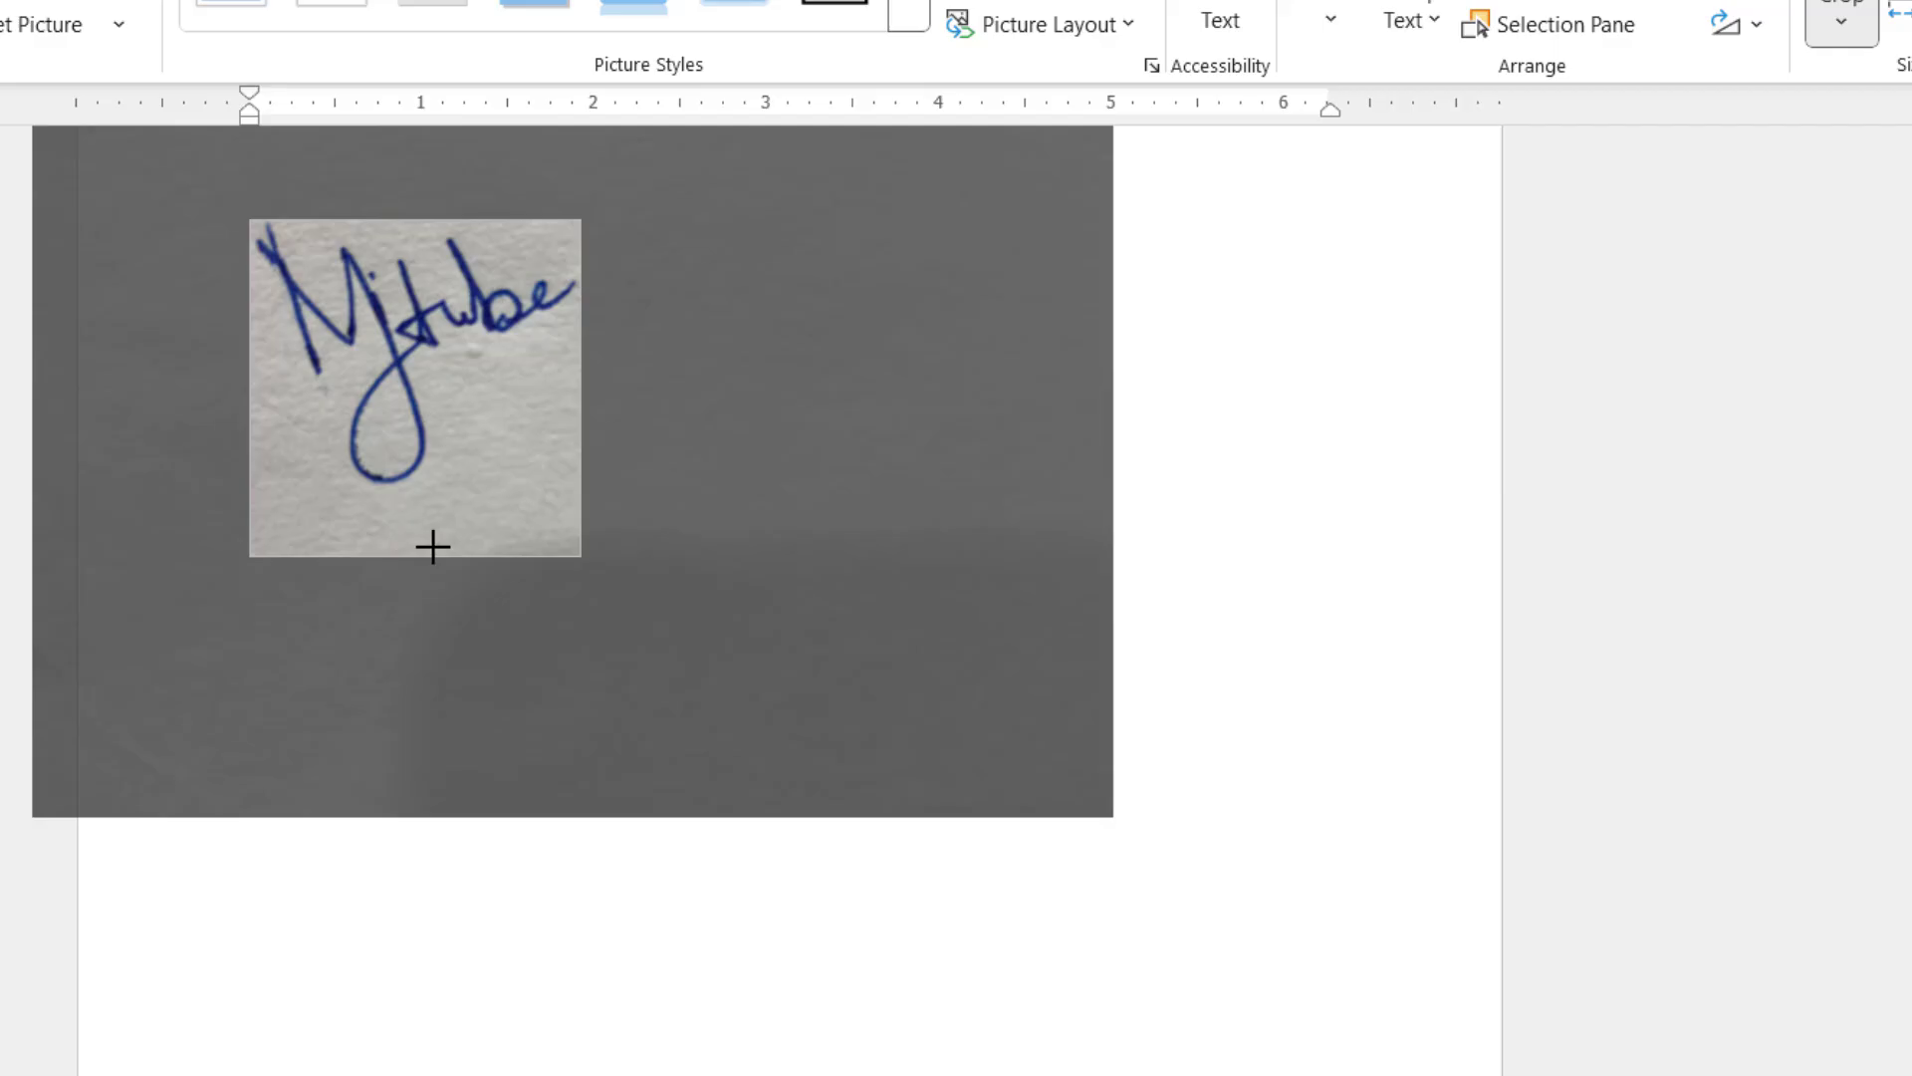
Crop the inserted signature photo down to just the handwritten signature
click(1828, 10)
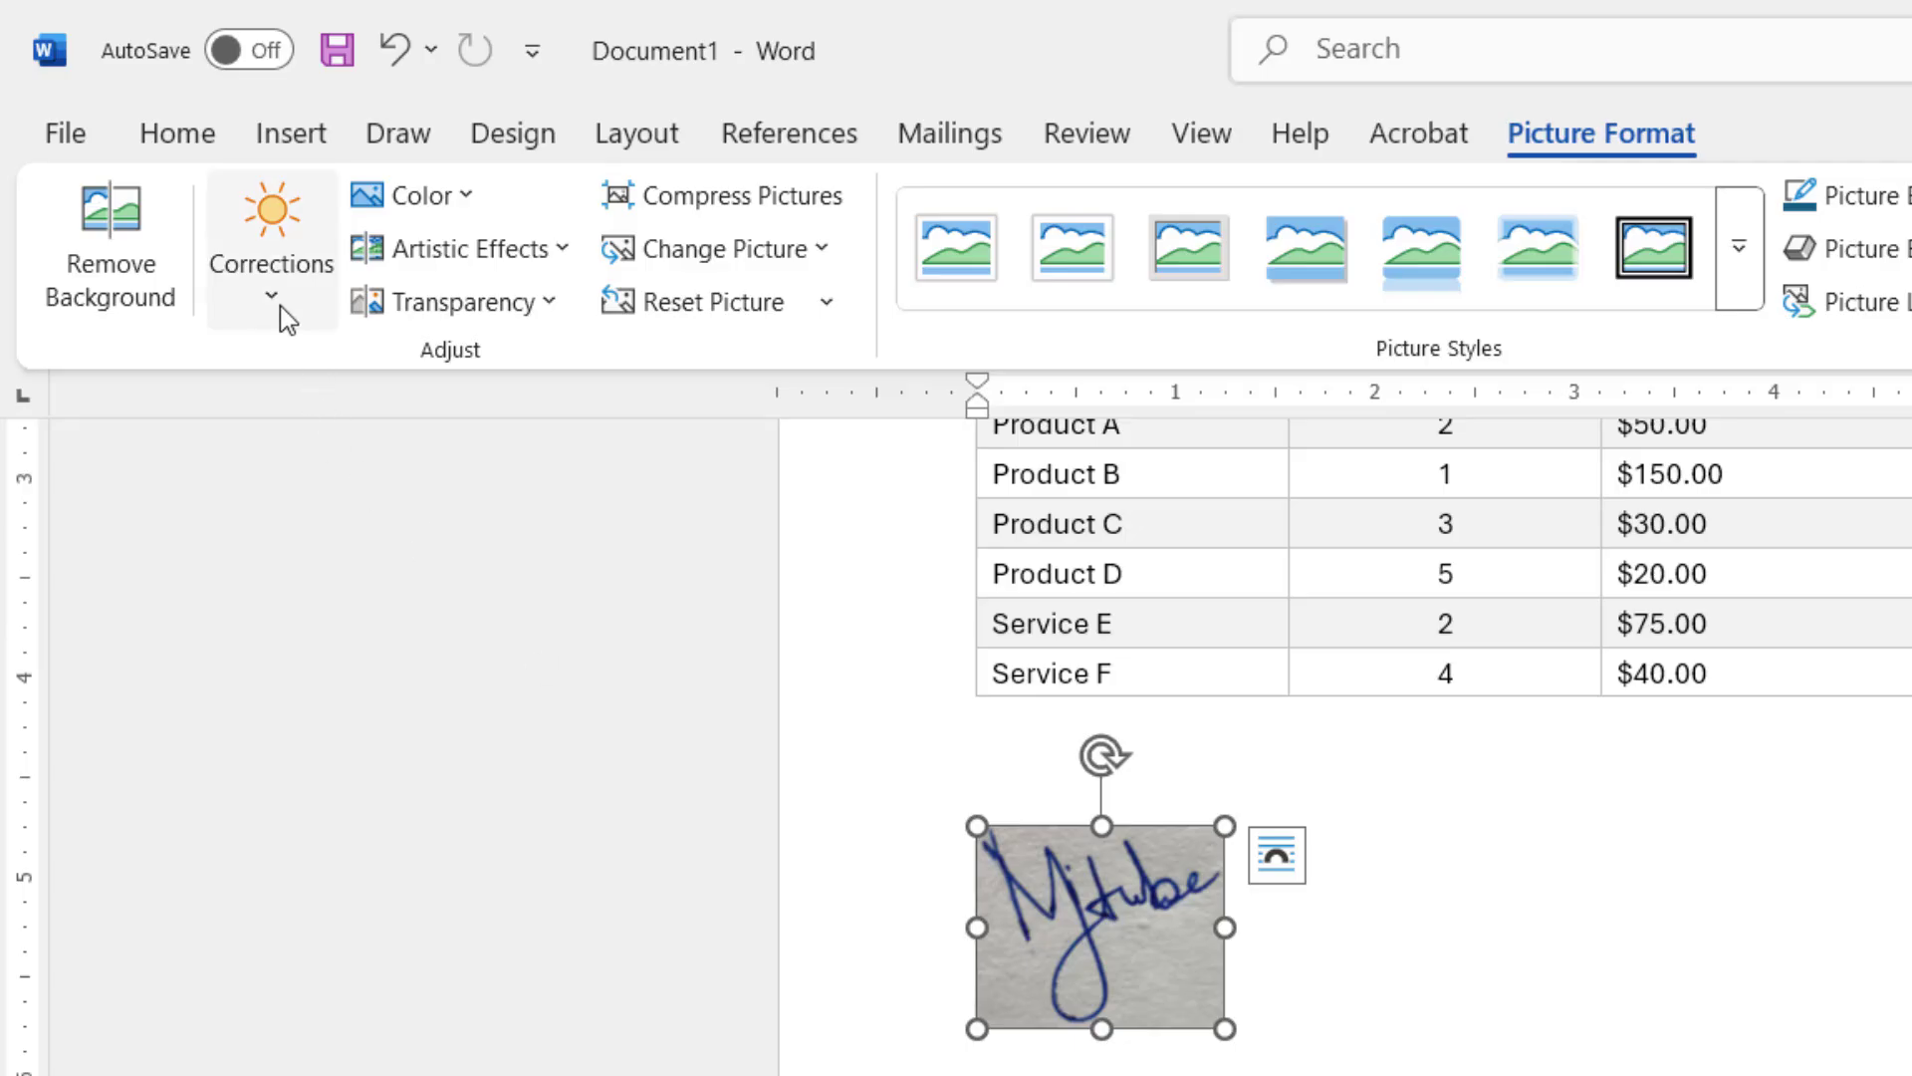
Show the Corrections presets to pick Brightness +40% Contrast -40% for the signature picture
click(271, 243)
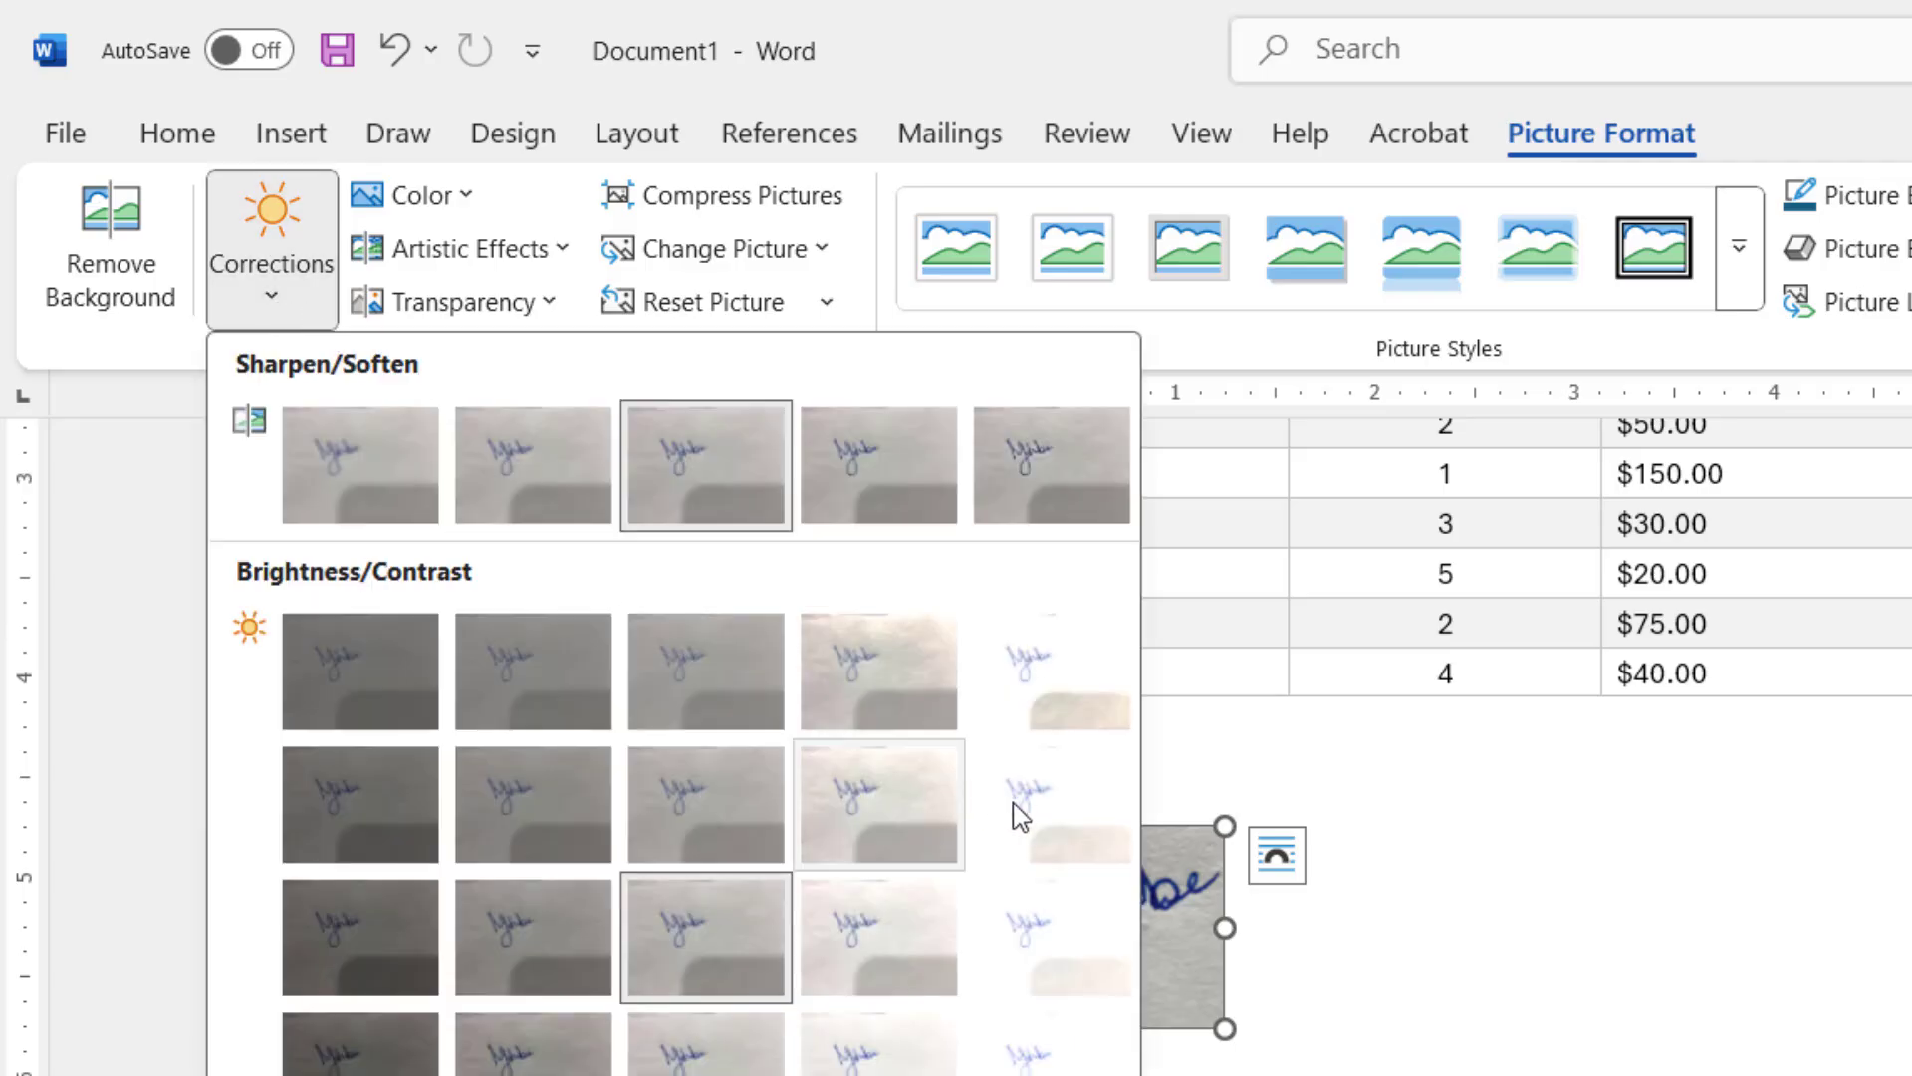
mouse_move(1050, 803)
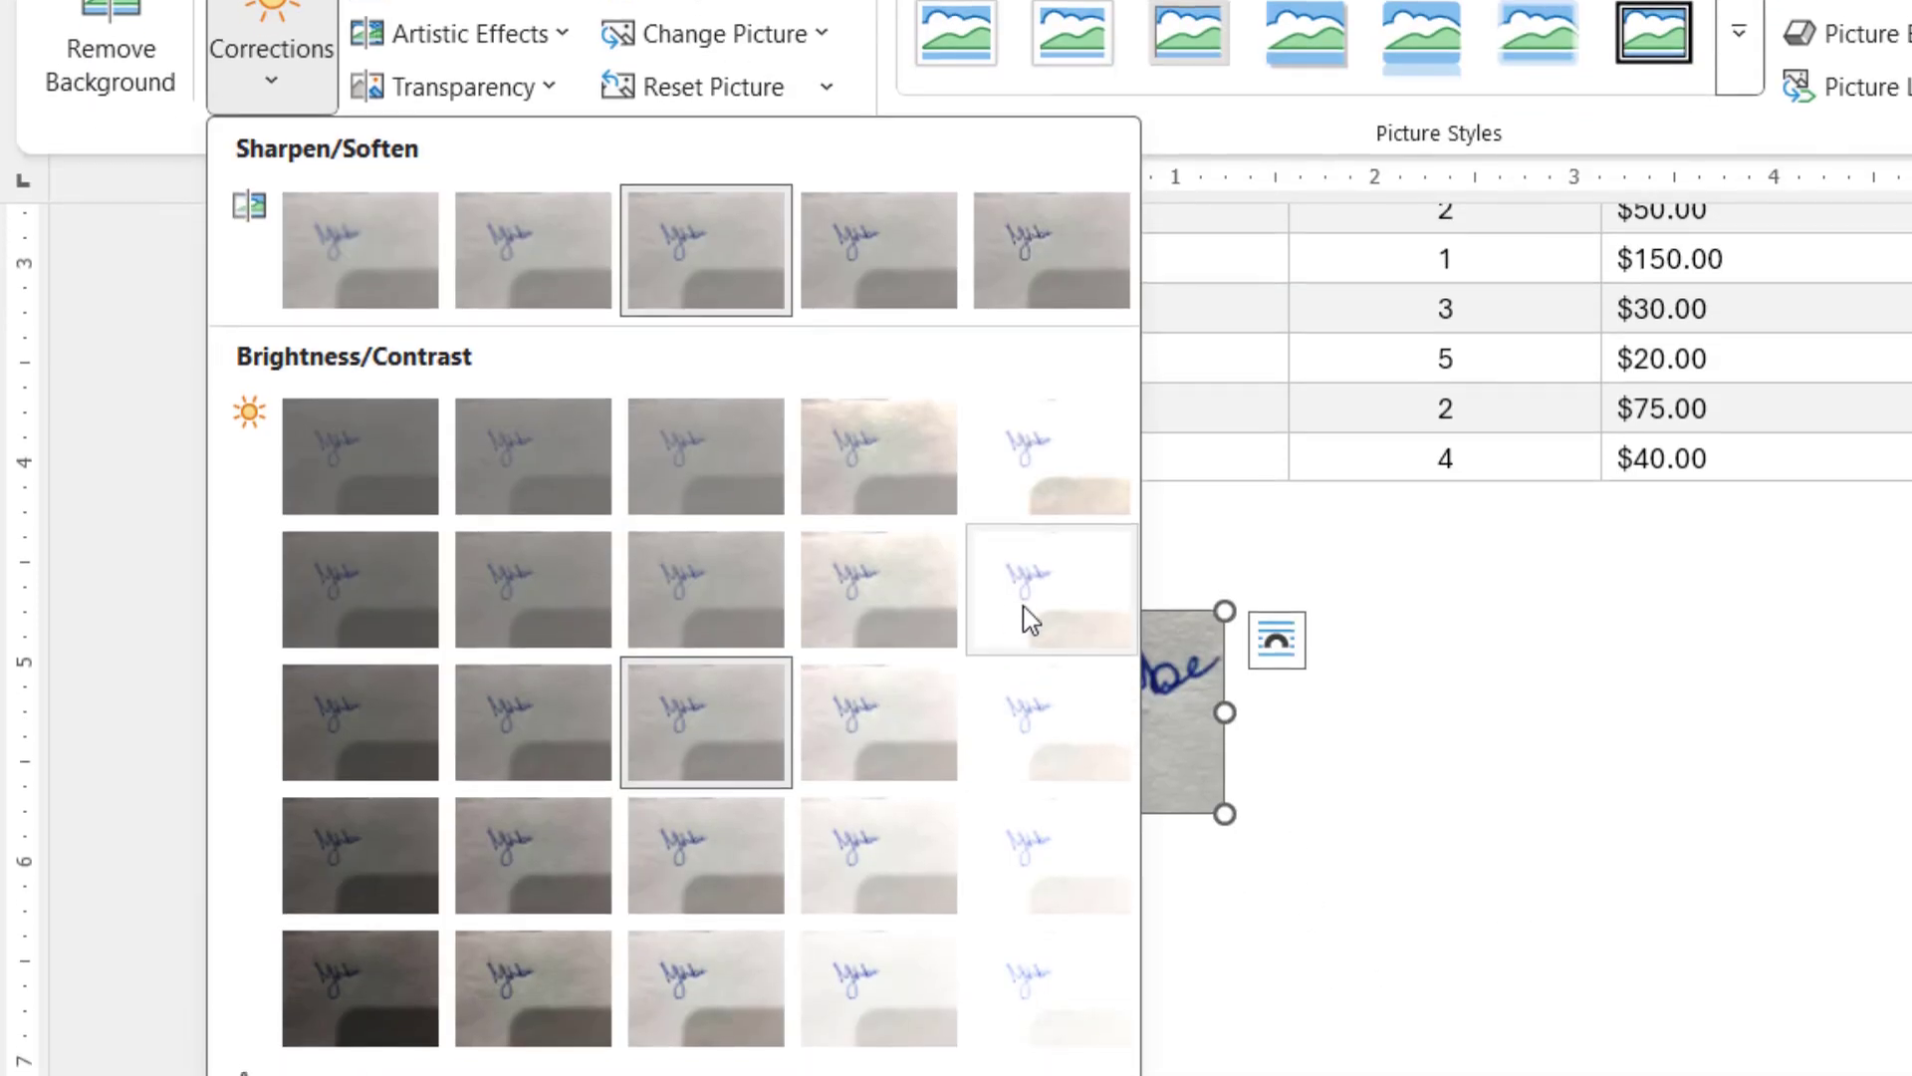
mouse_move(1050, 580)
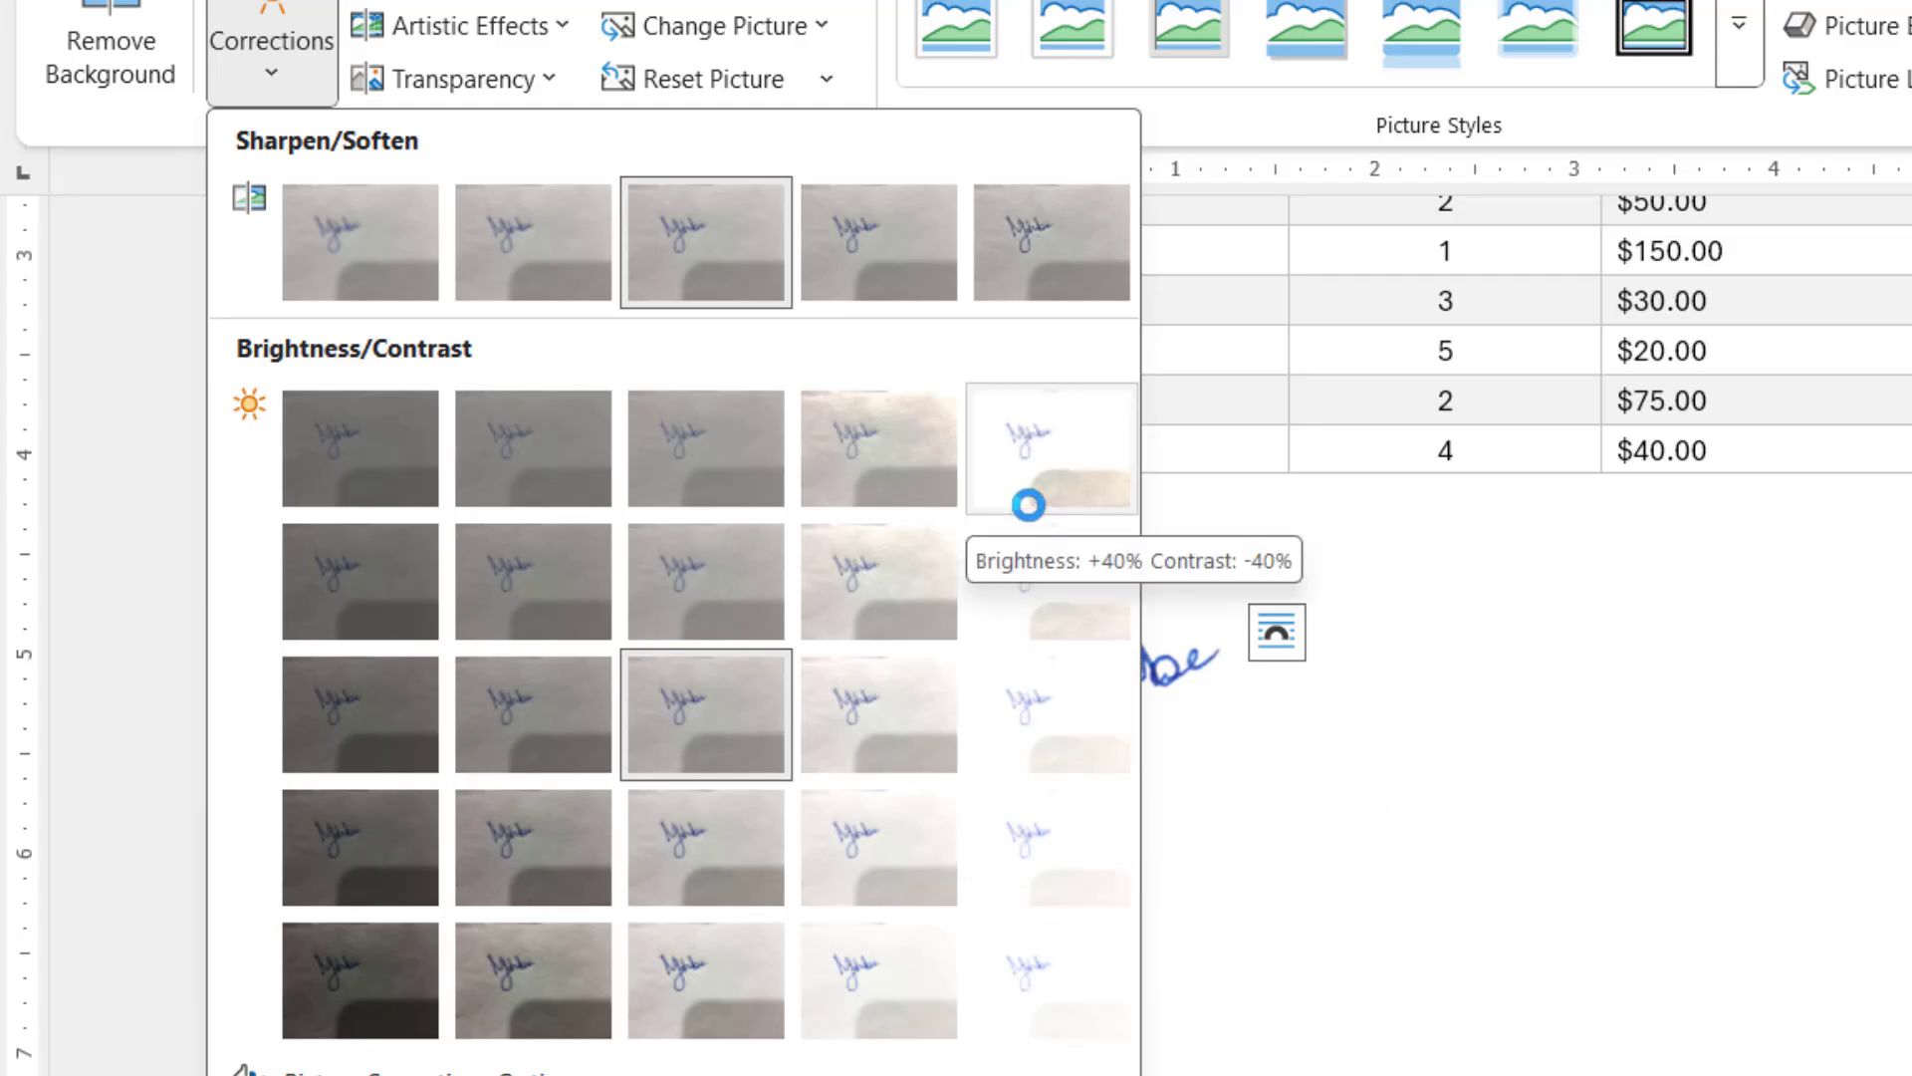
mouse_move(1034, 580)
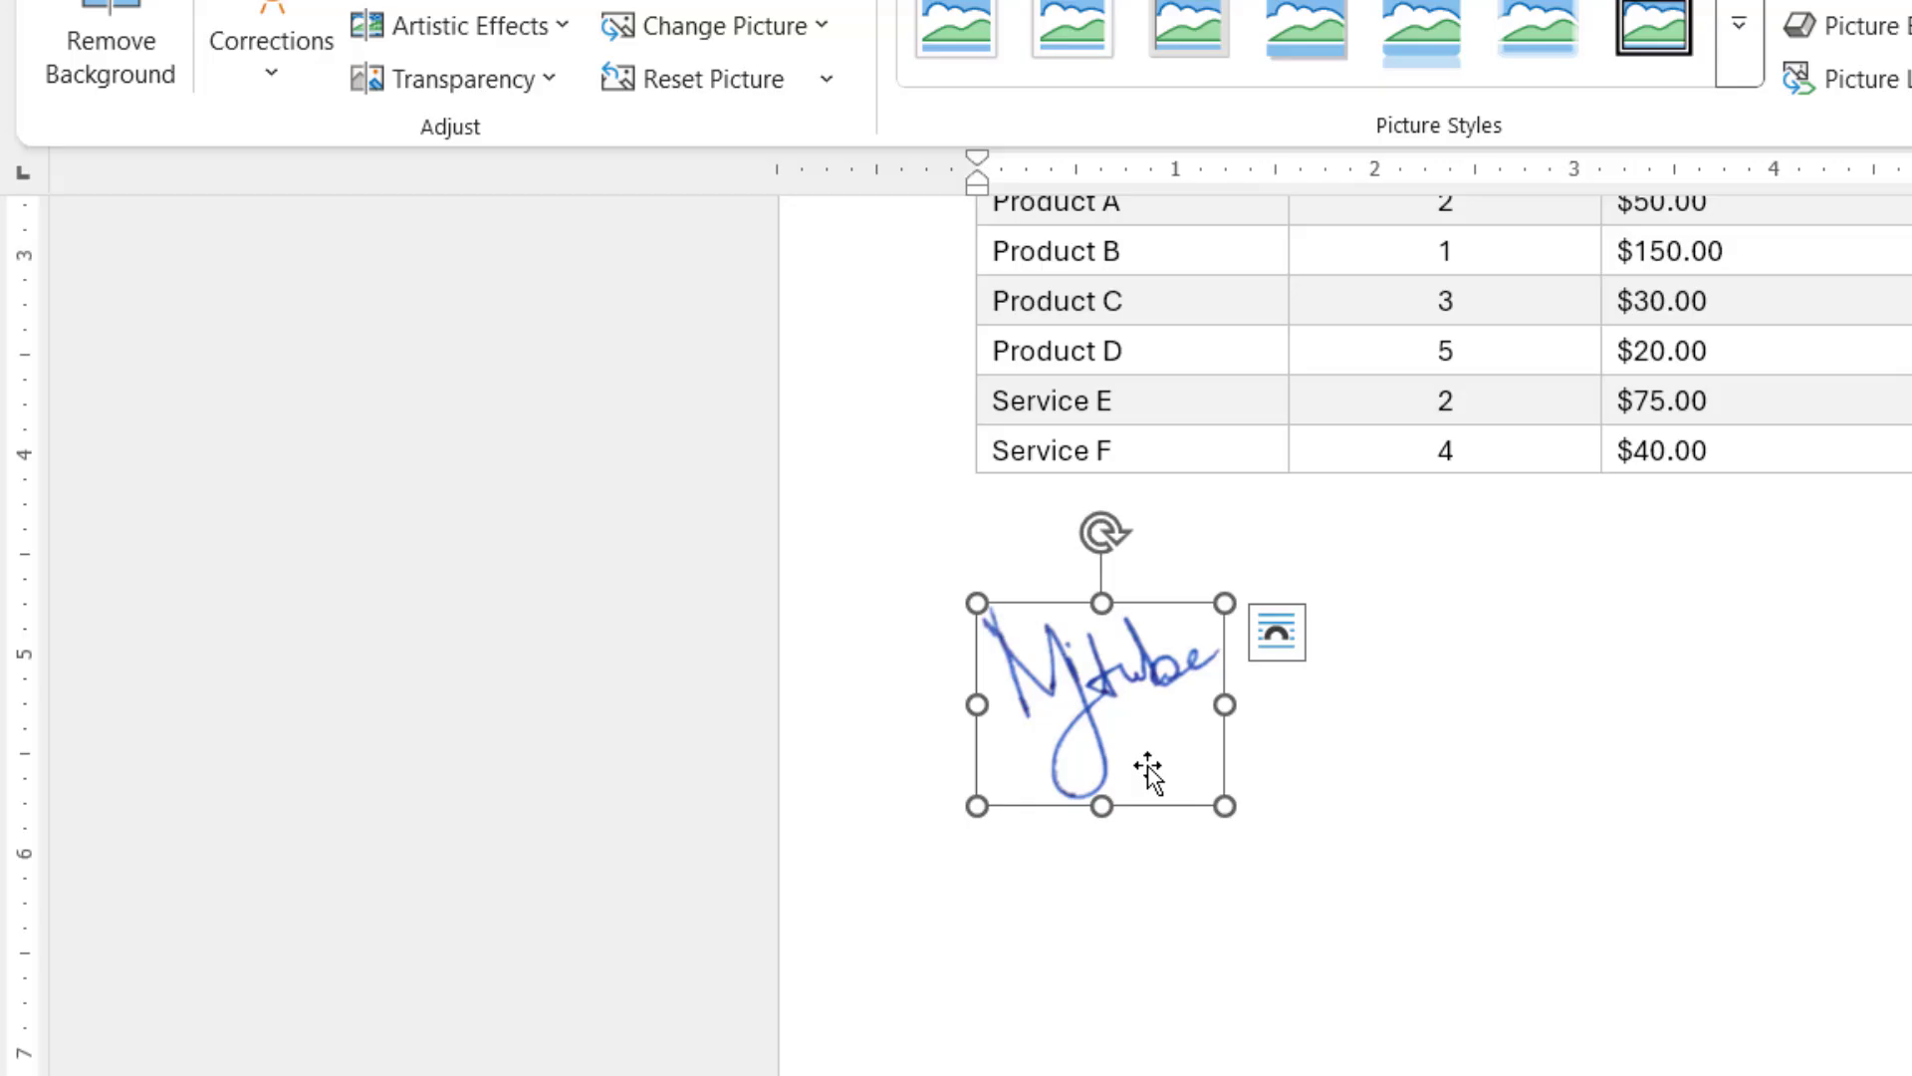
mouse_move(1128, 689)
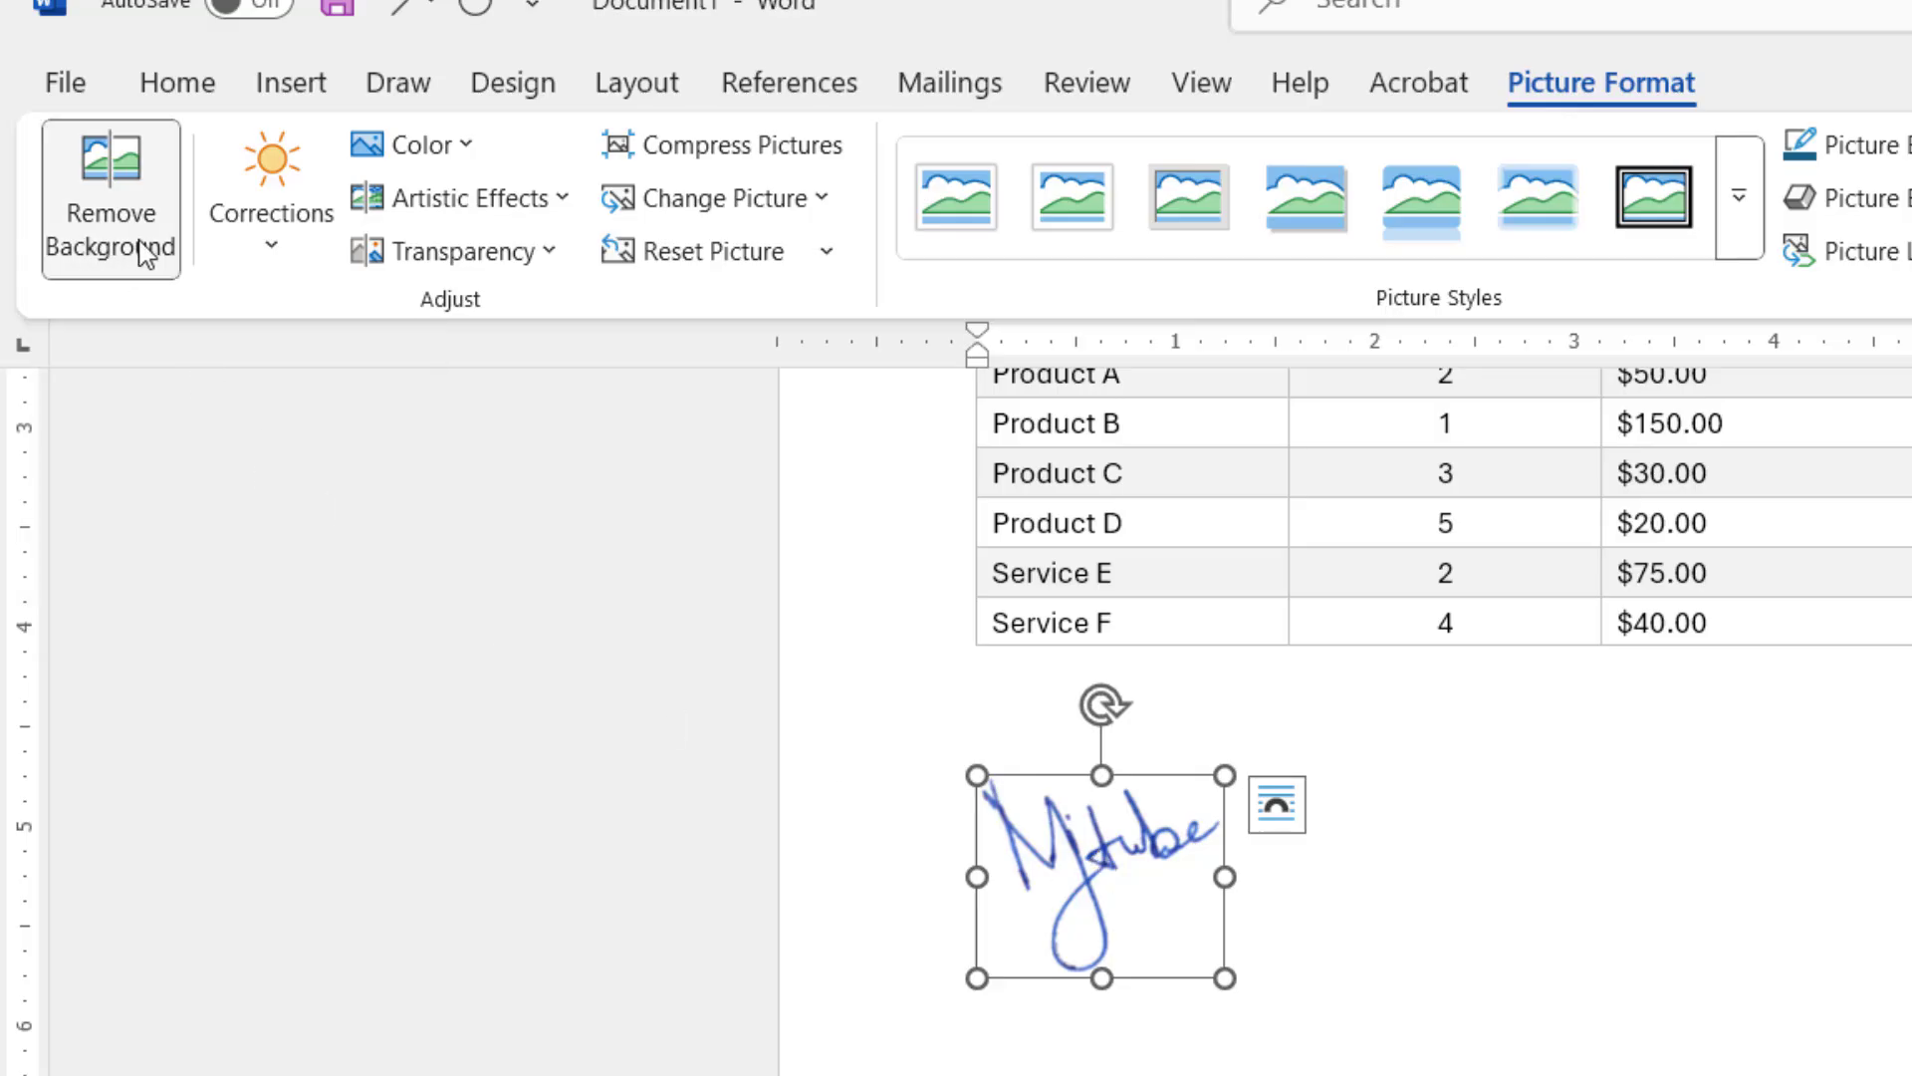
Remove the signature picture's background, marking a handwriting stroke as an area to keep
click(109, 199)
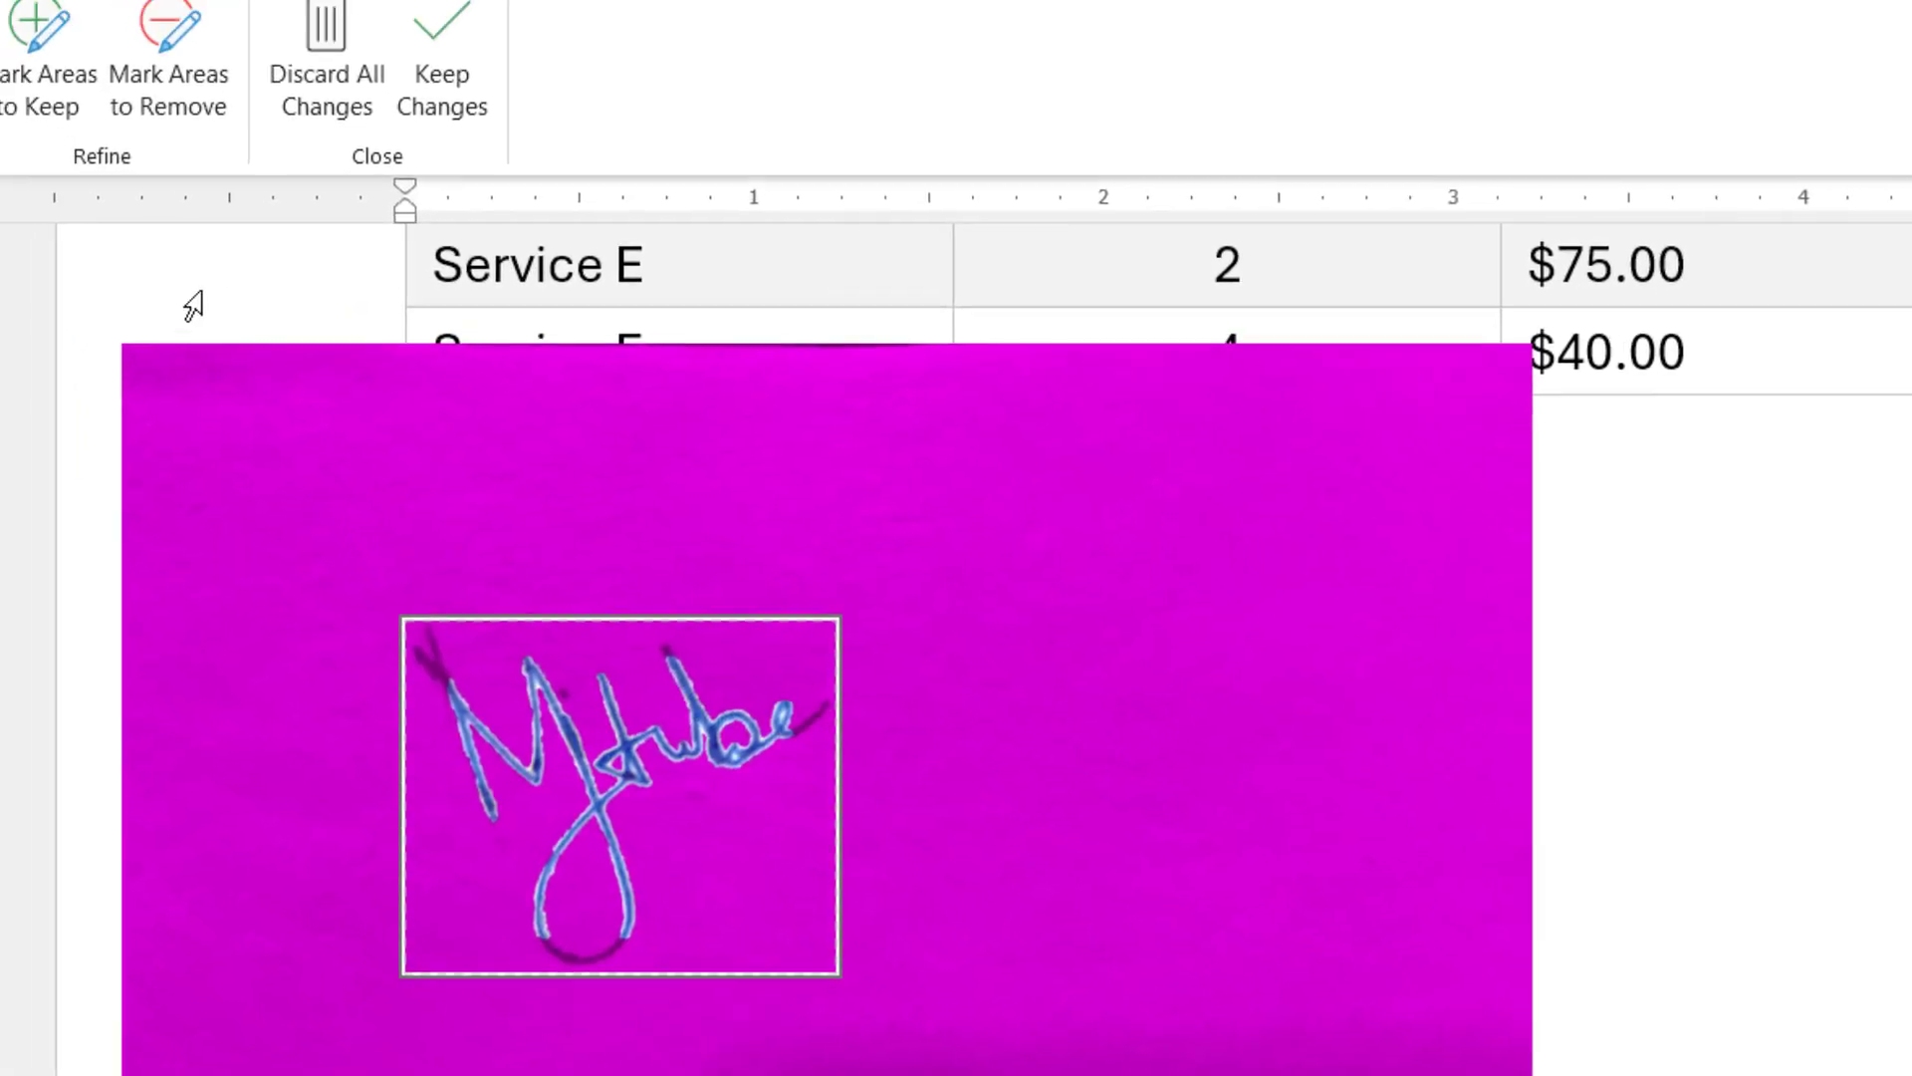
mouse_move(101, 116)
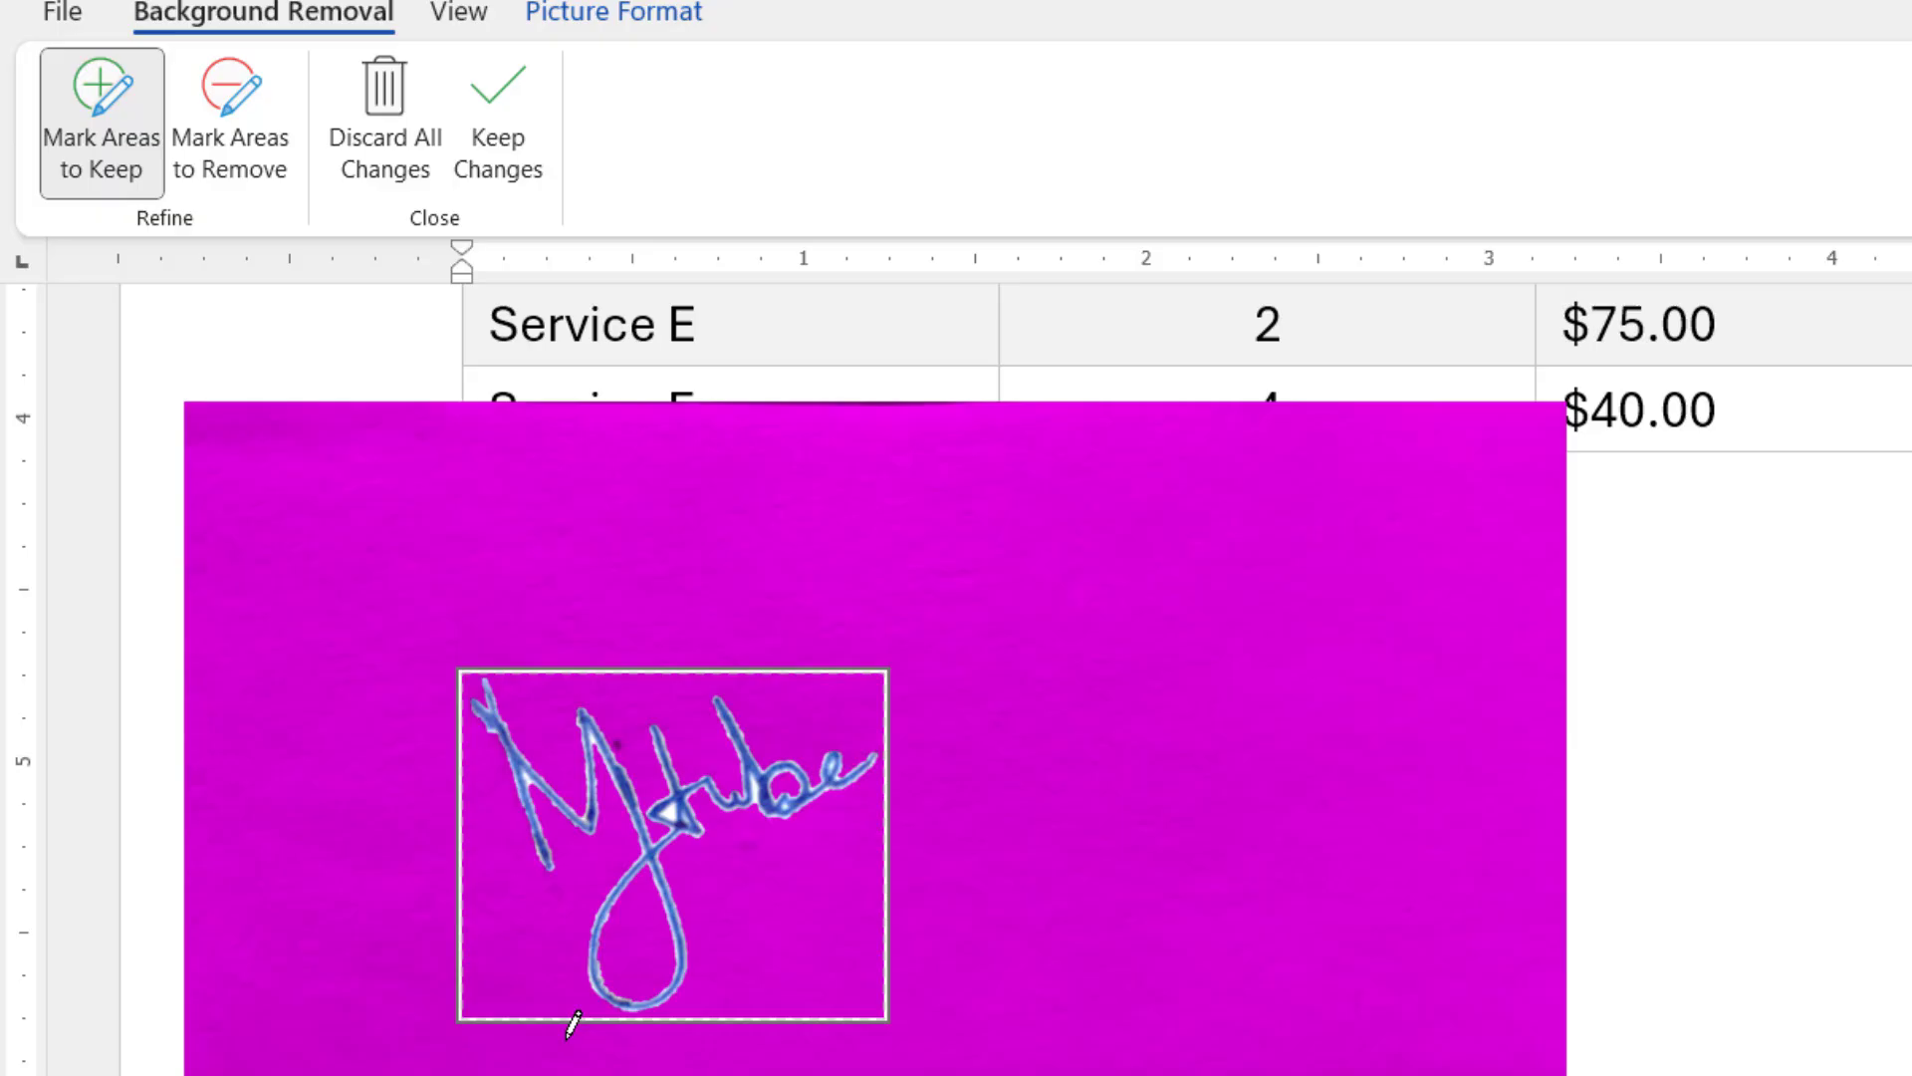
click(498, 122)
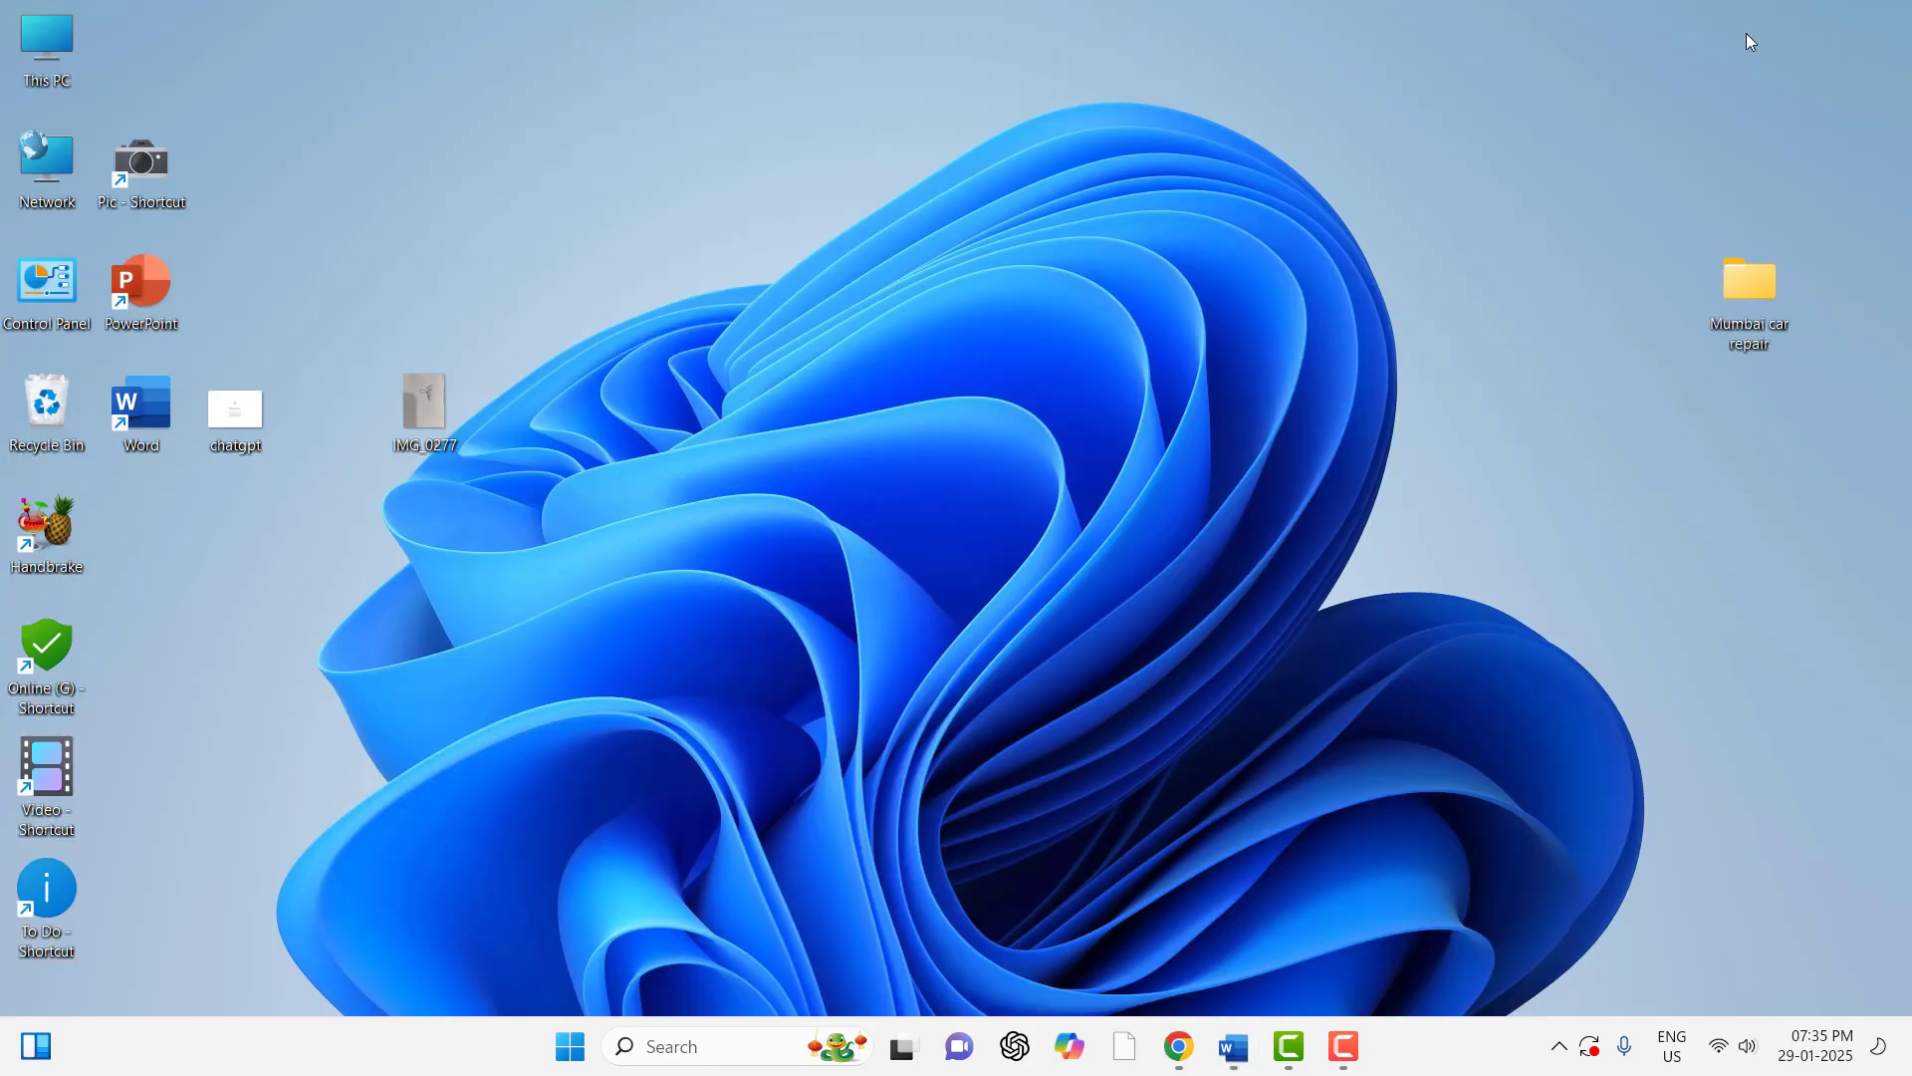
Upload IMG_0277 to remove.bg and copy the resulting transparent-background signature
click(1175, 1045)
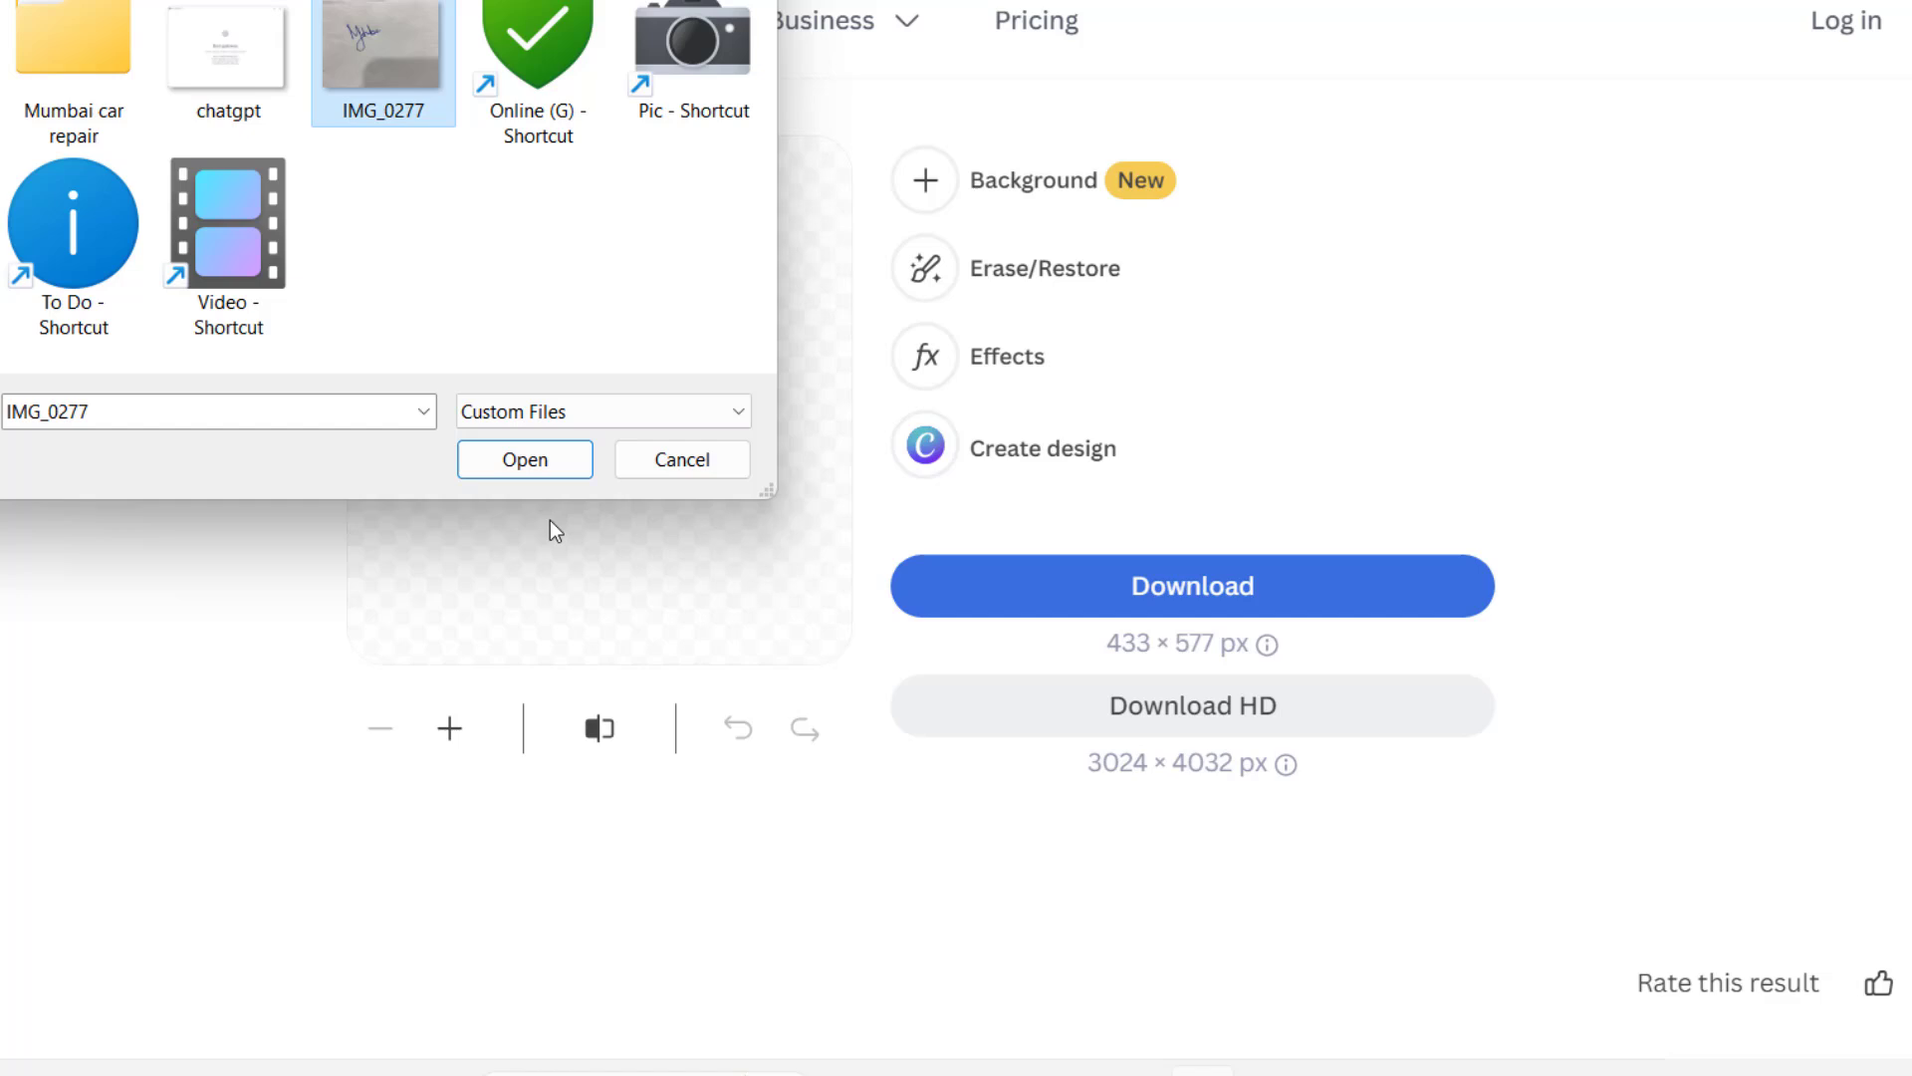
click(524, 460)
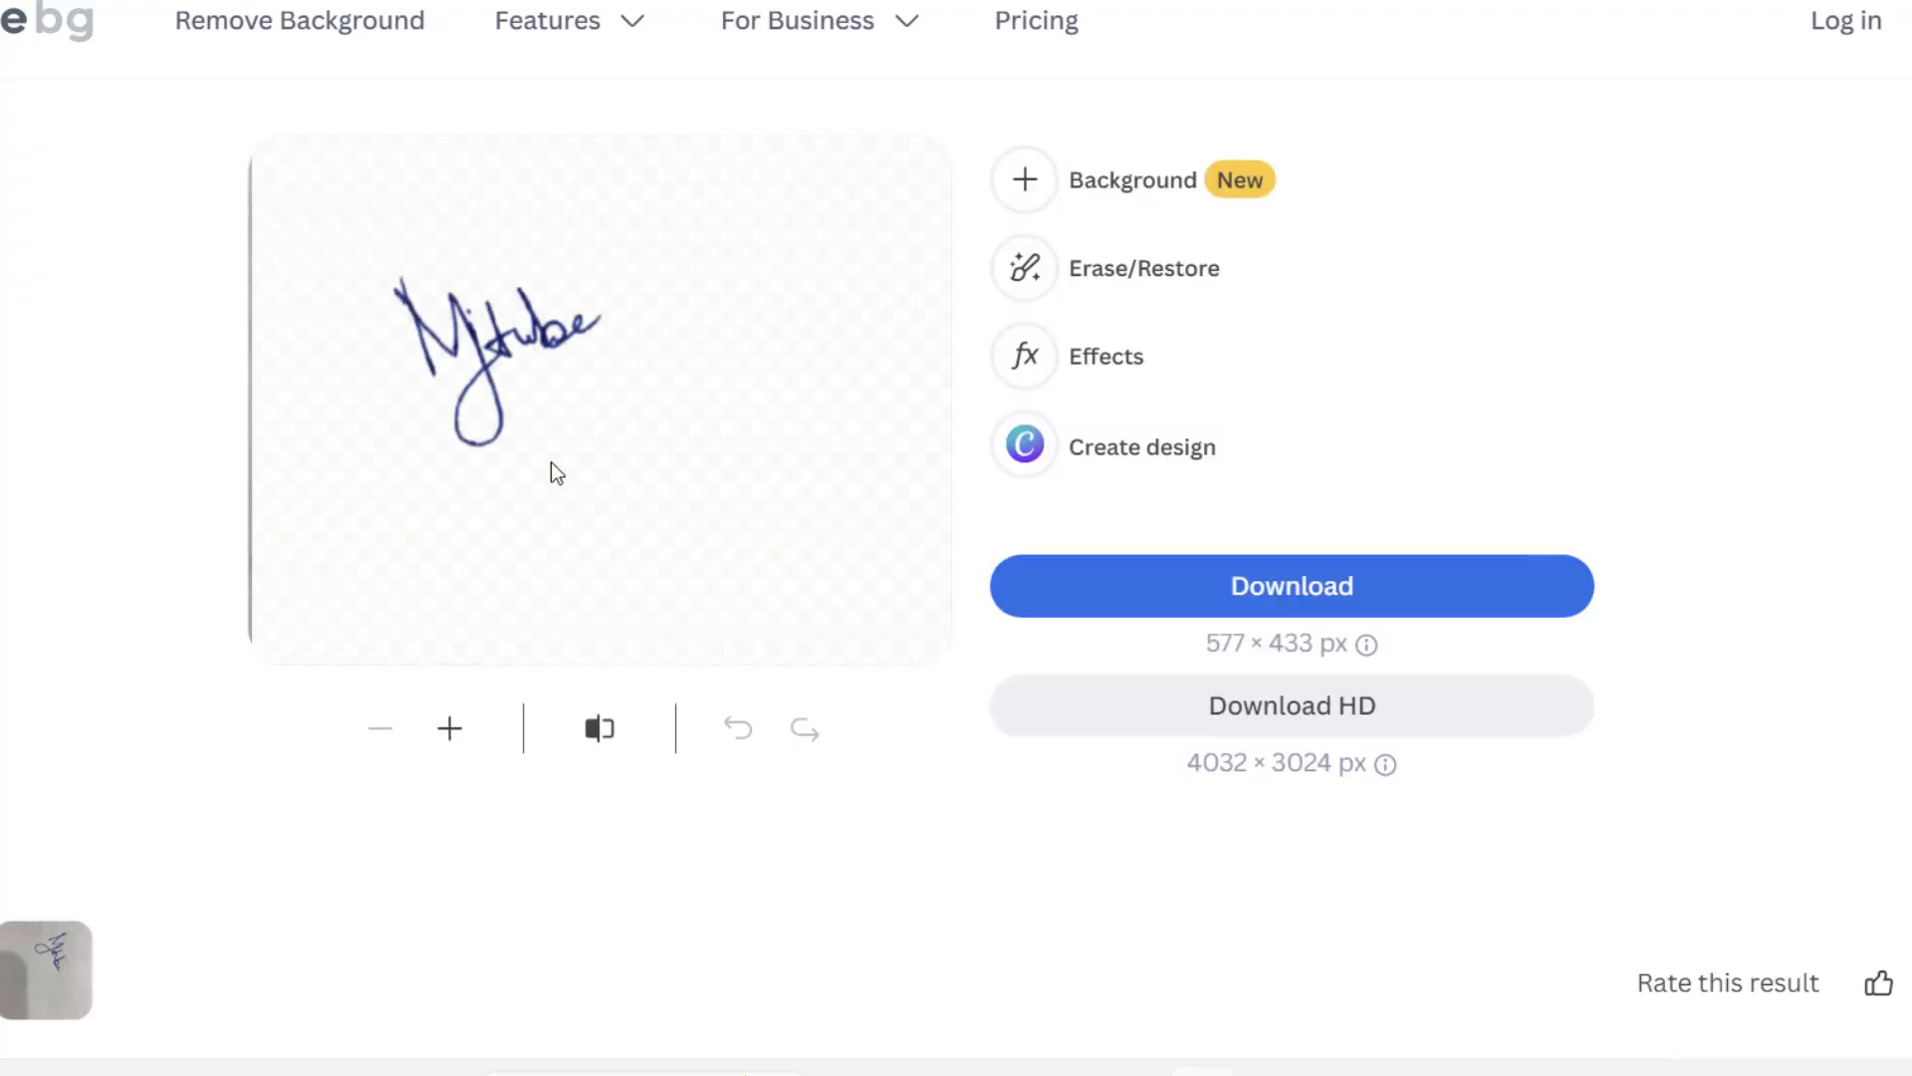
right_click(549, 472)
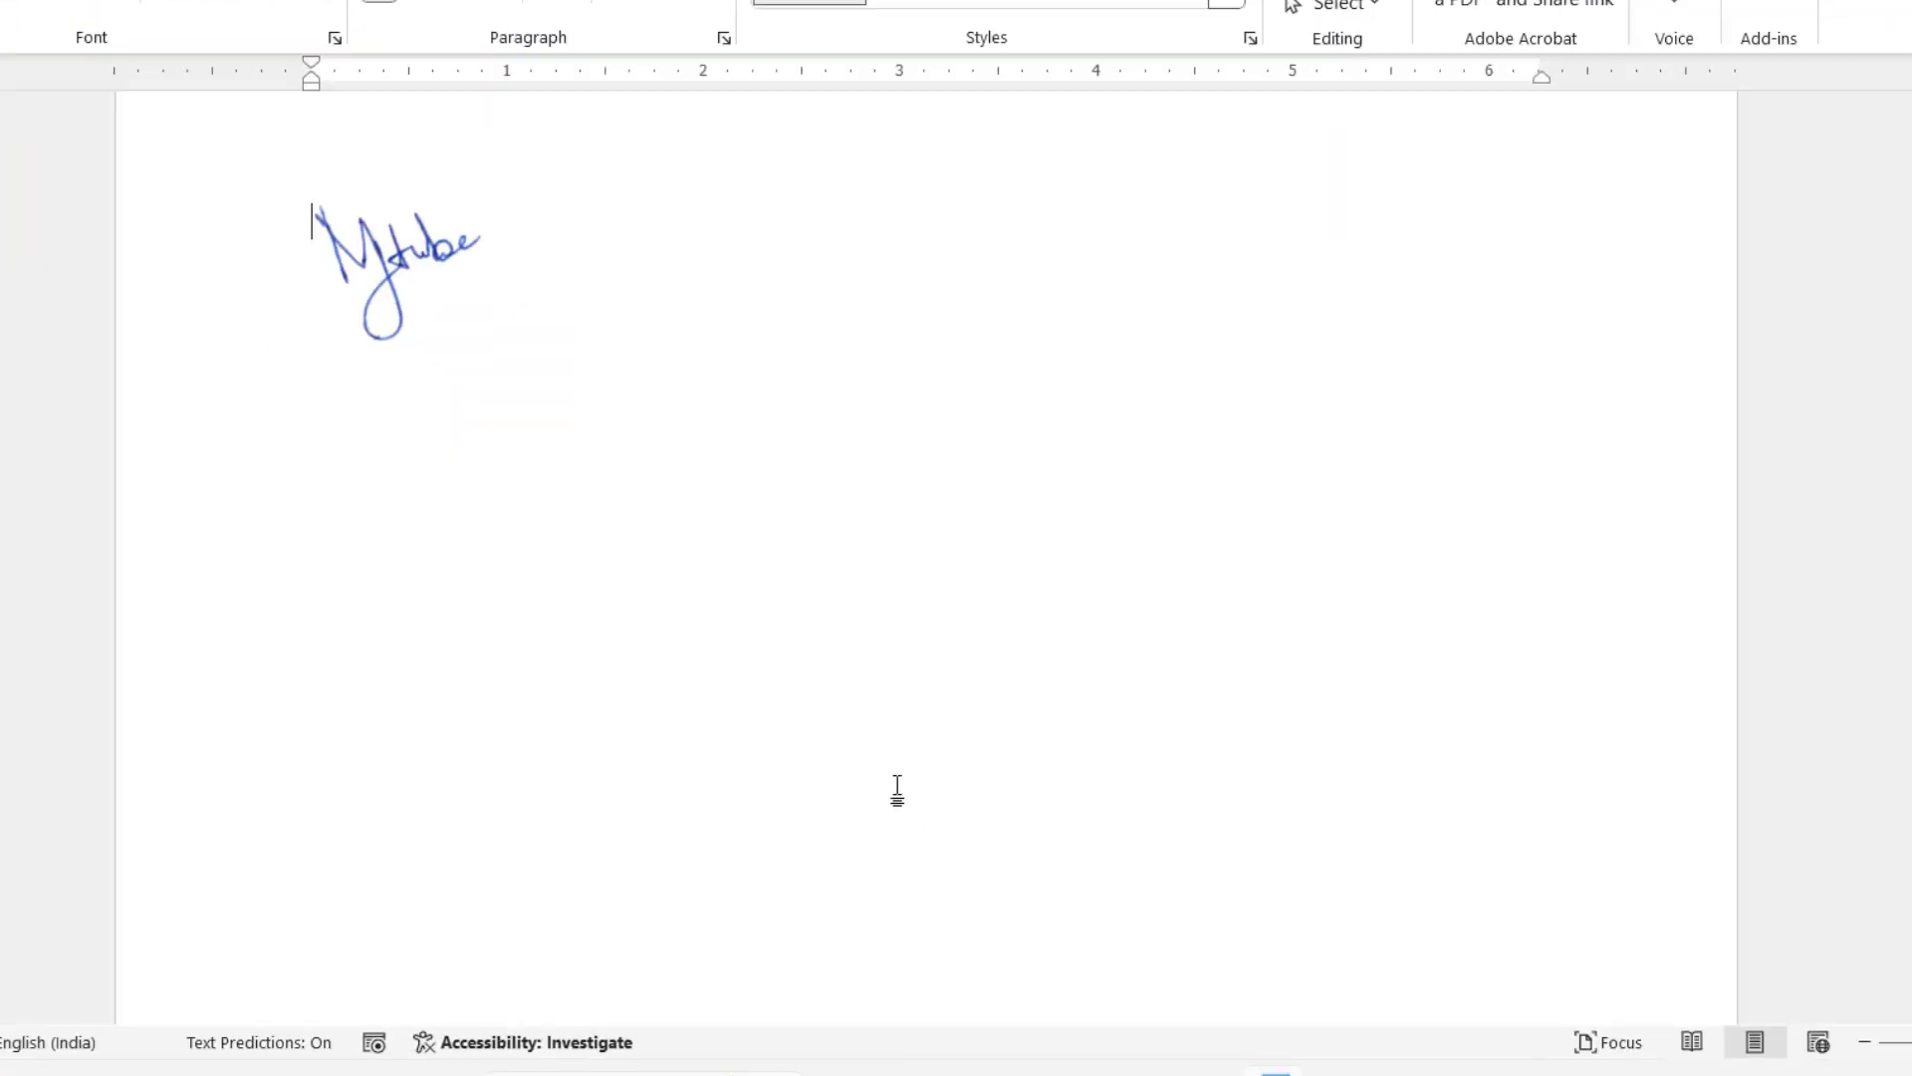
Paste the transparent signature into the invoice and place it below the item table
click(397, 268)
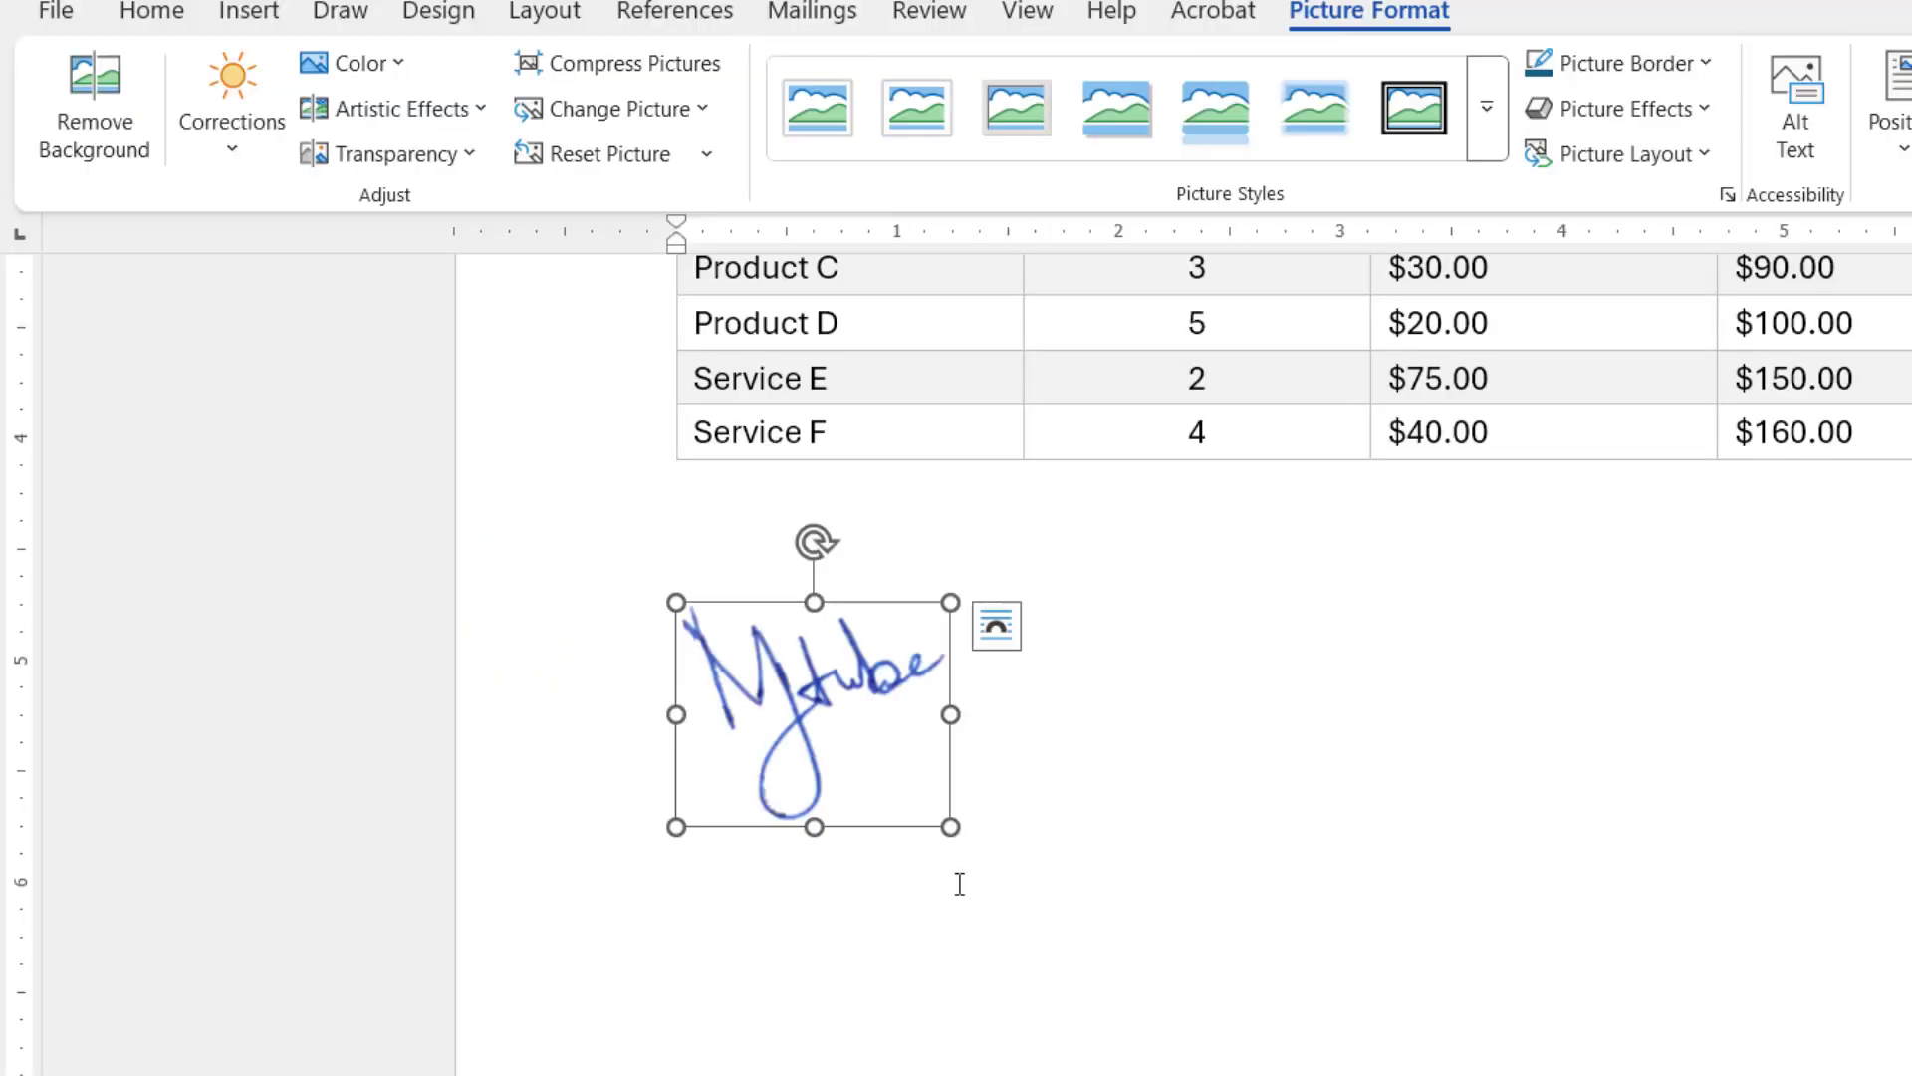
click(960, 891)
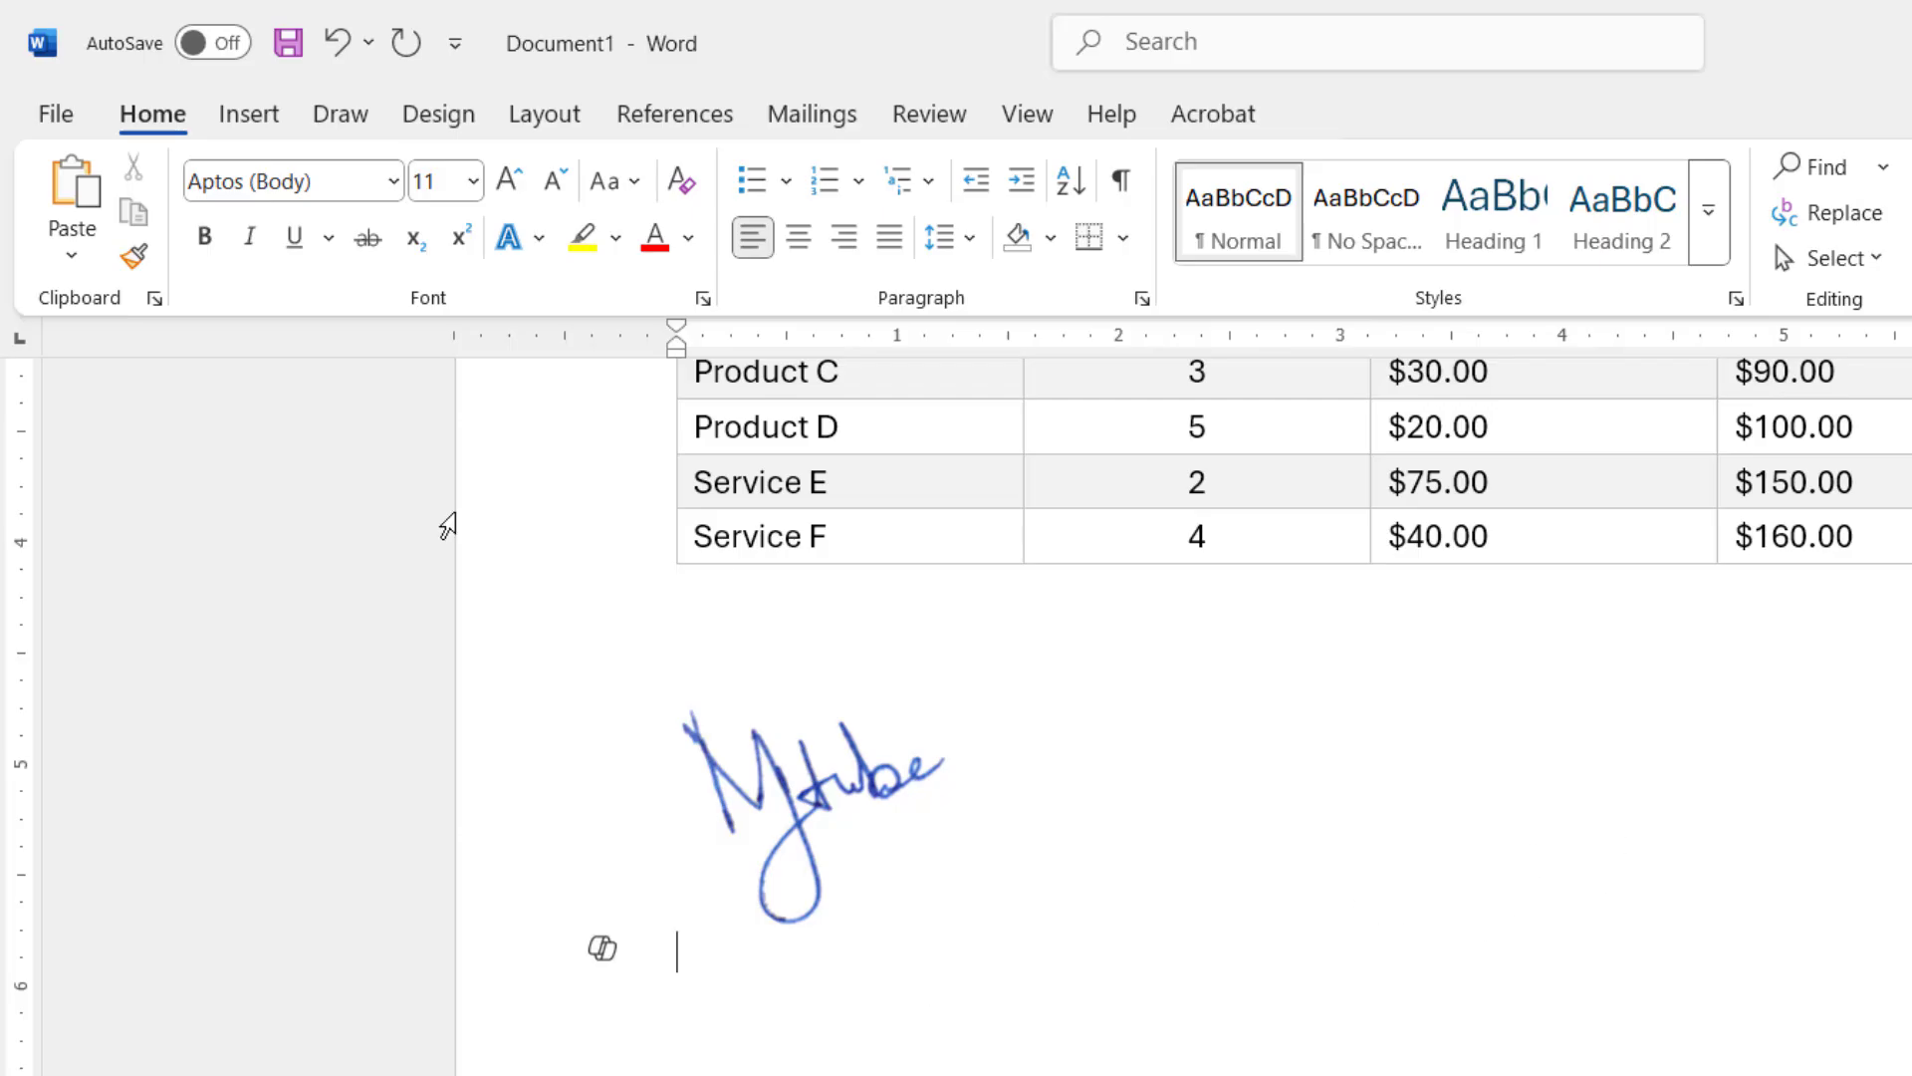
click(249, 113)
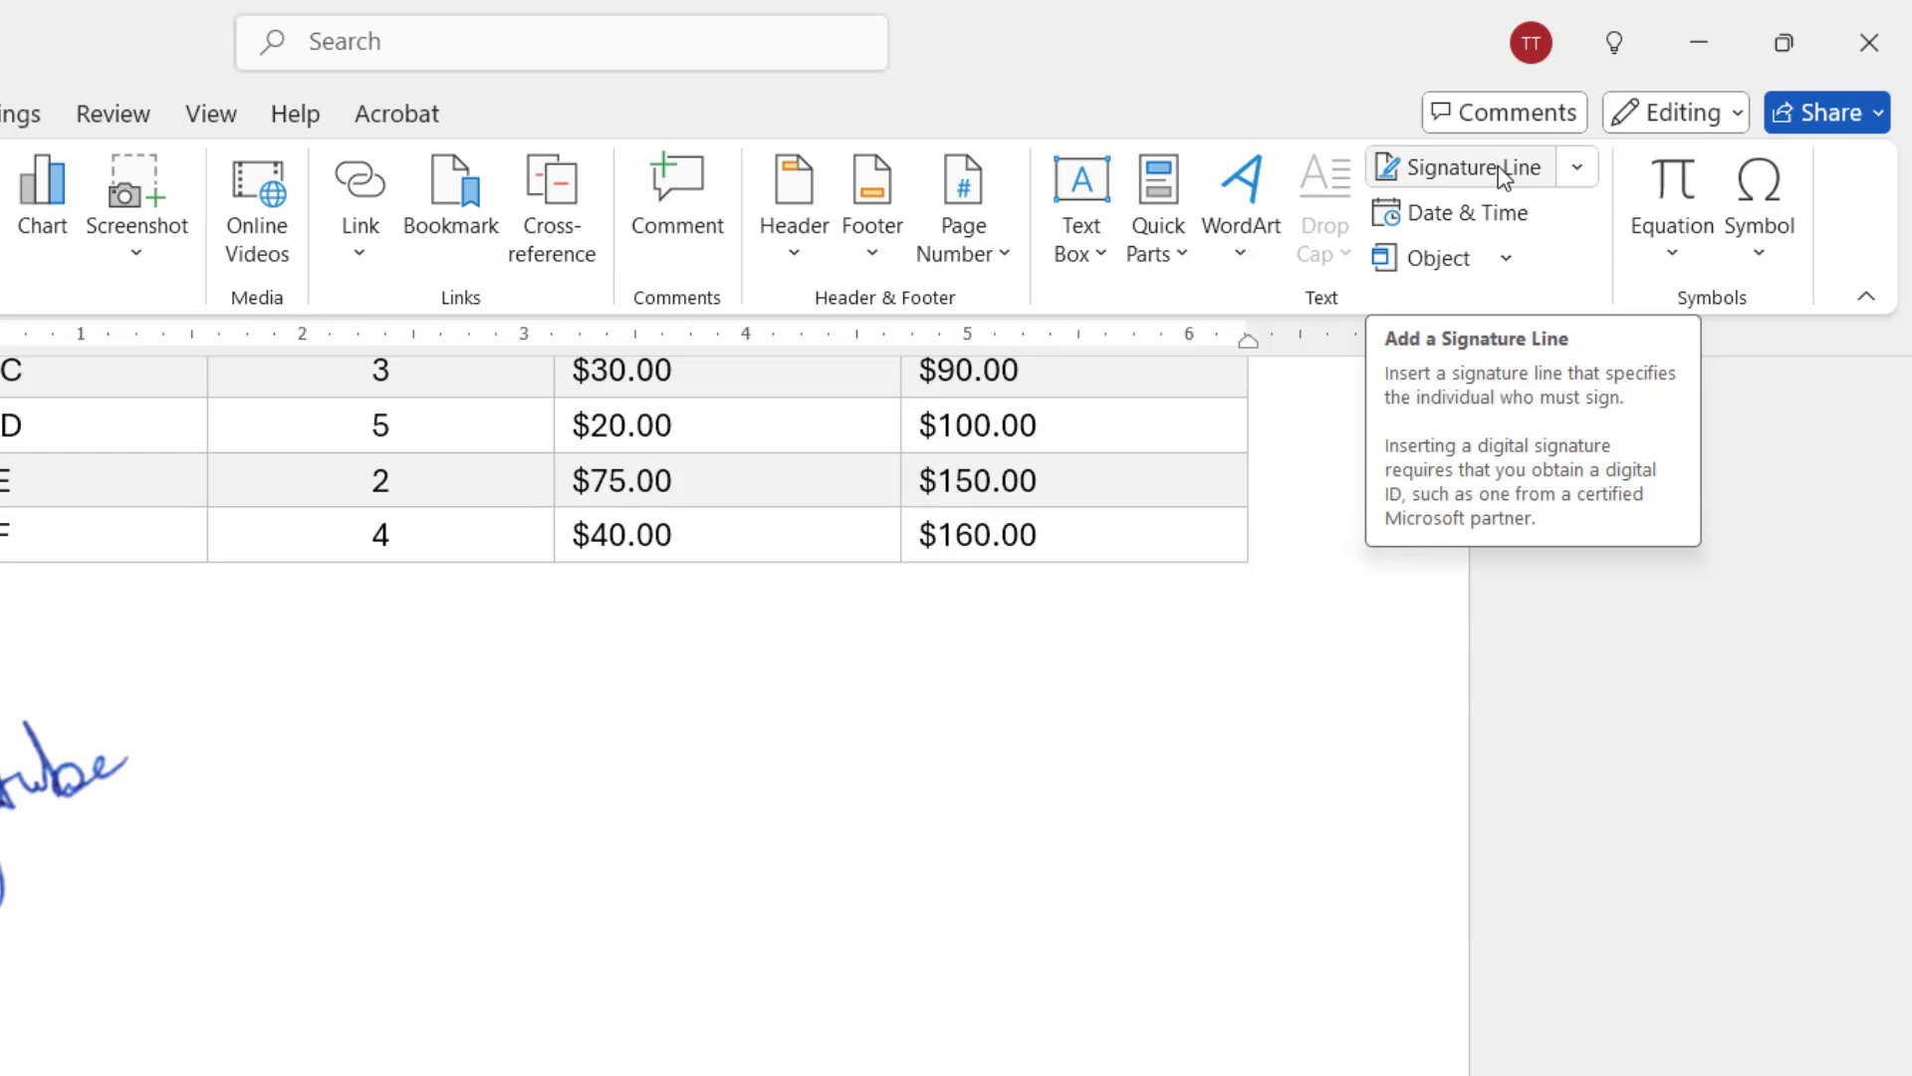
Add a signature line for MJ Tube, Content Creator, with the sign date turned off
click(1468, 167)
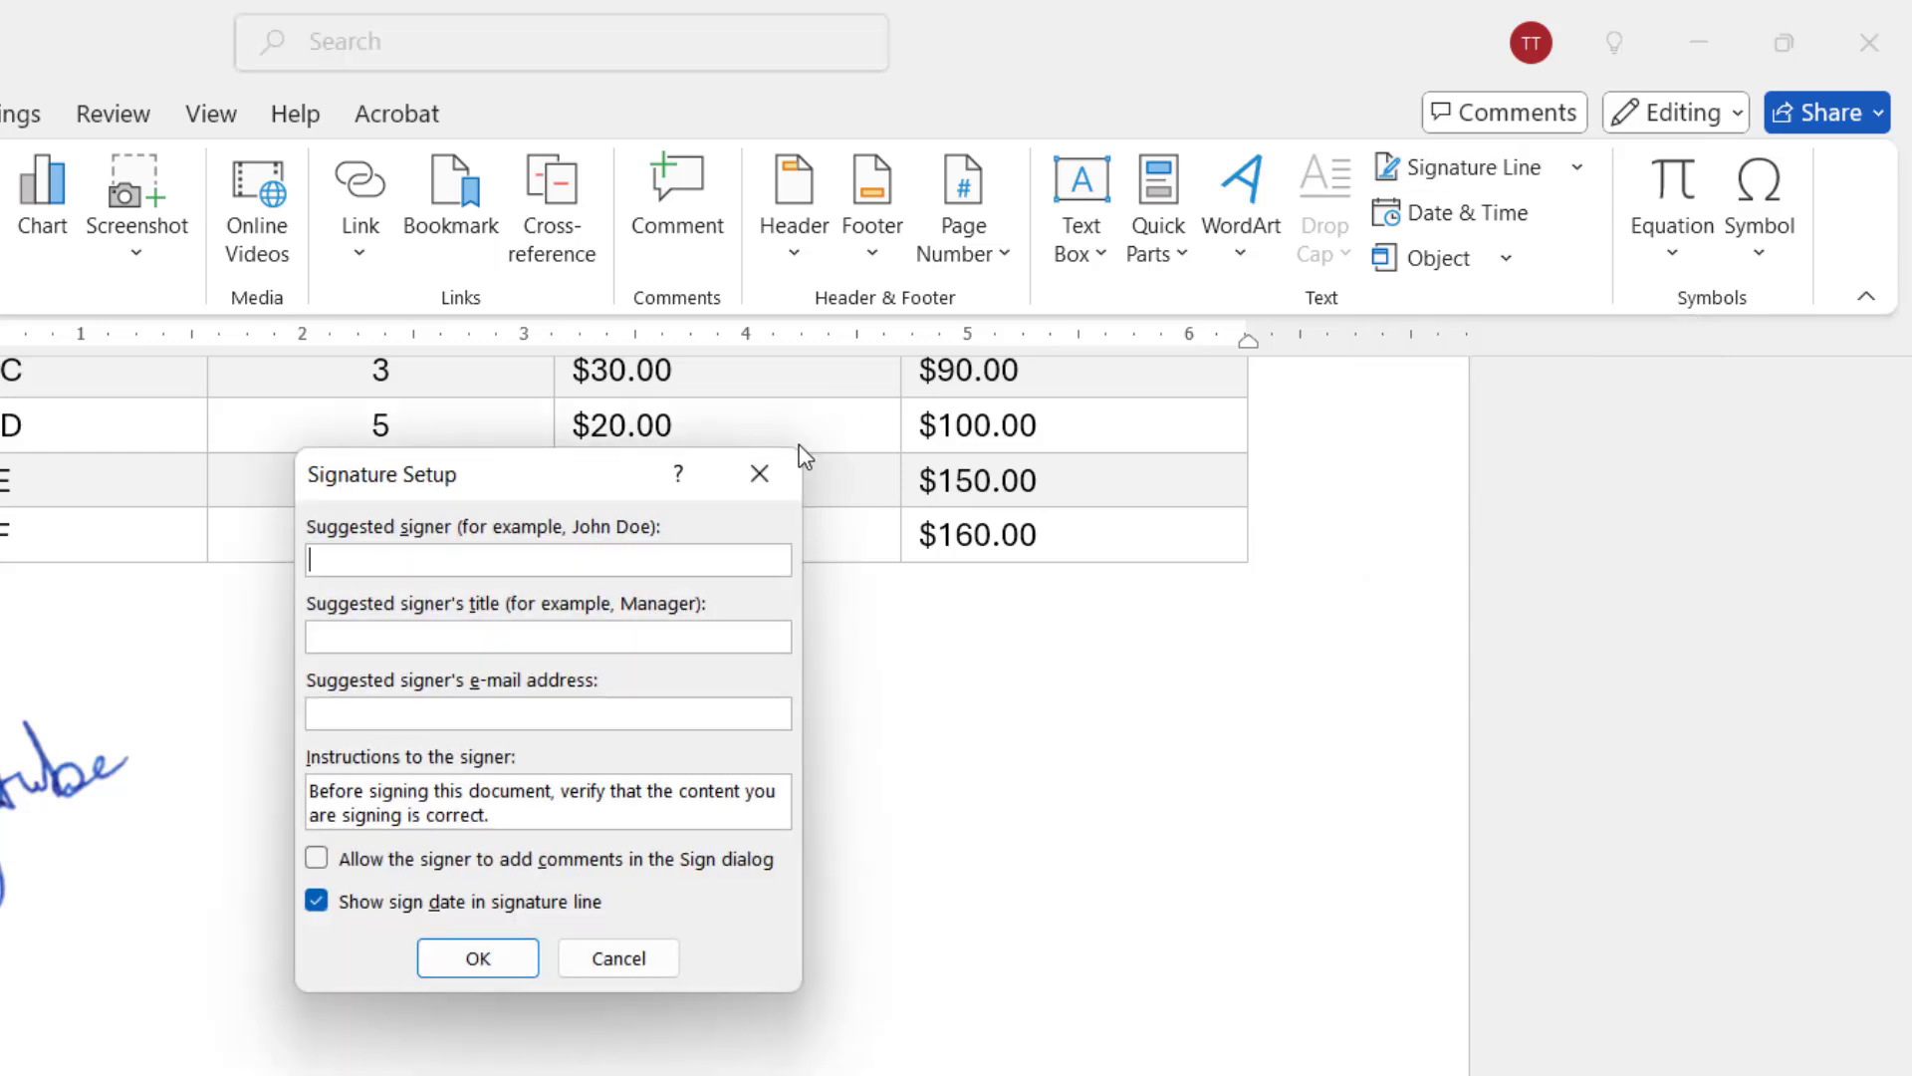
text(Mj)
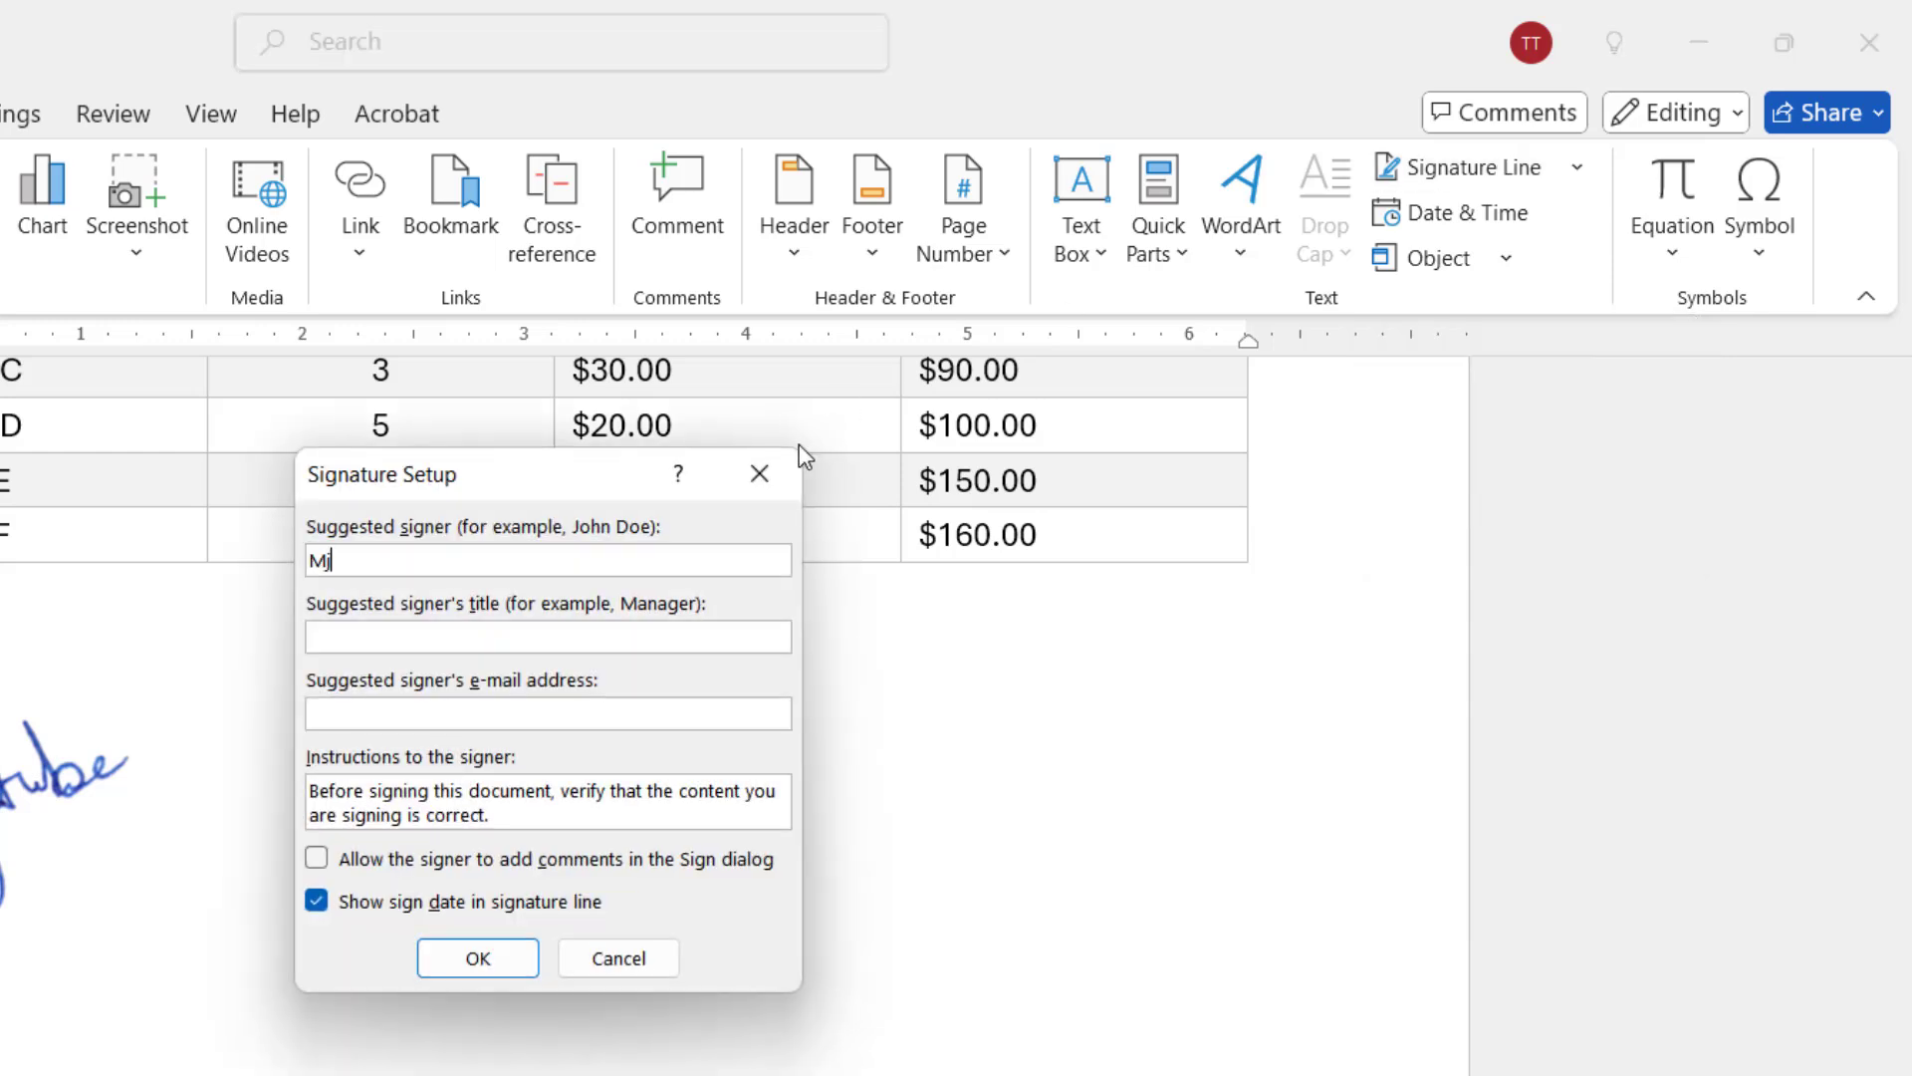
text(J Tube)
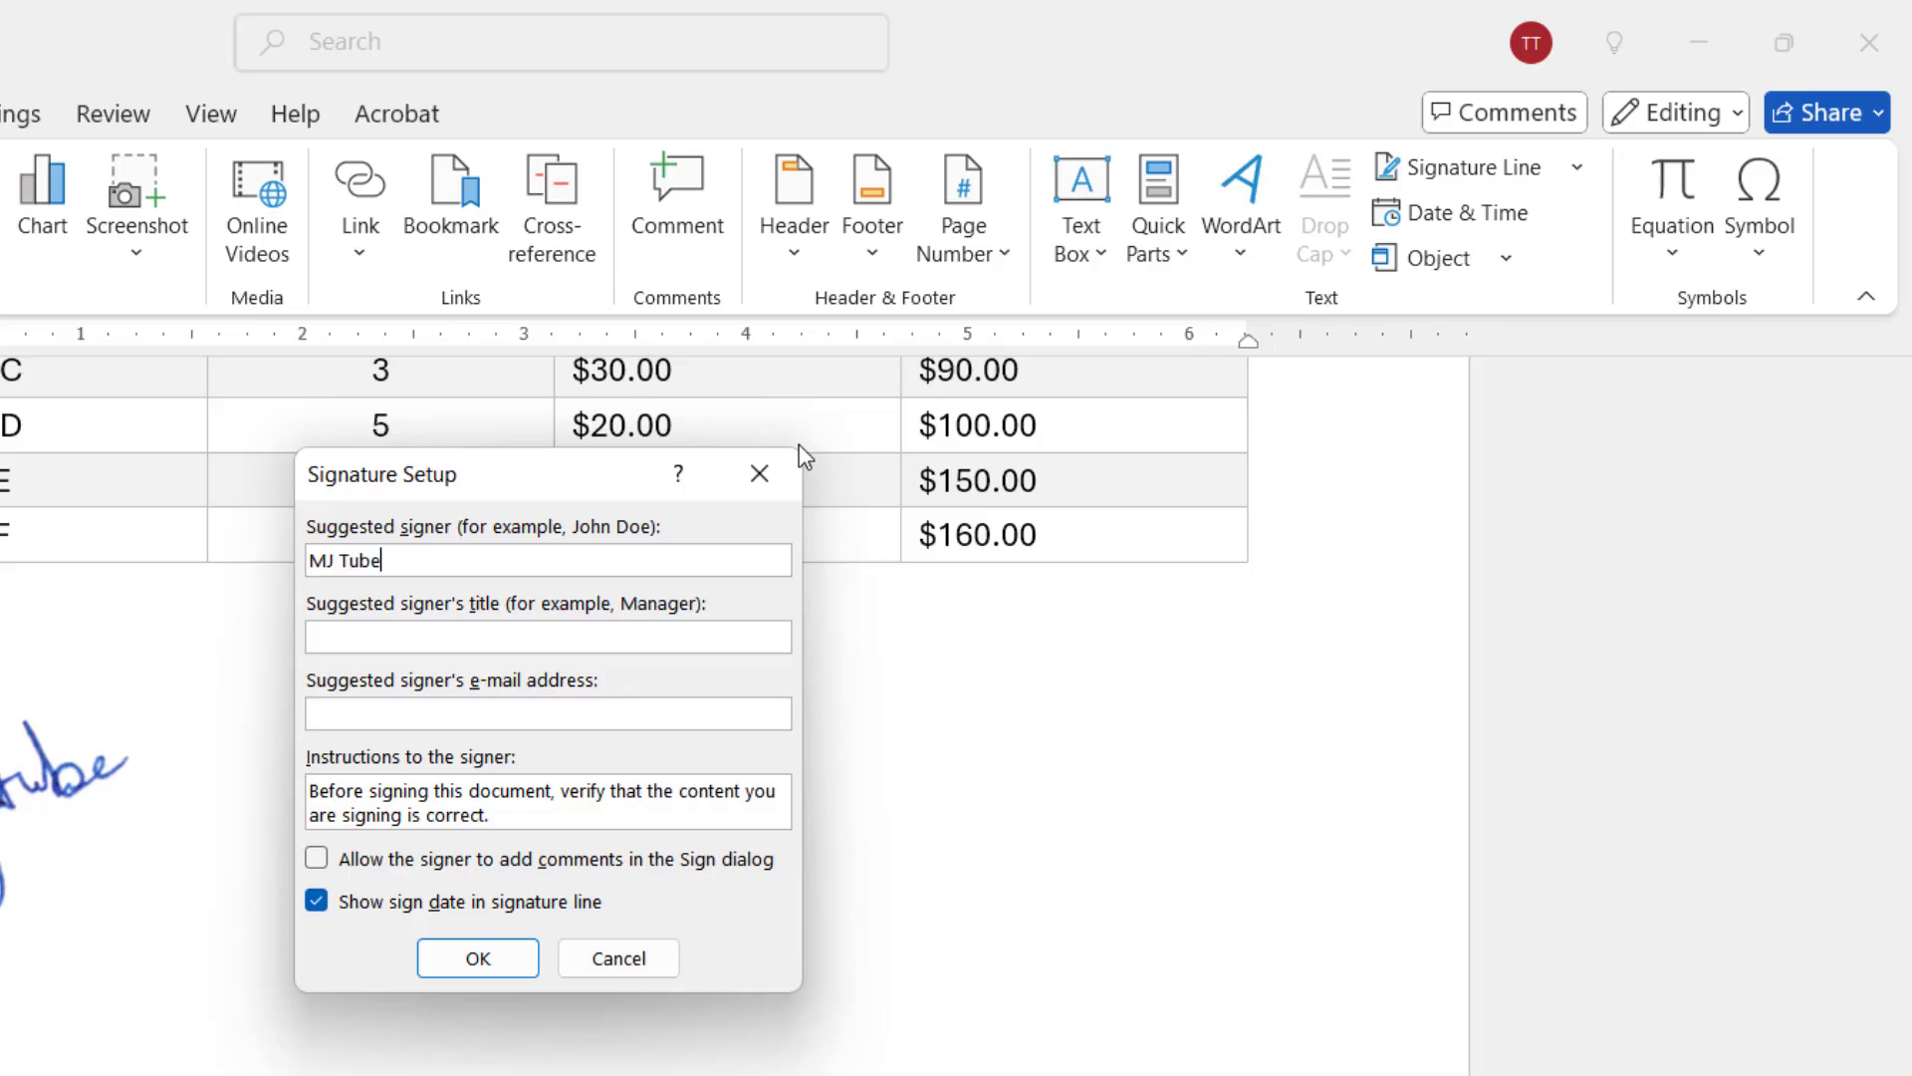
text(Content e)
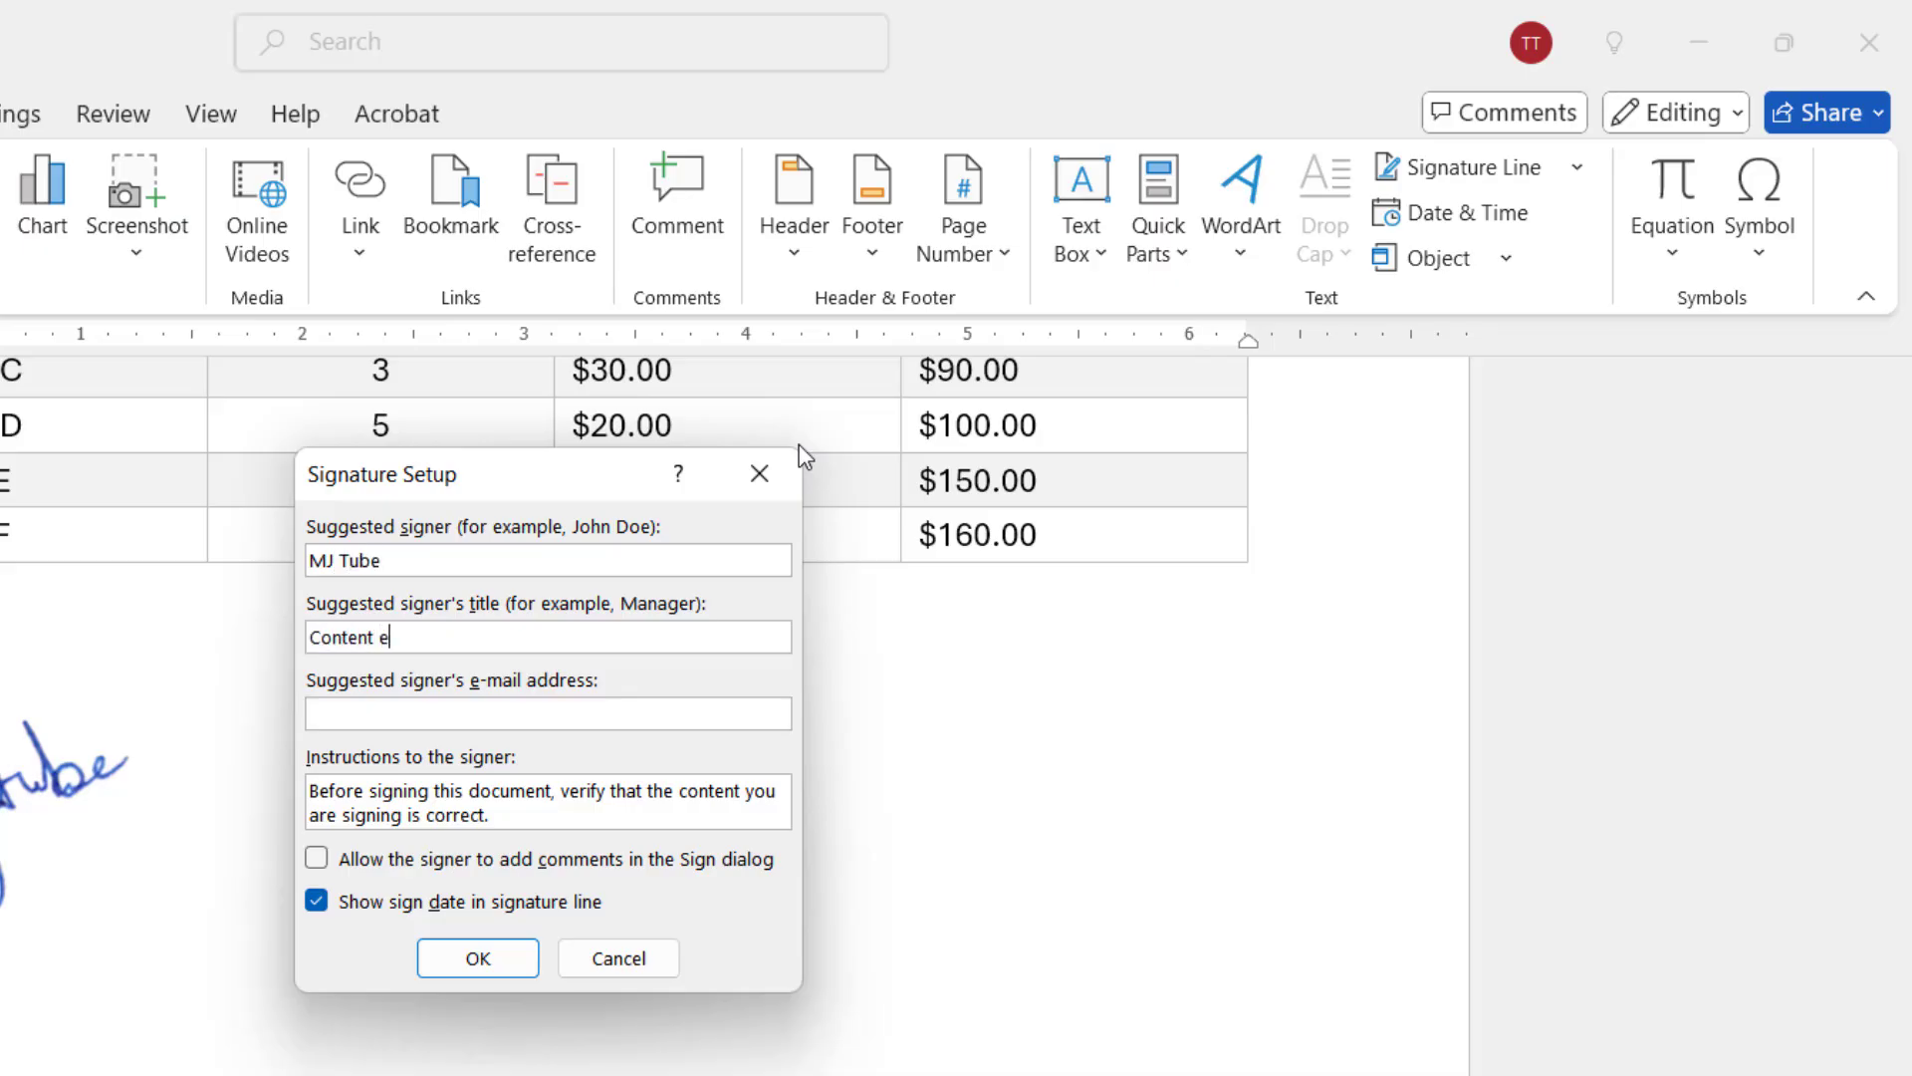
text(Creator)
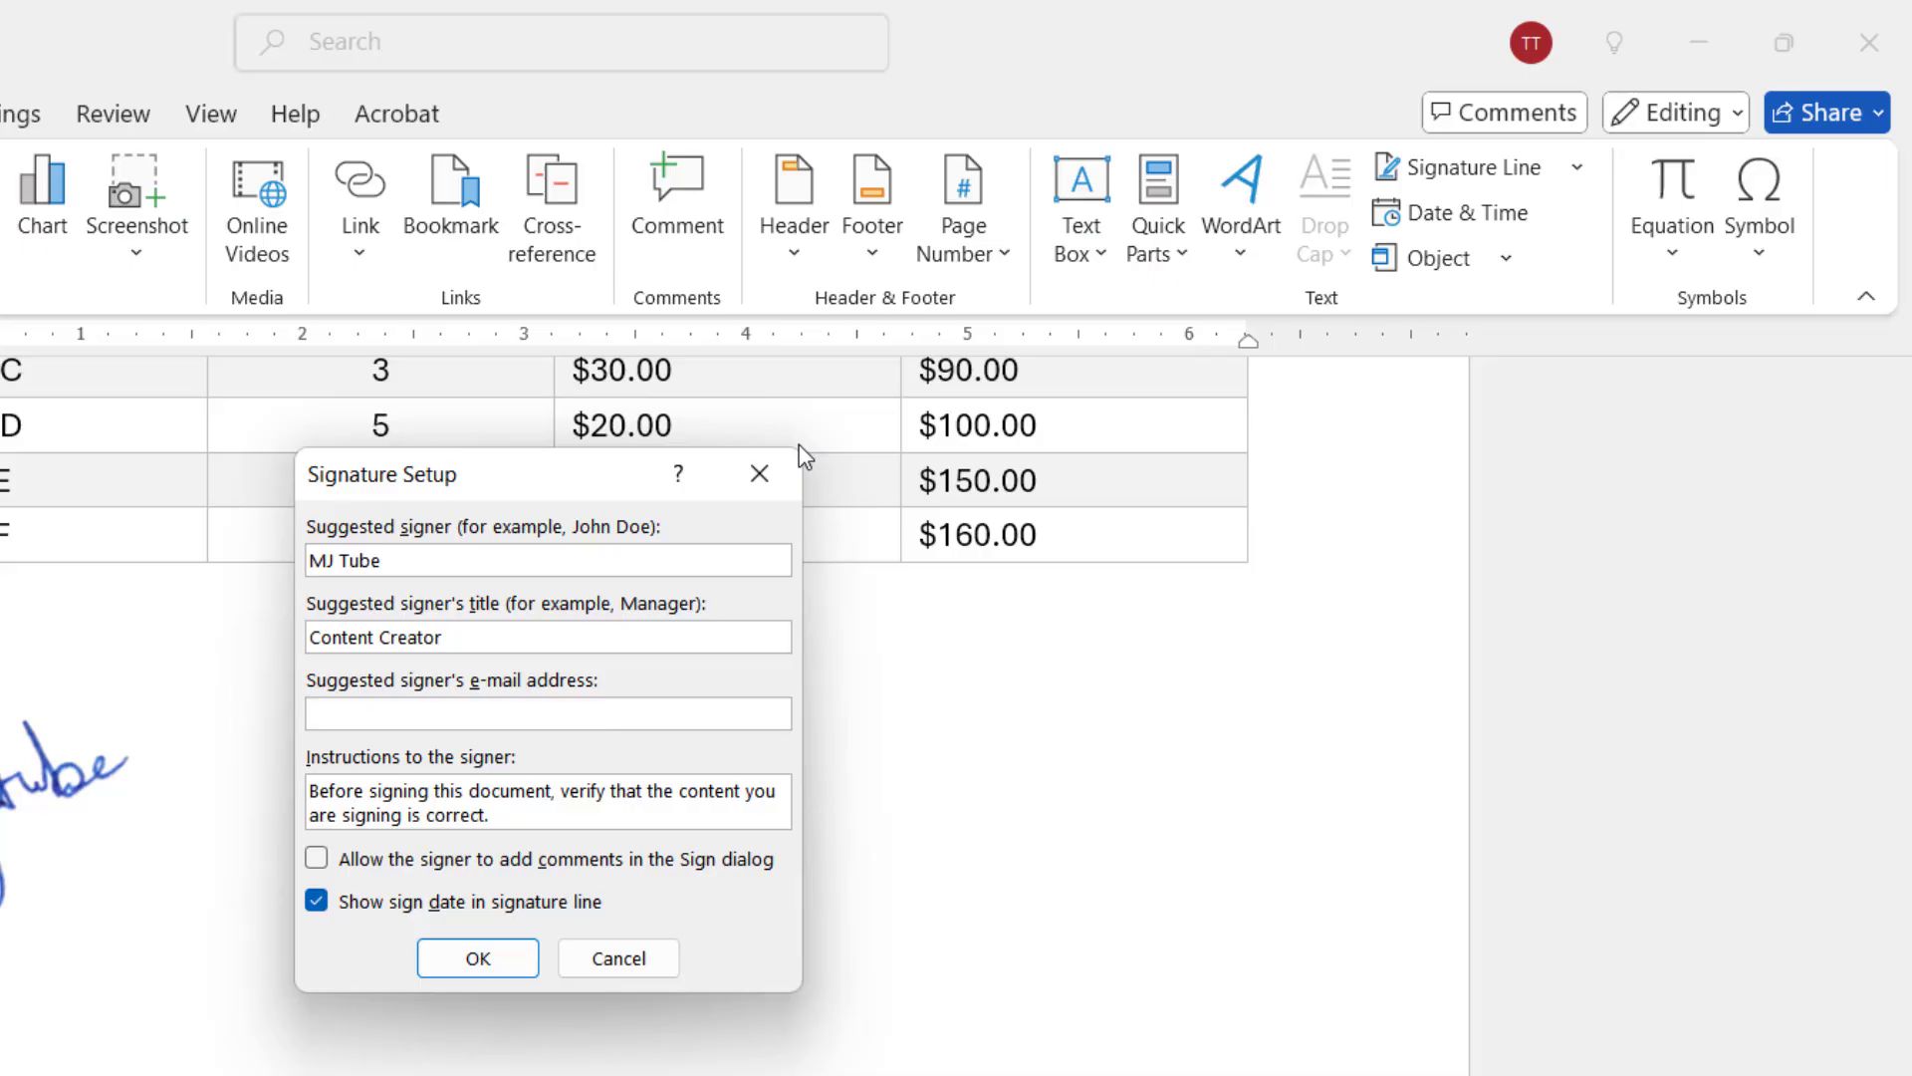
click(546, 713)
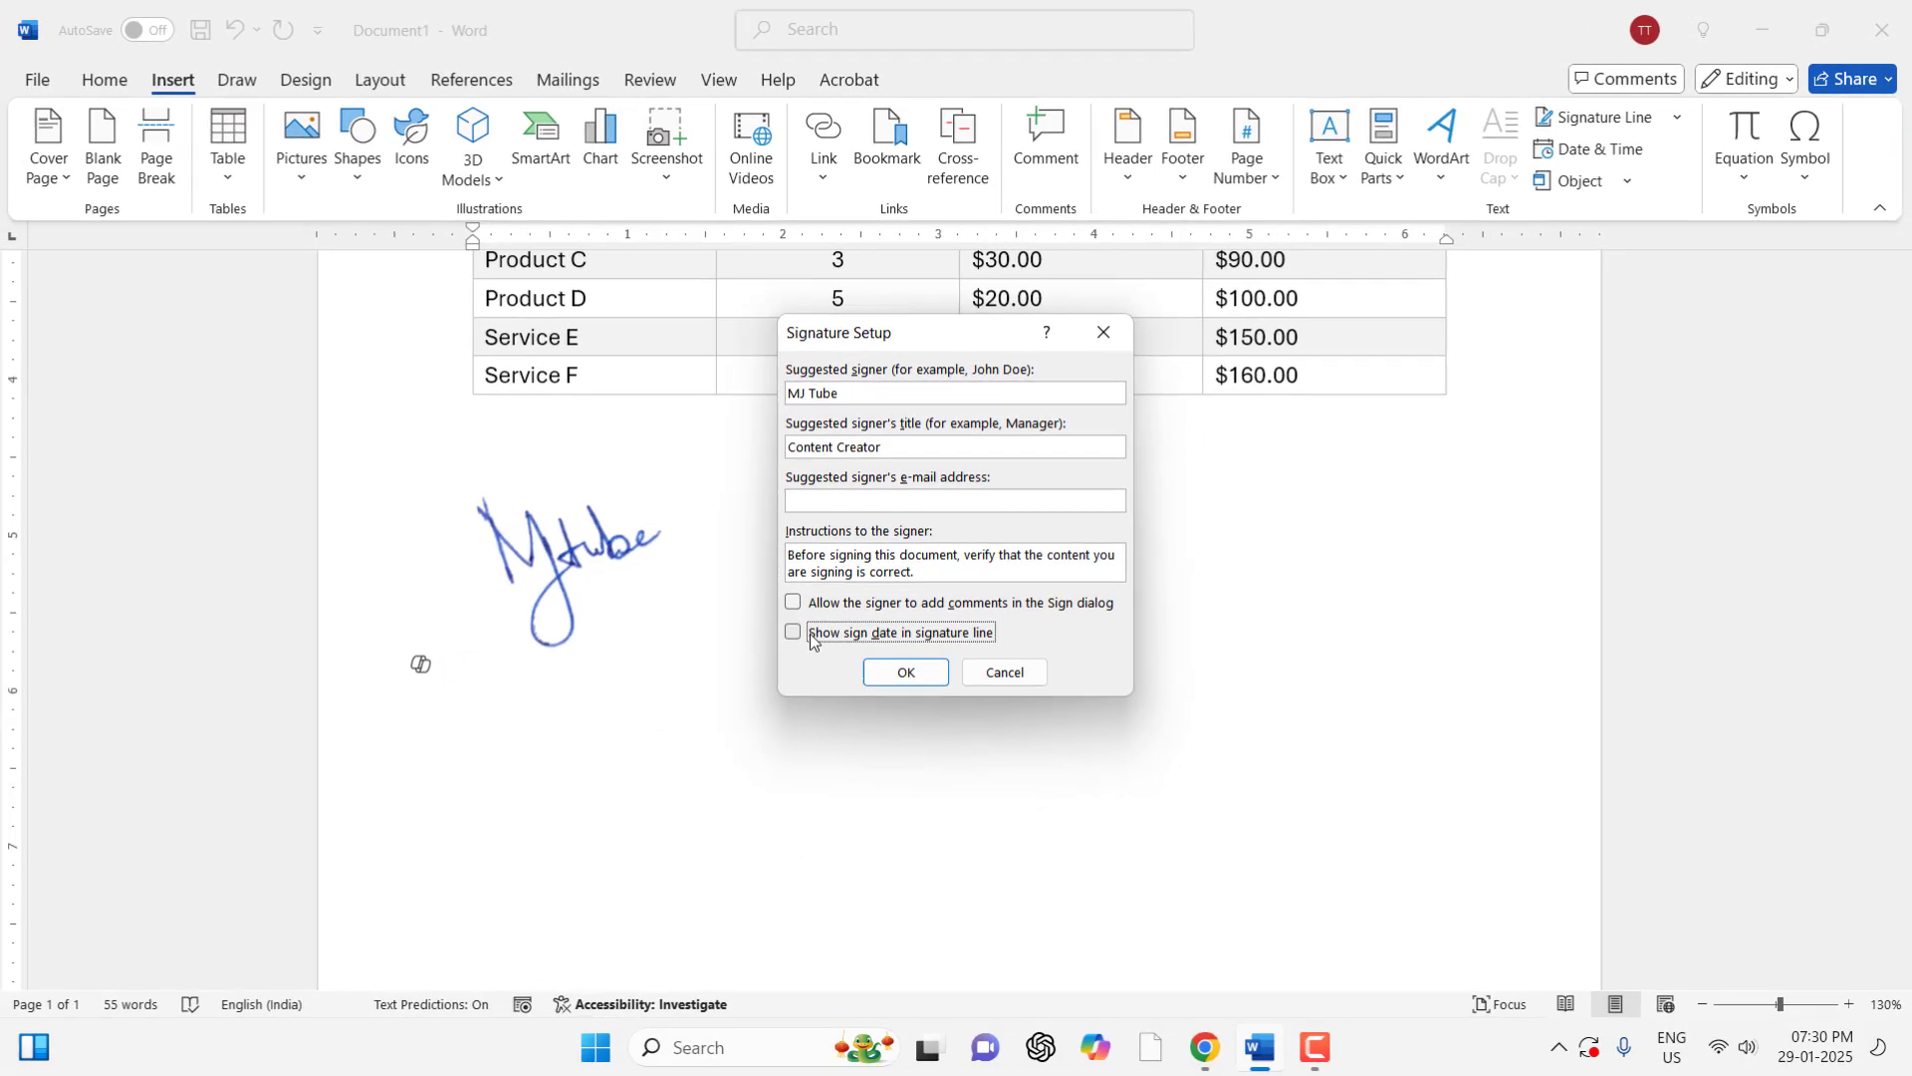
mouse_move(904, 672)
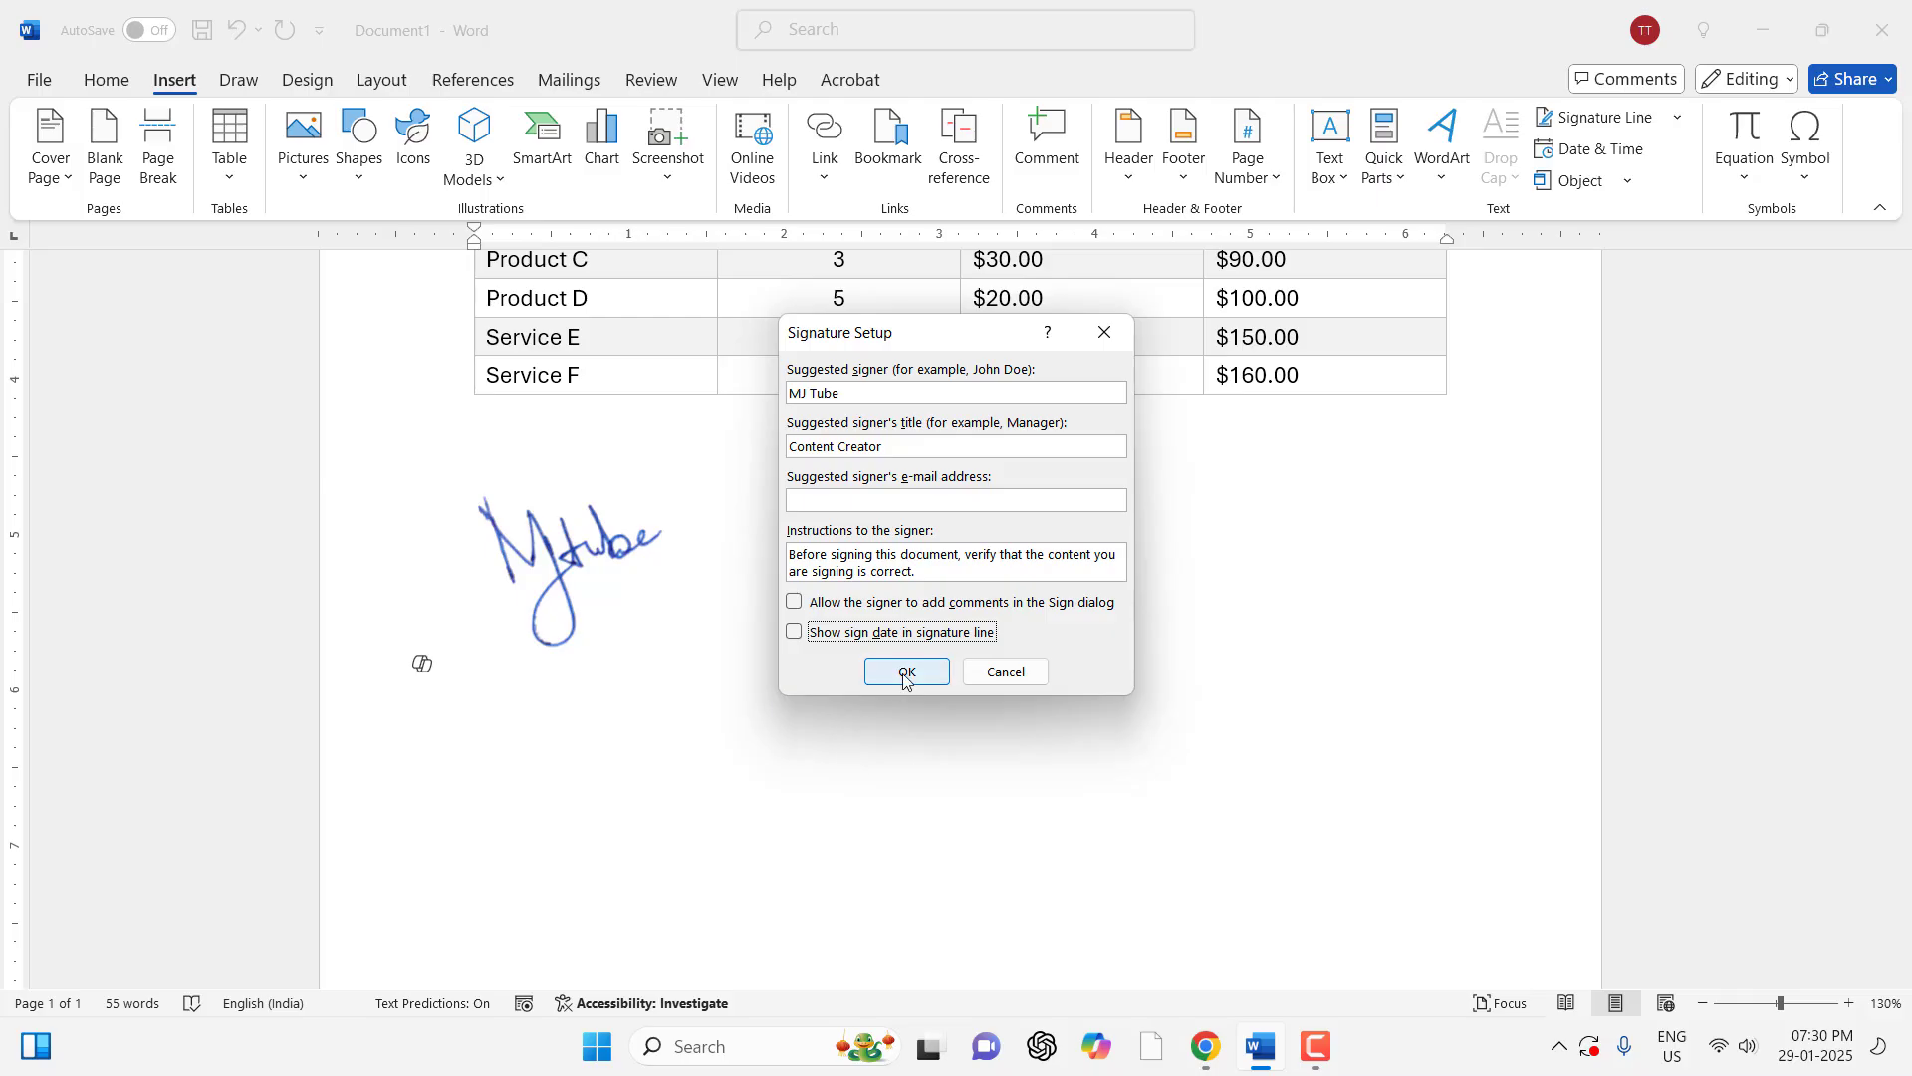
click(904, 671)
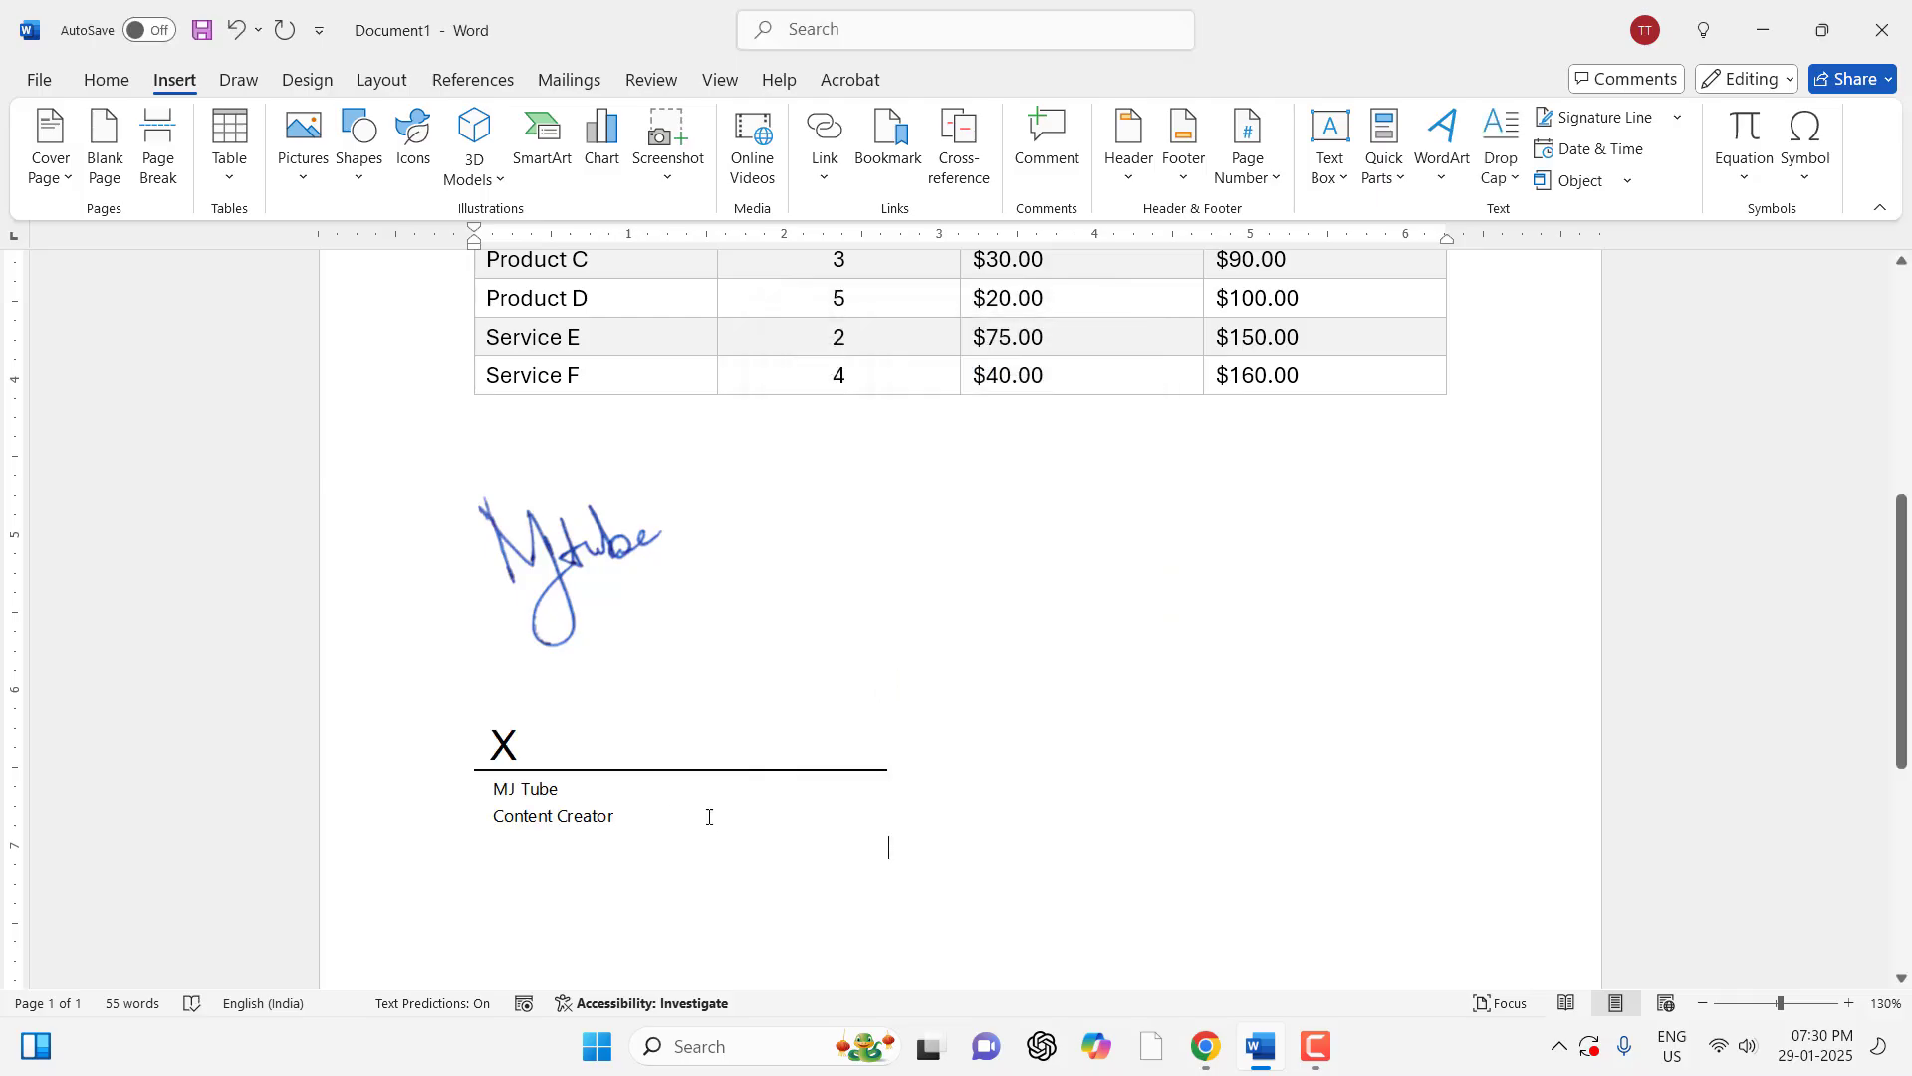
mouse_move(597, 574)
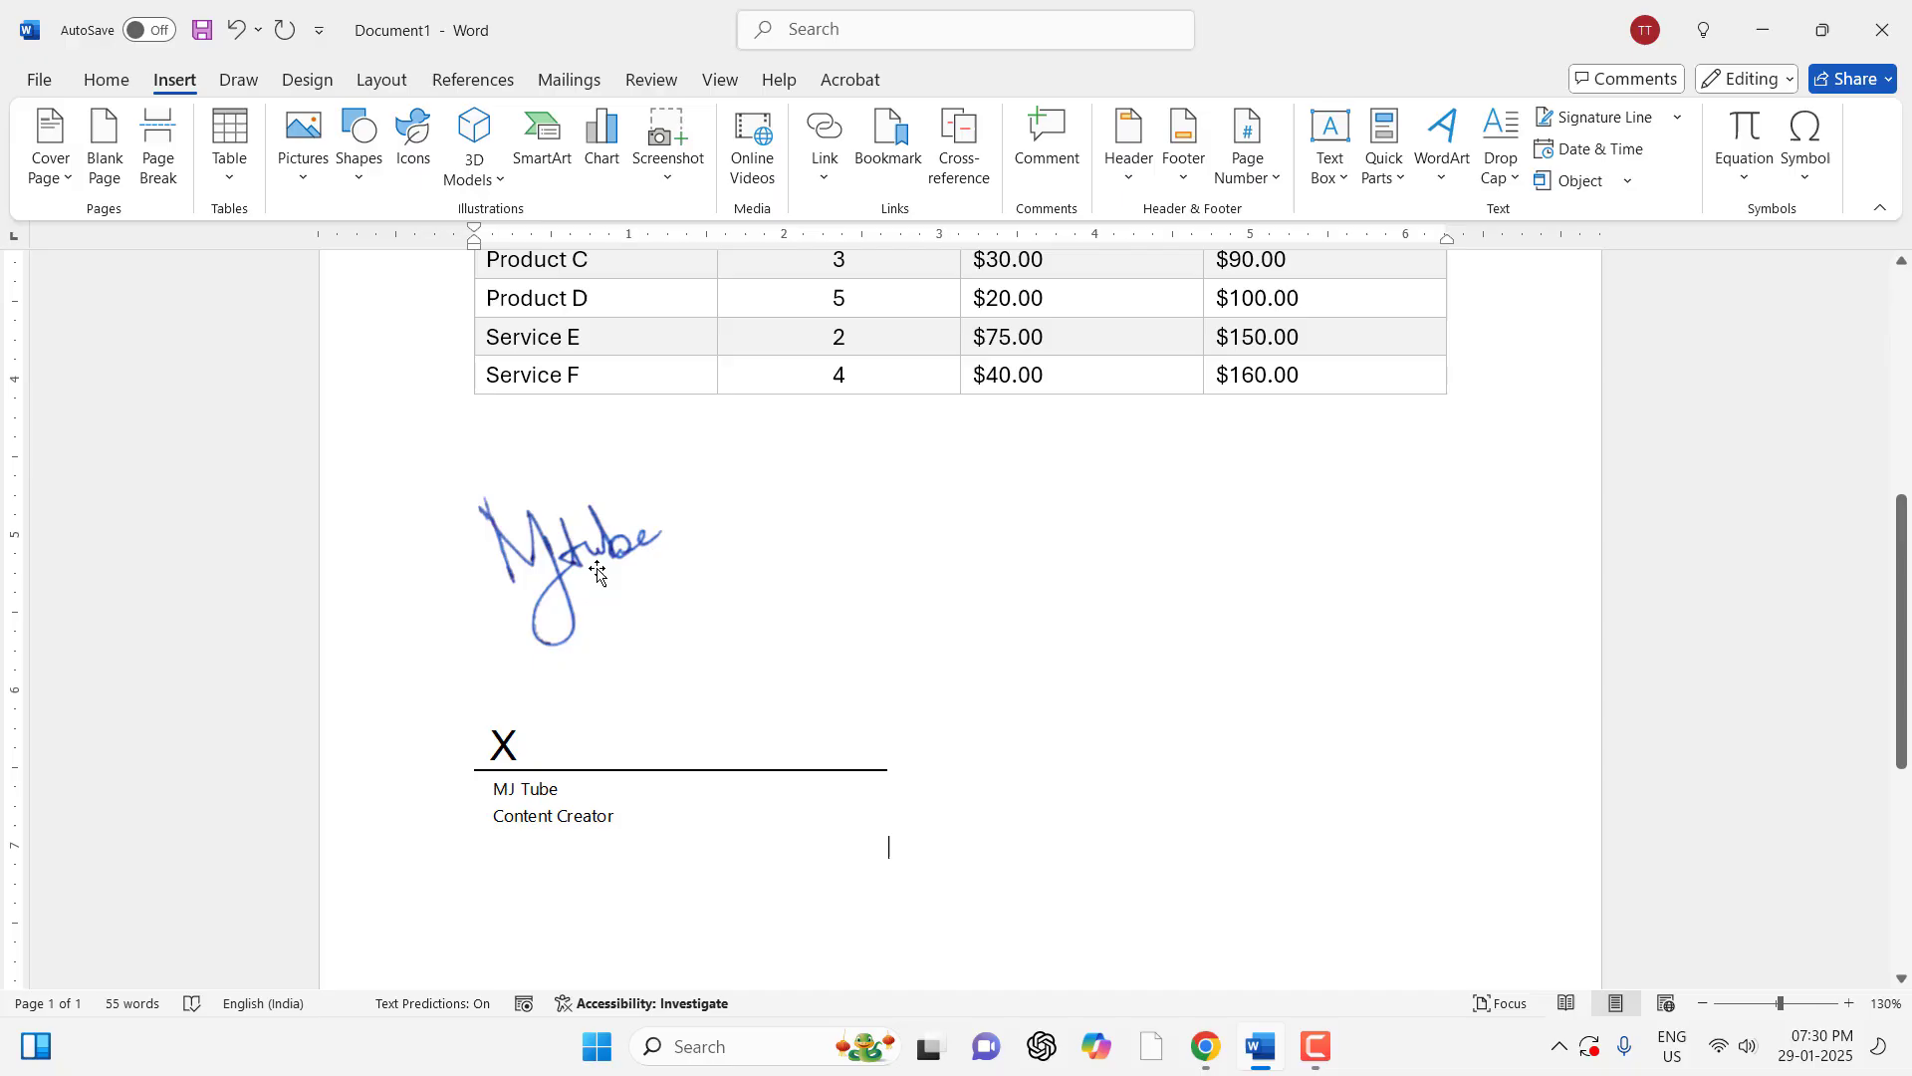
Set the signature picture to In Front of Text and drag it onto the signature line
click(570, 571)
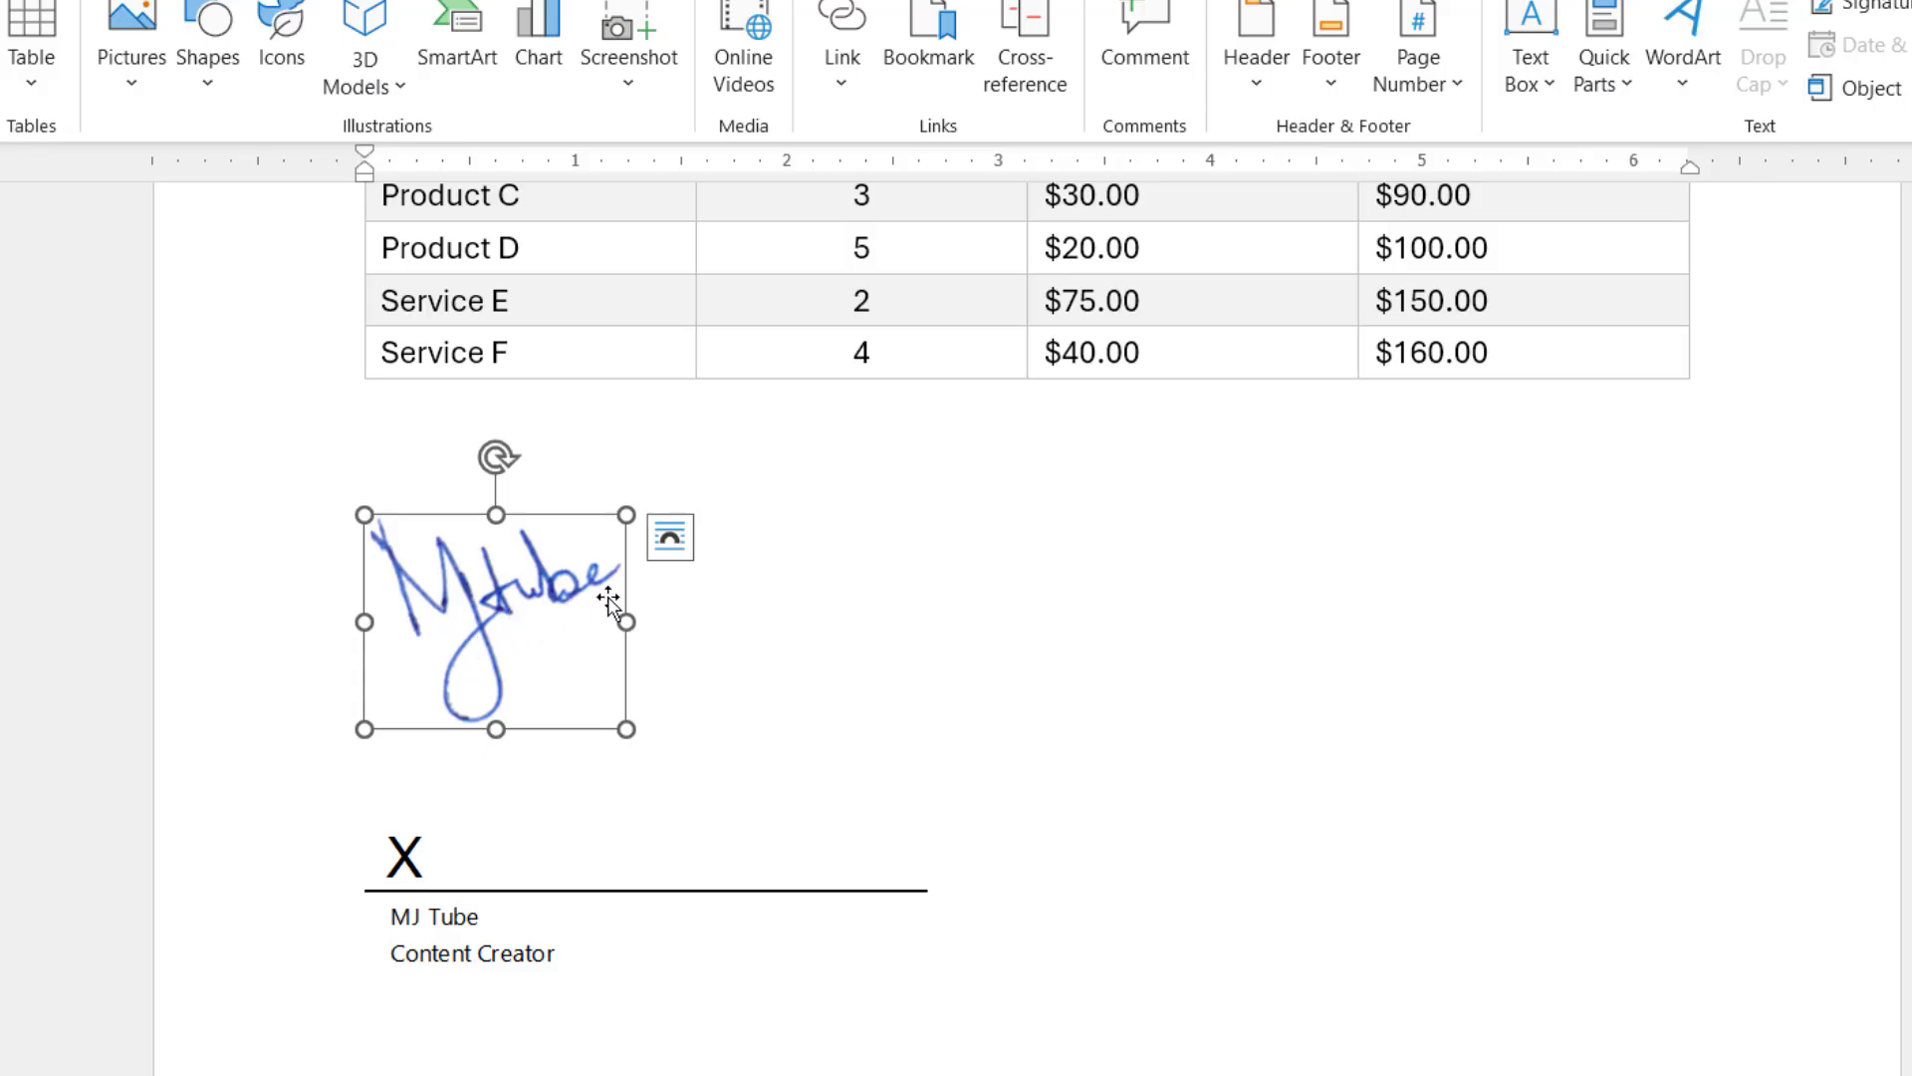
click(669, 536)
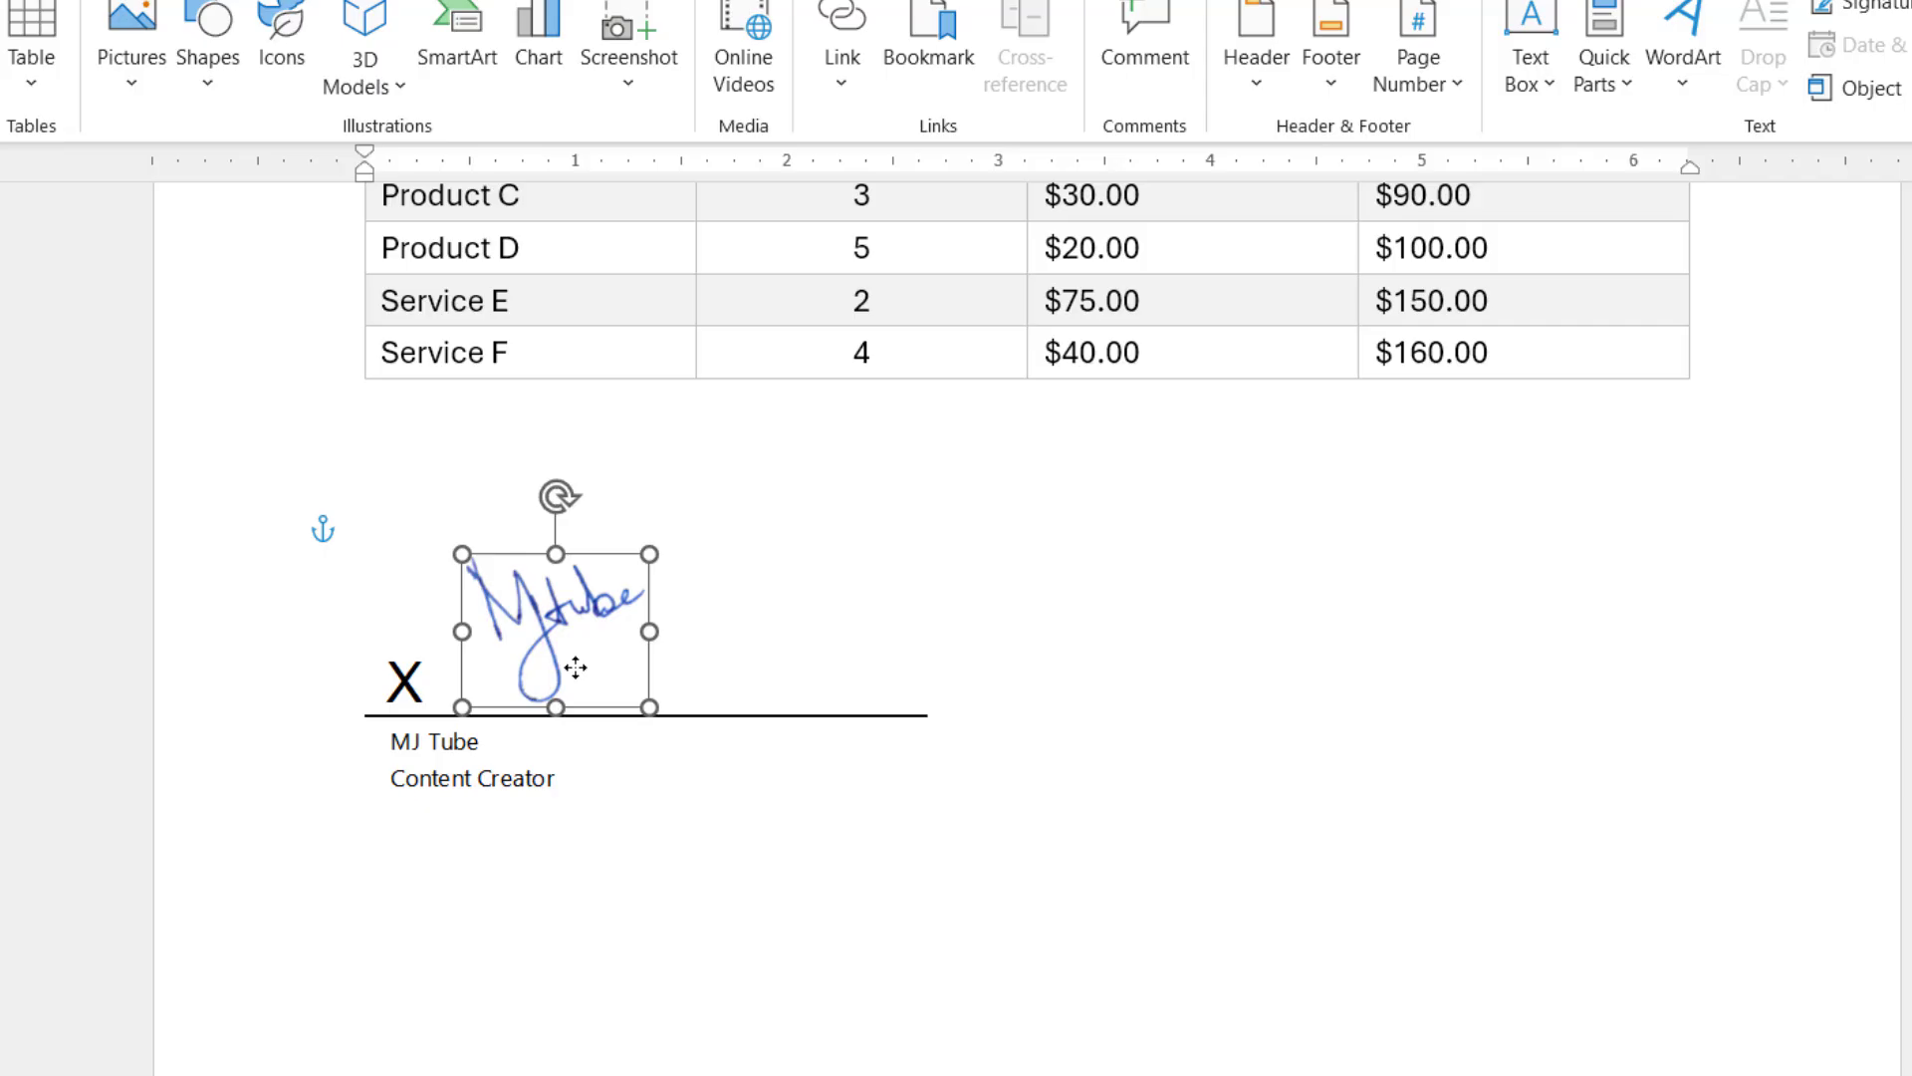
drag(573, 627, 555, 597)
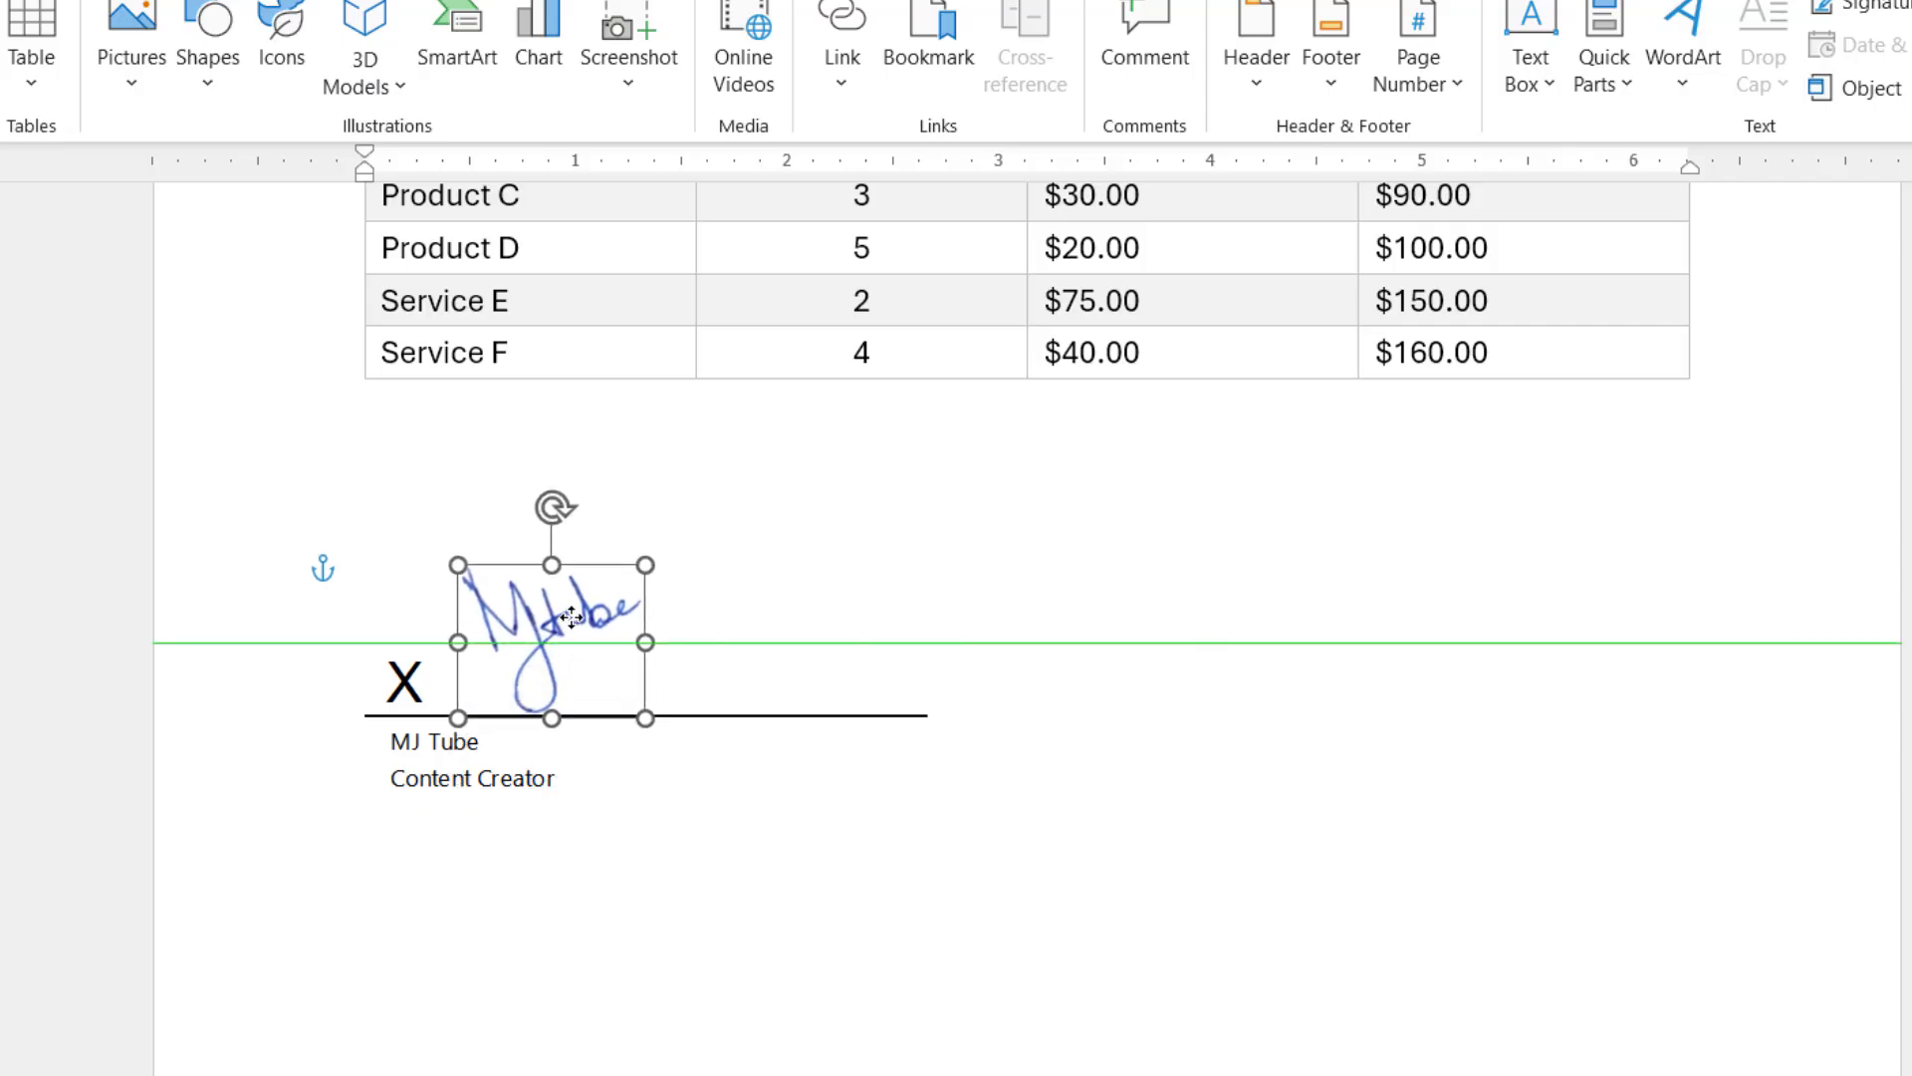
click(822, 940)
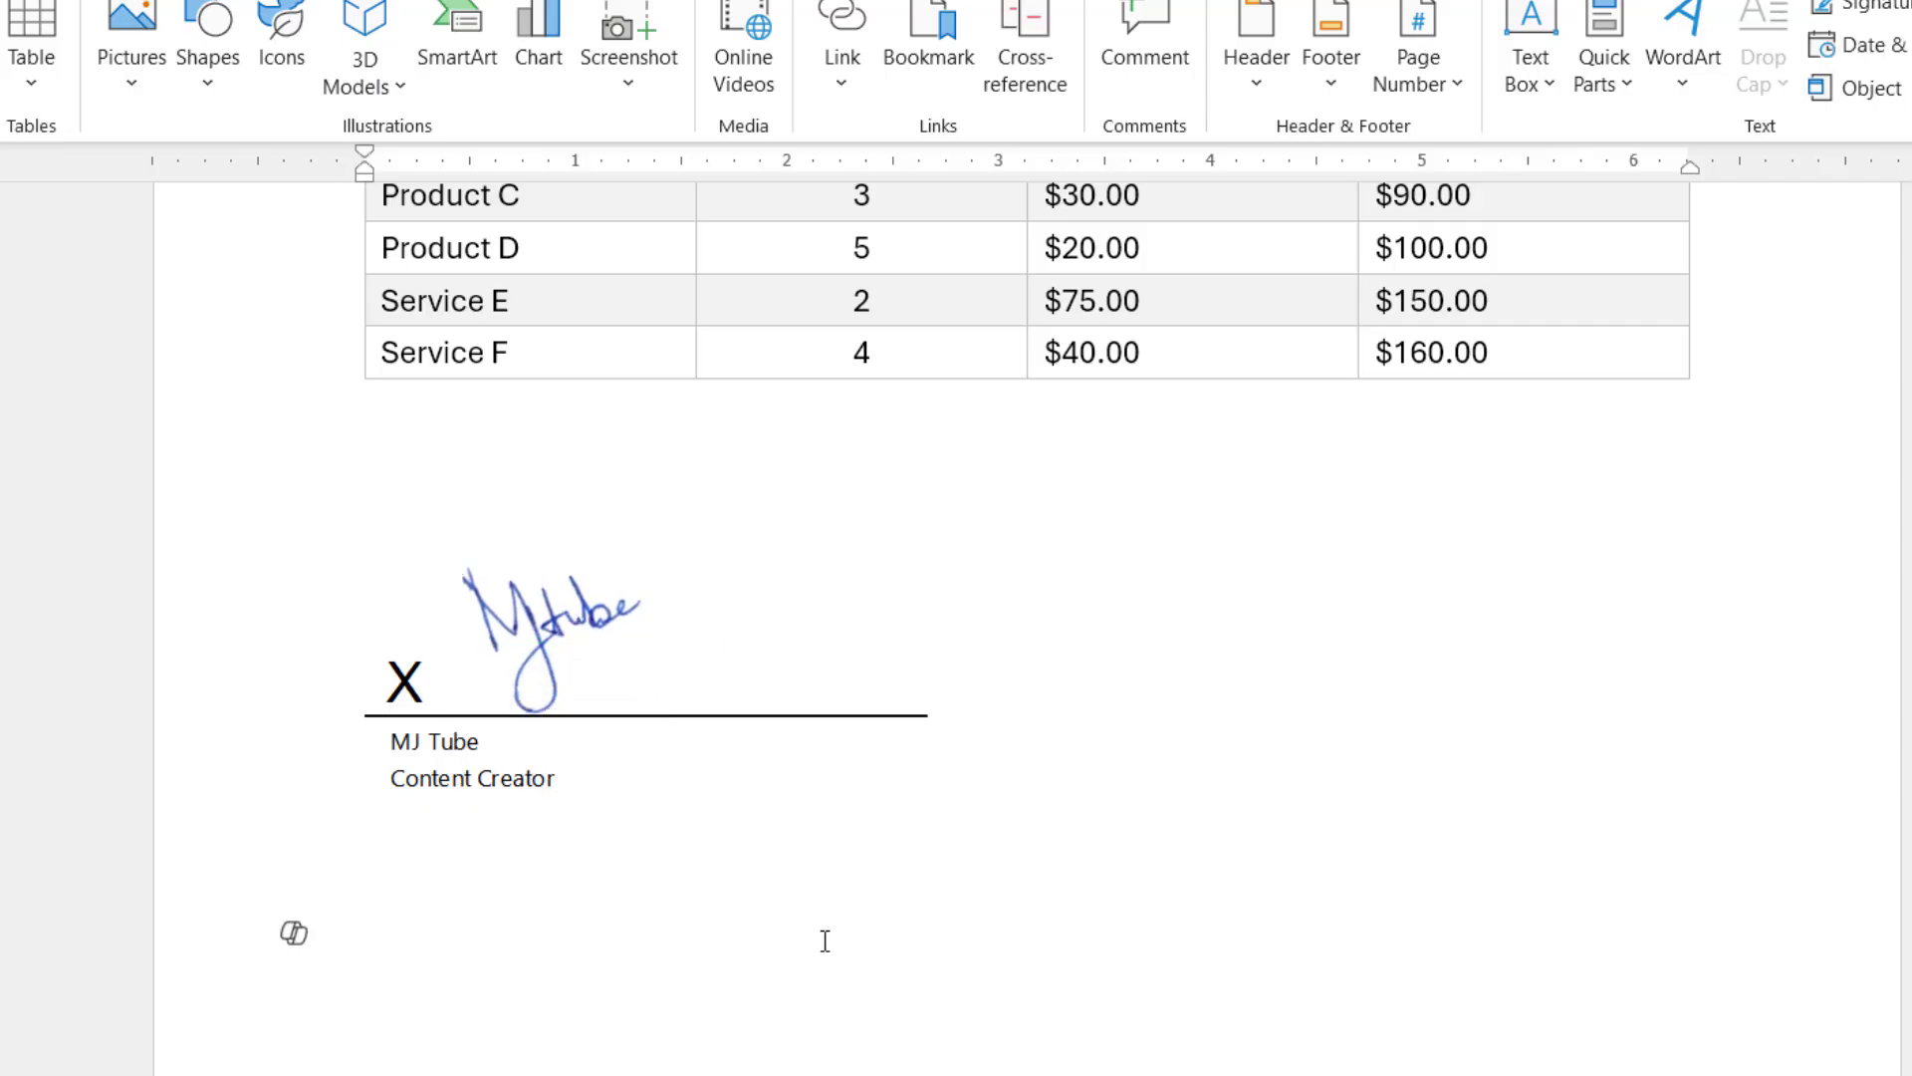
click(365, 936)
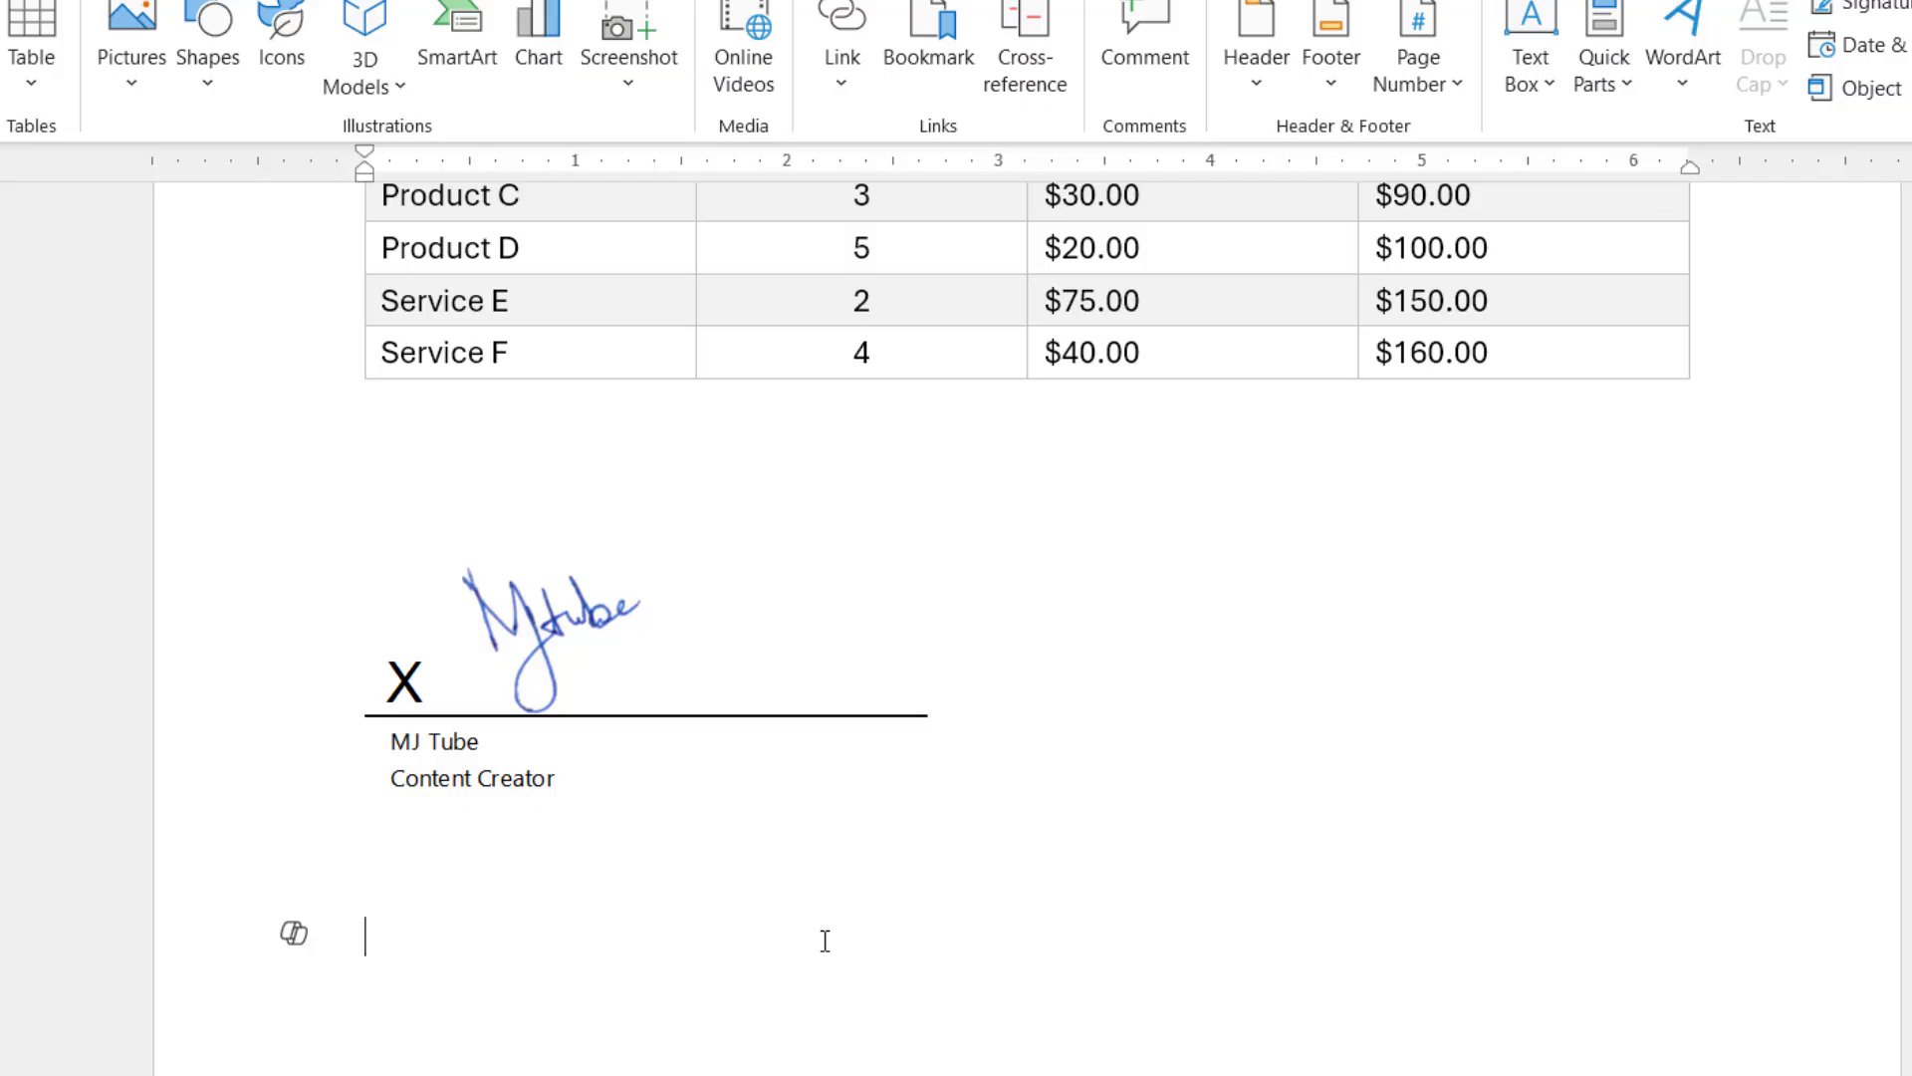
mouse_move(321, 570)
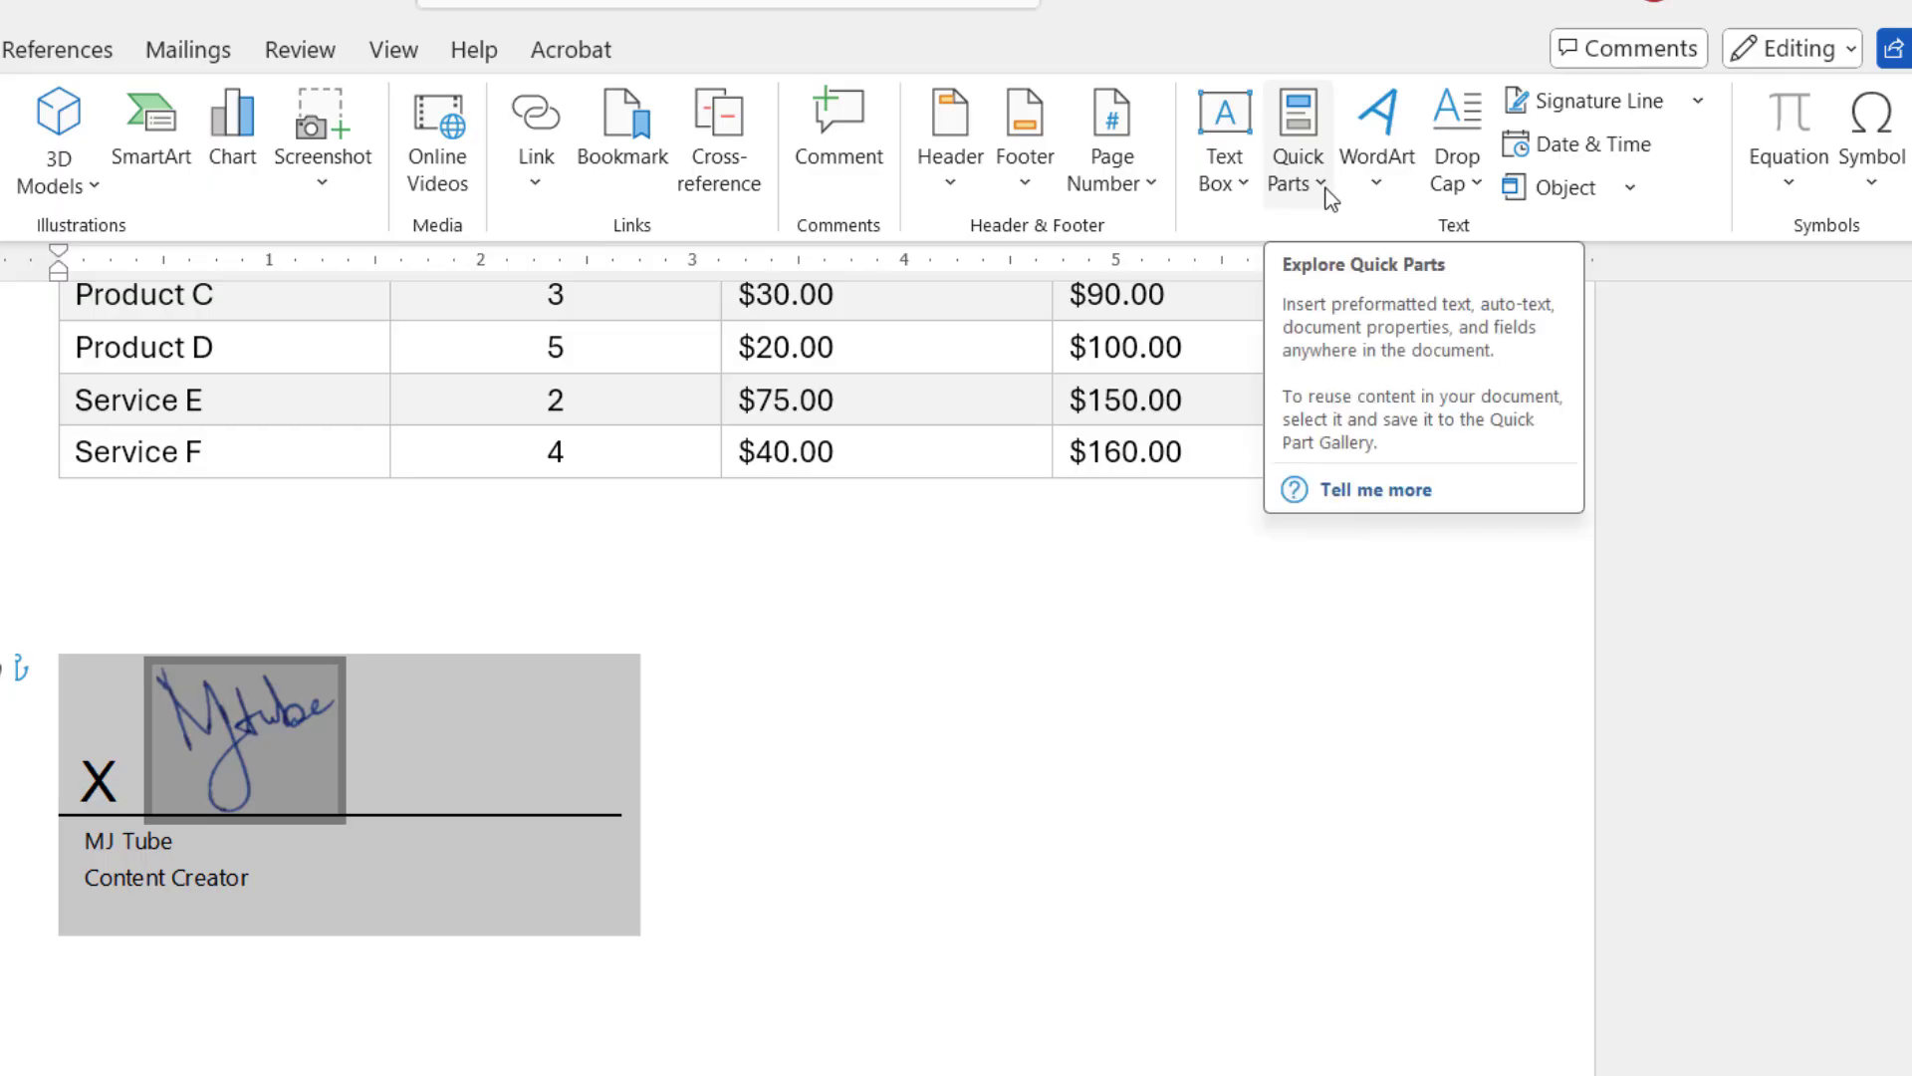
Save the selected signature block to the Quick Part Gallery as MJ Tube
click(1297, 139)
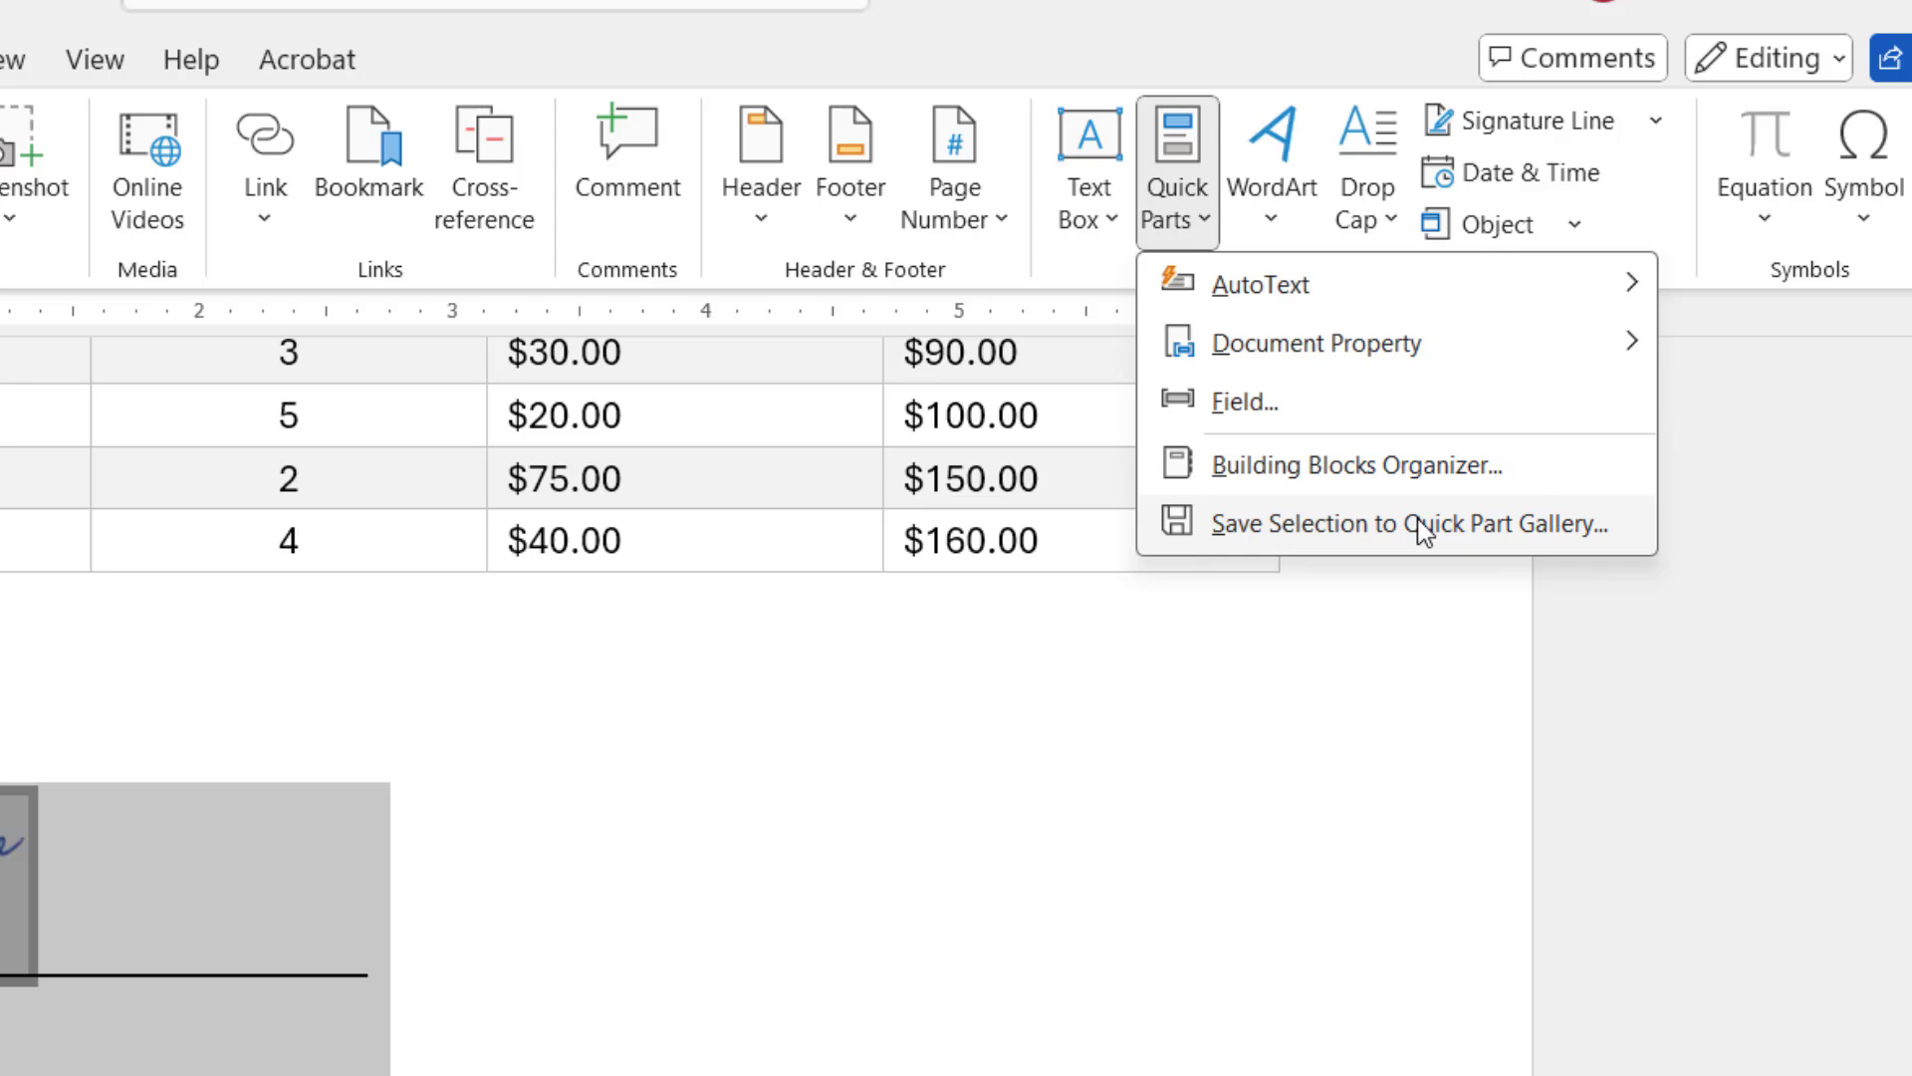
click(1412, 522)
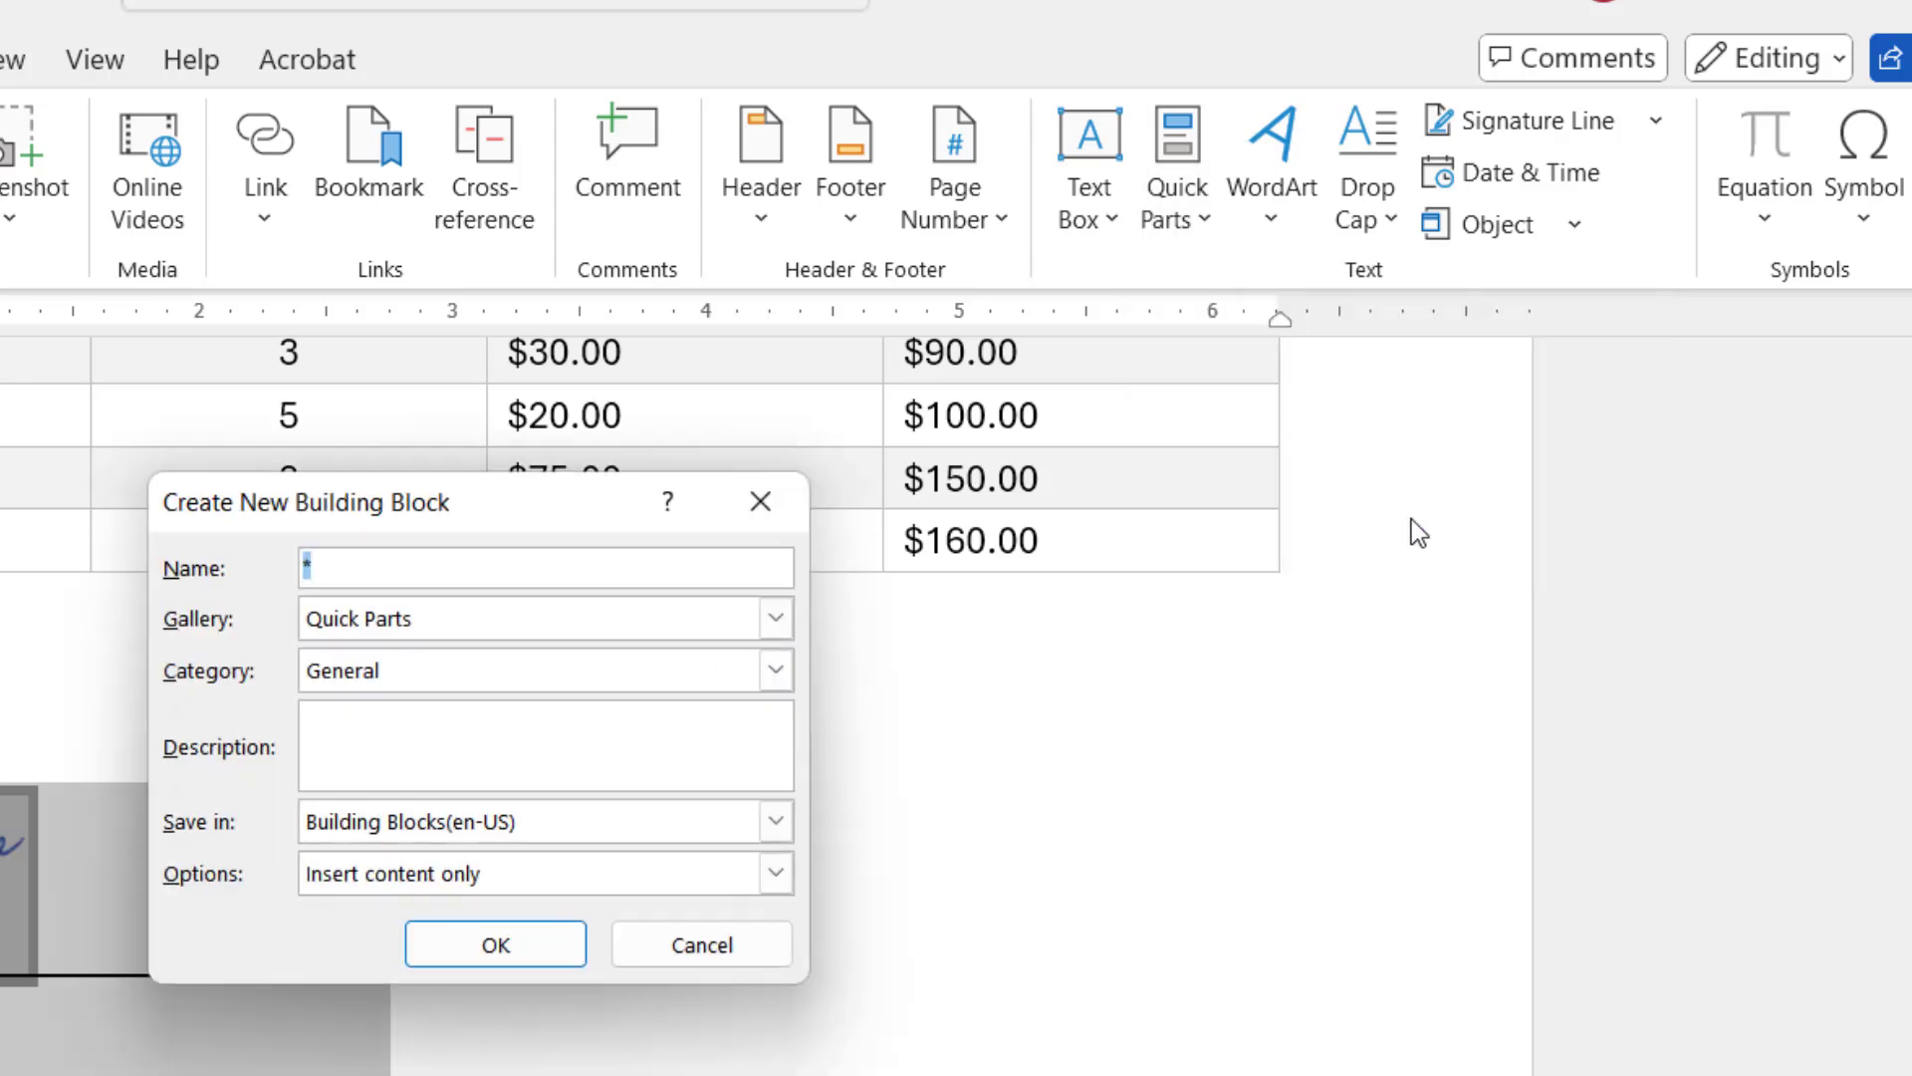
text(MJ T)
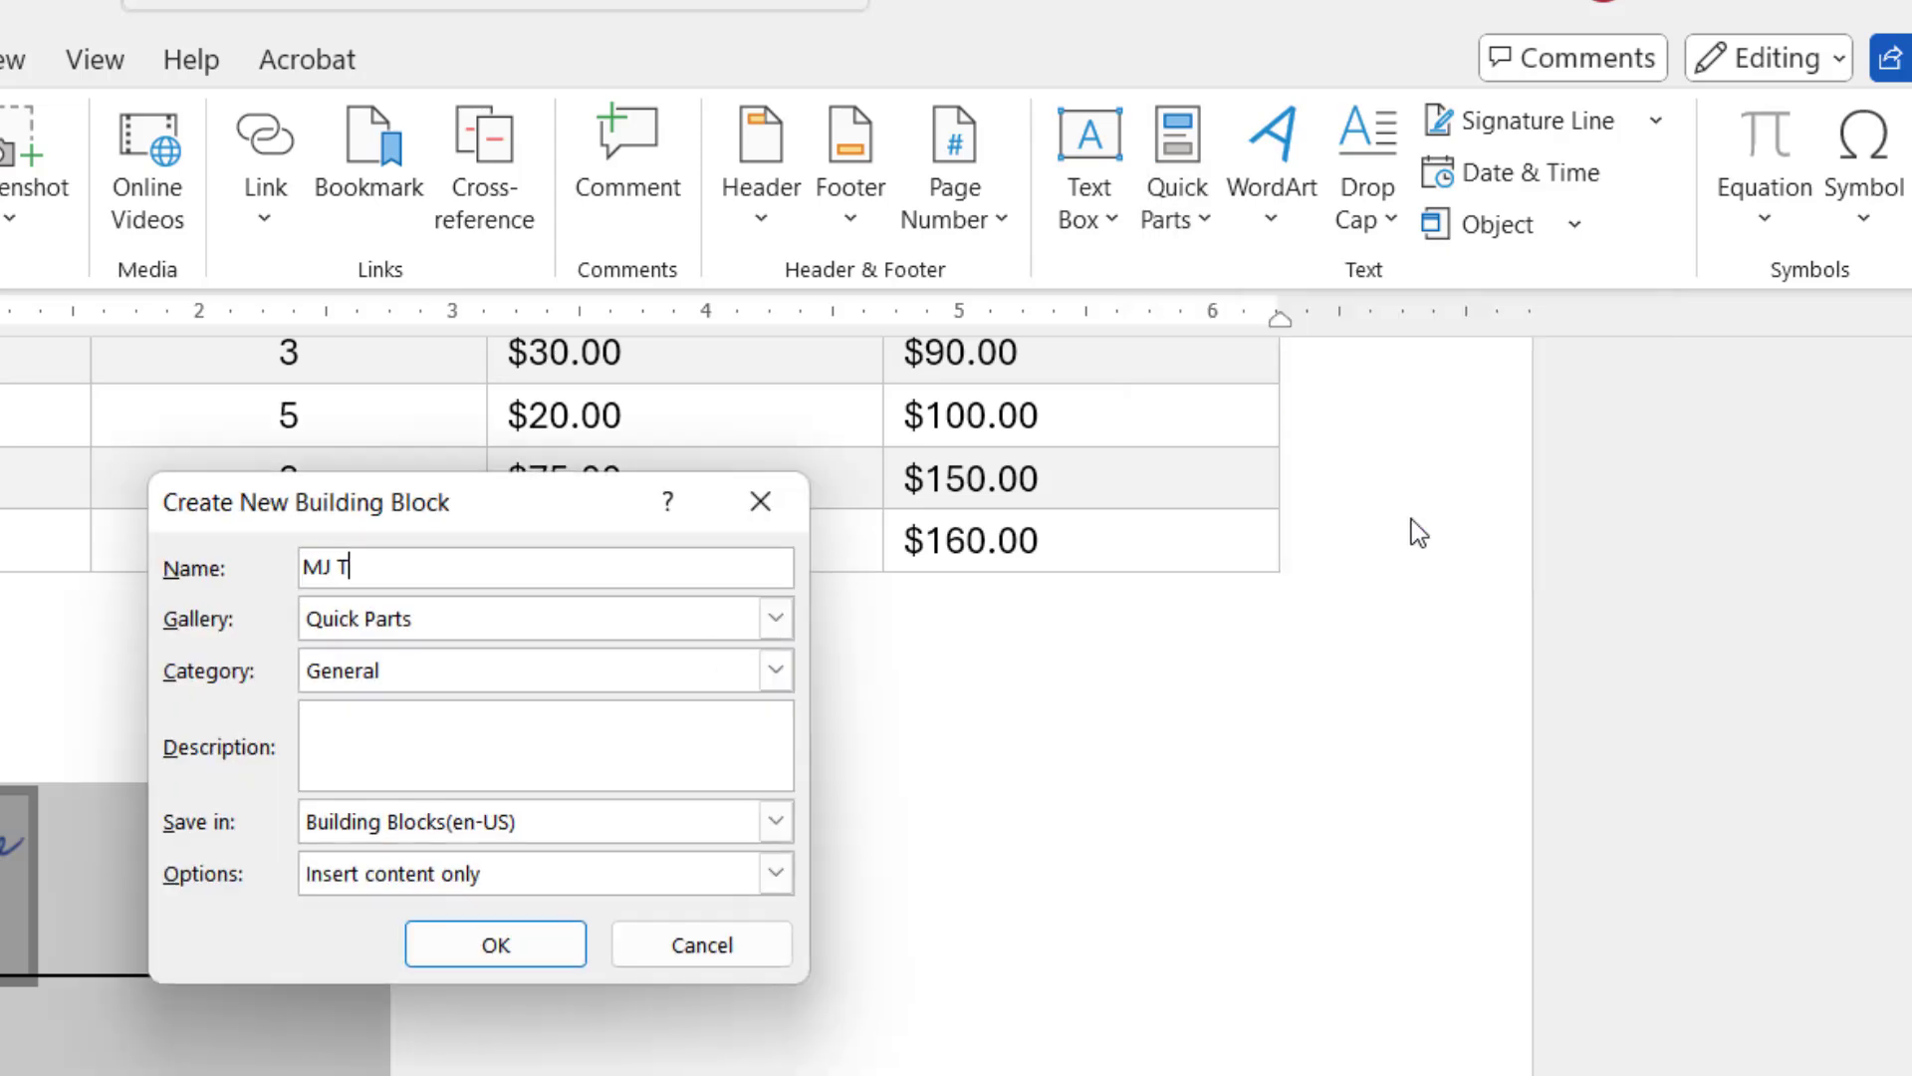
text(ube)
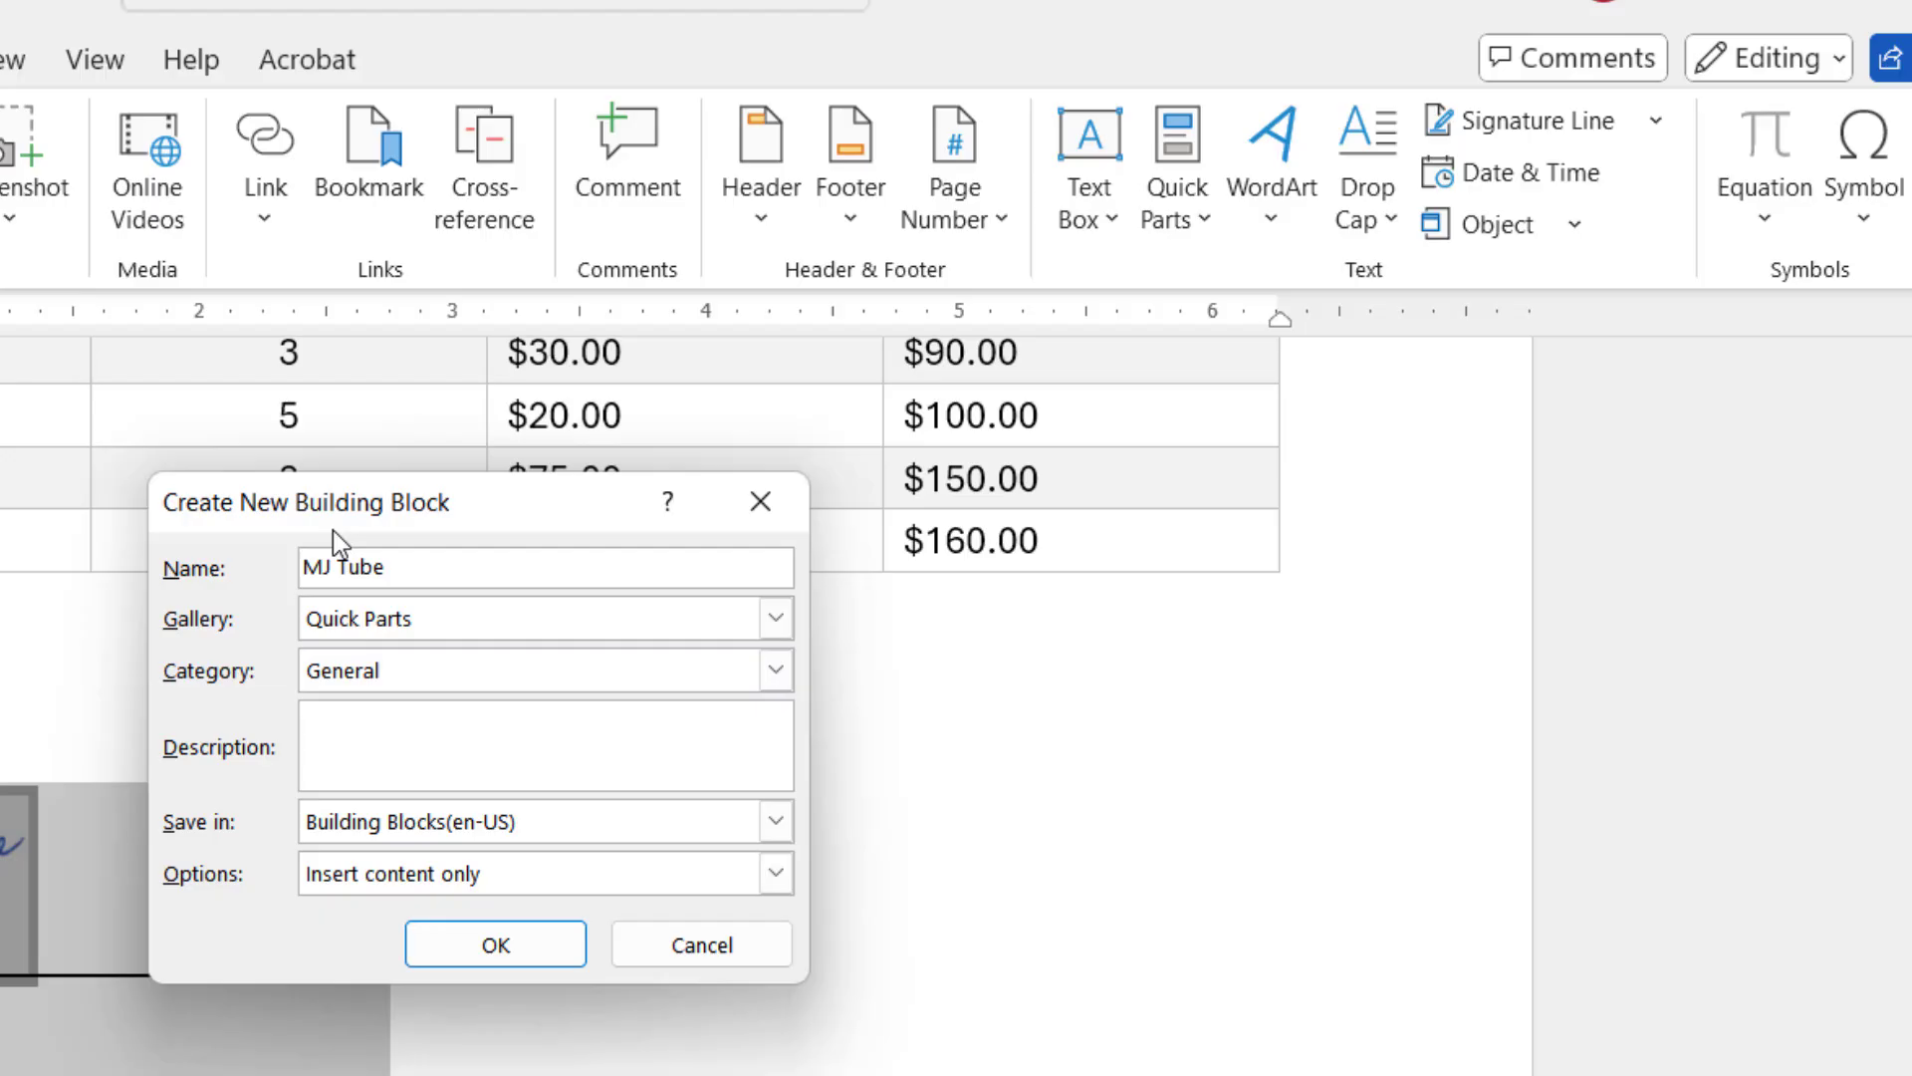
click(494, 942)
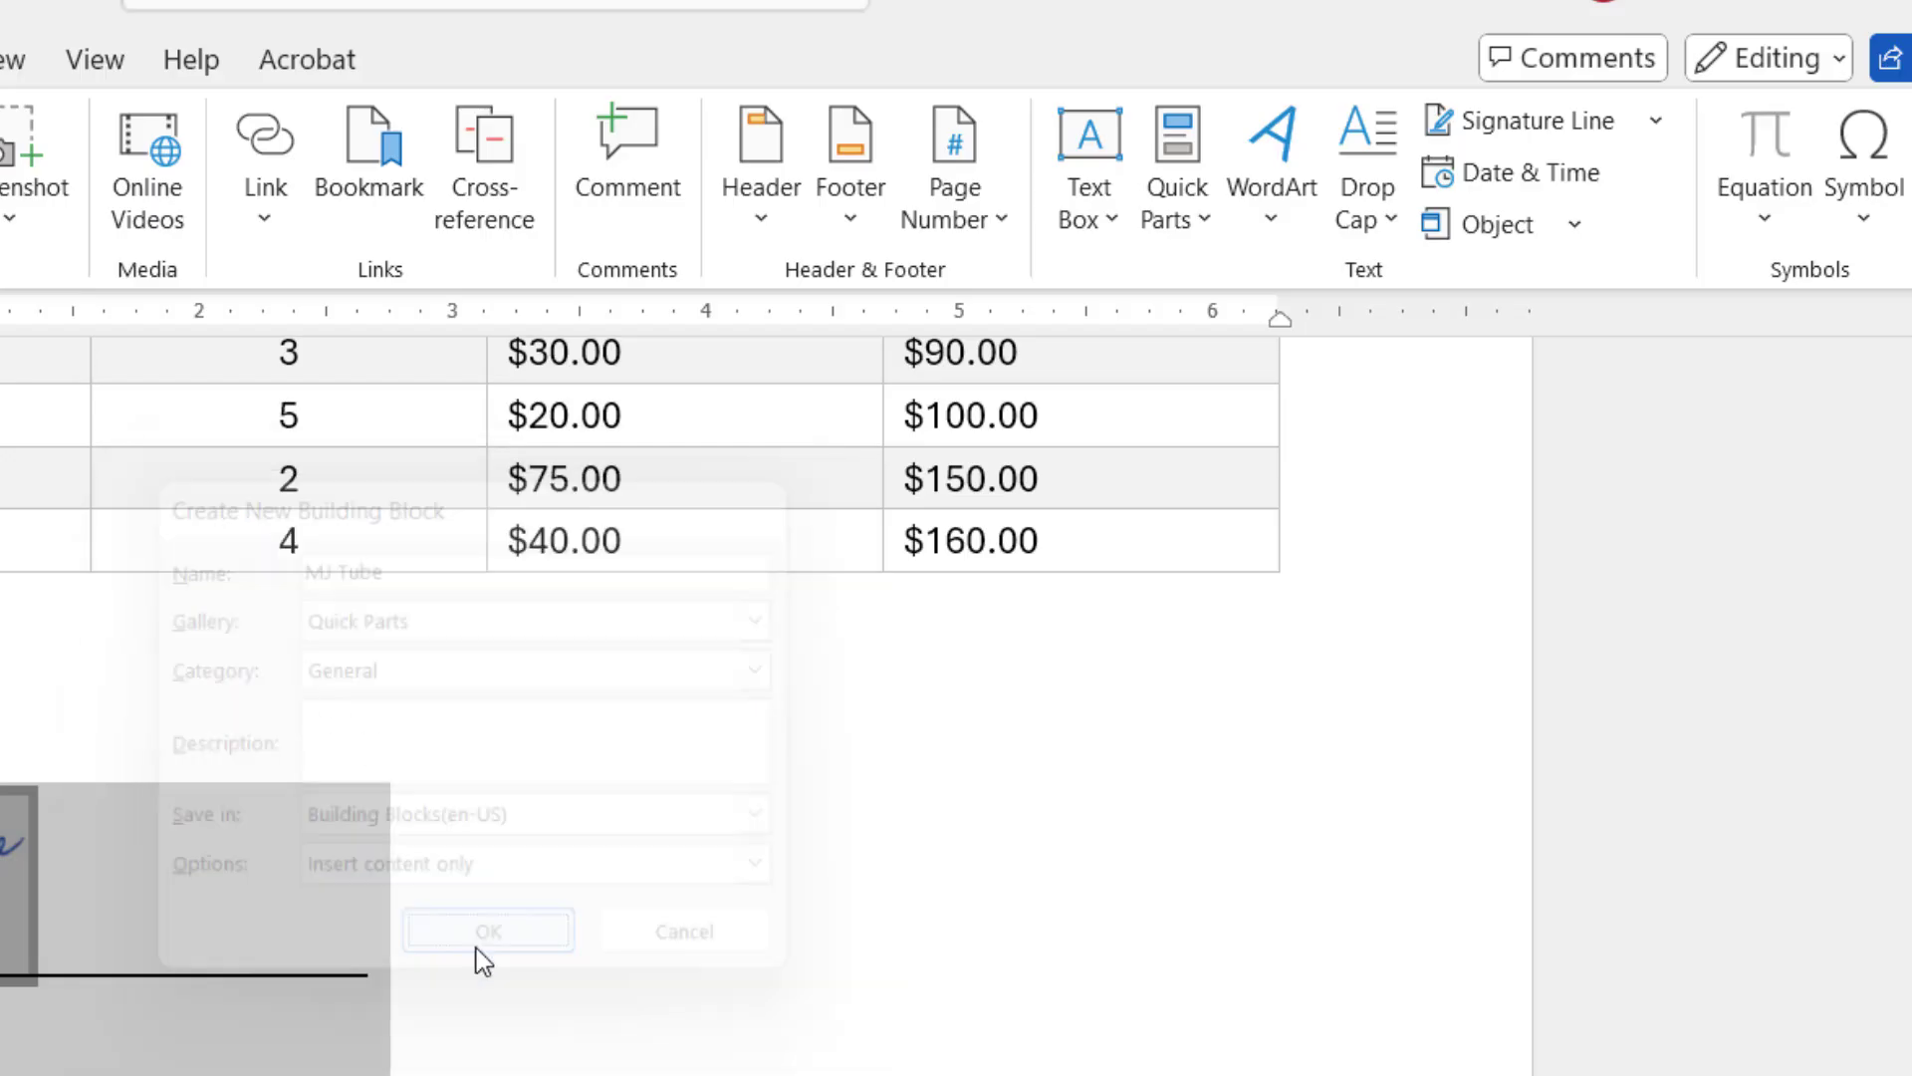
click(486, 931)
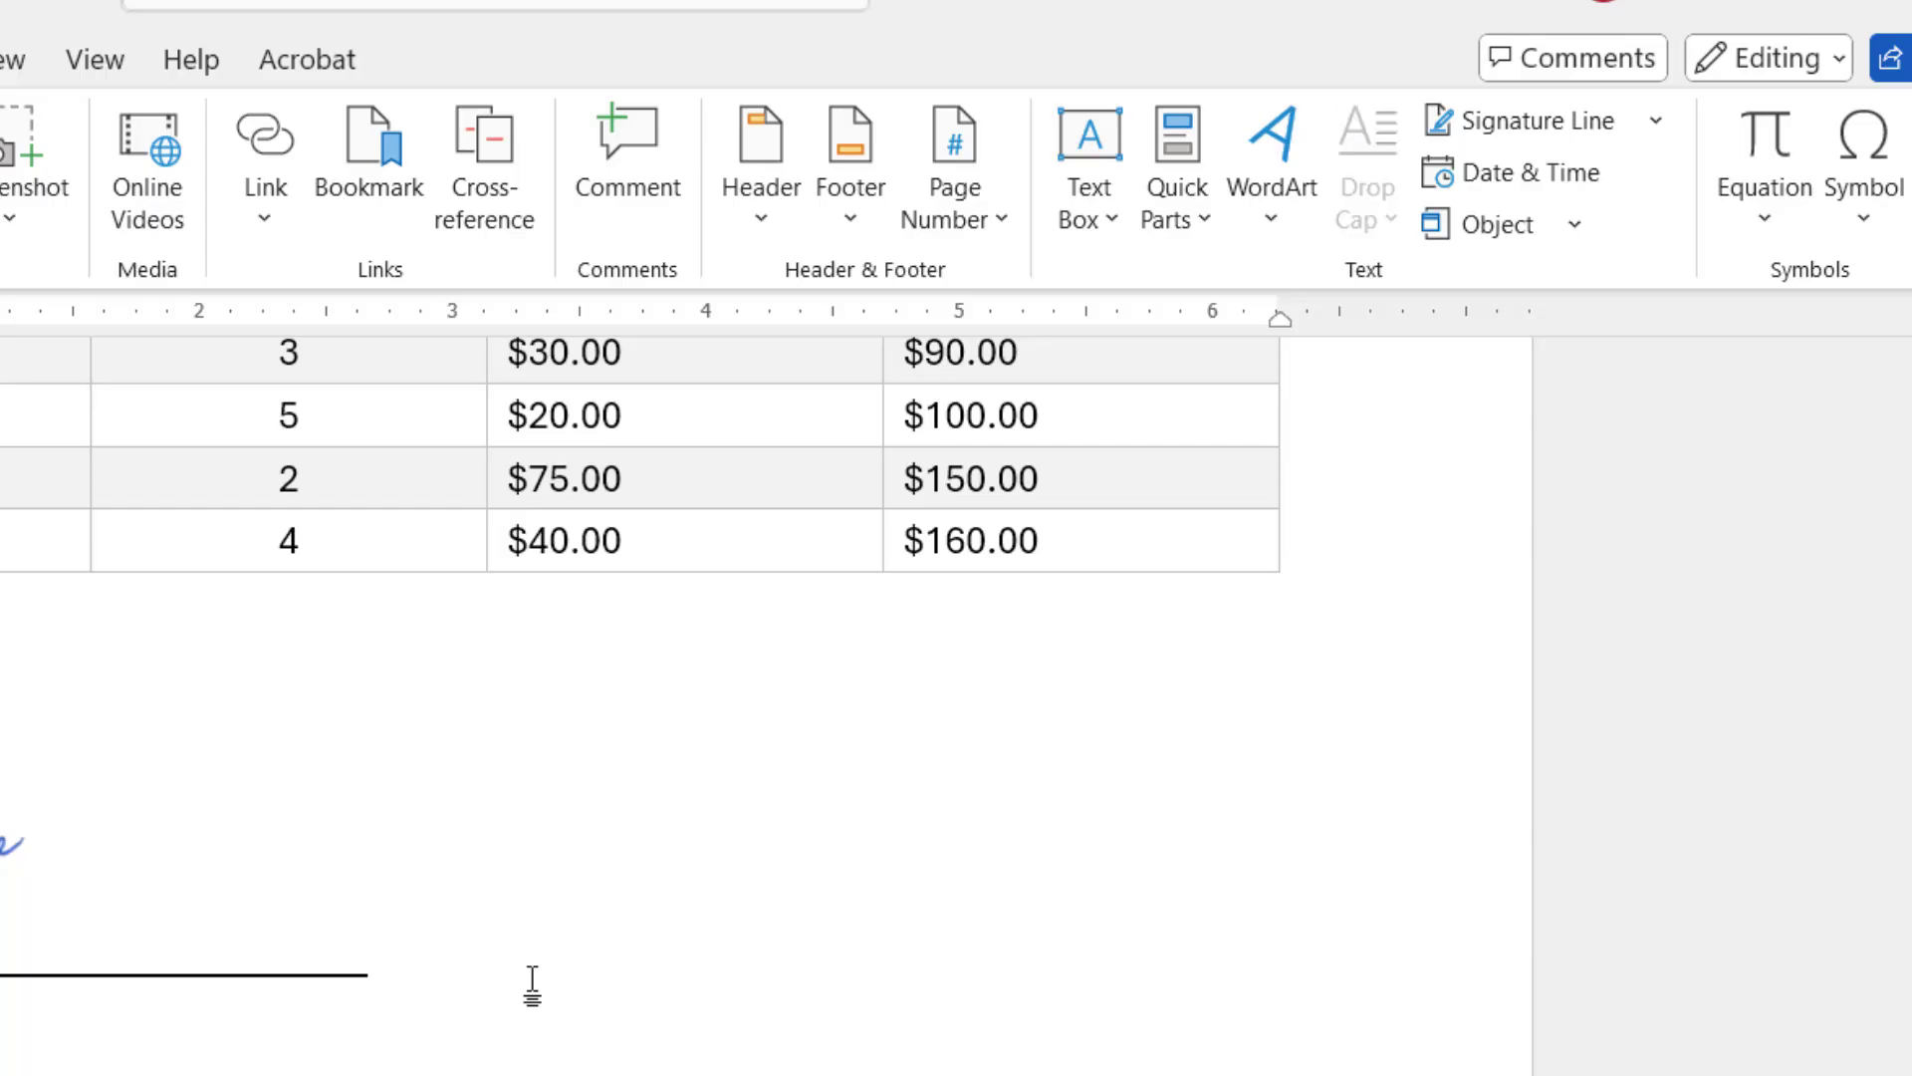
Insert the MJ Tube Quick Part from the gallery onto page 2
scroll(down, 3)
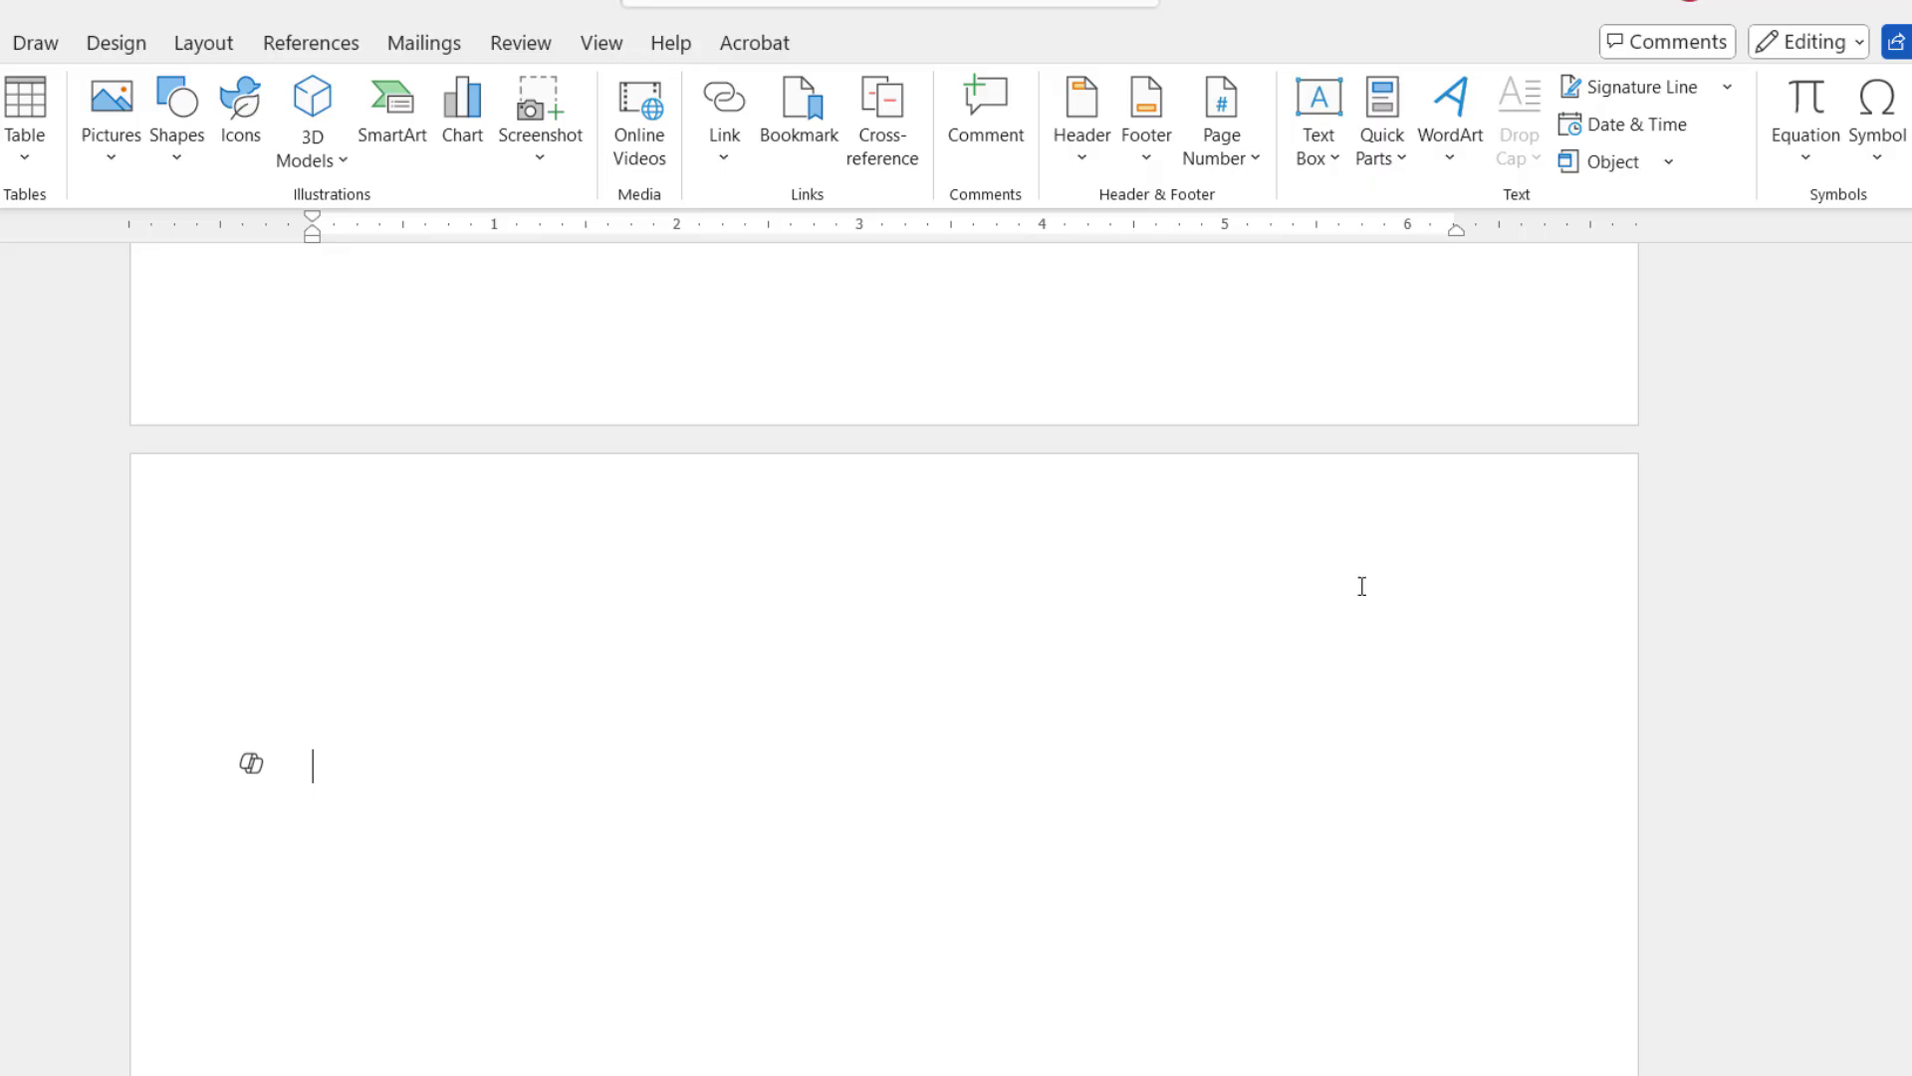
click(1378, 120)
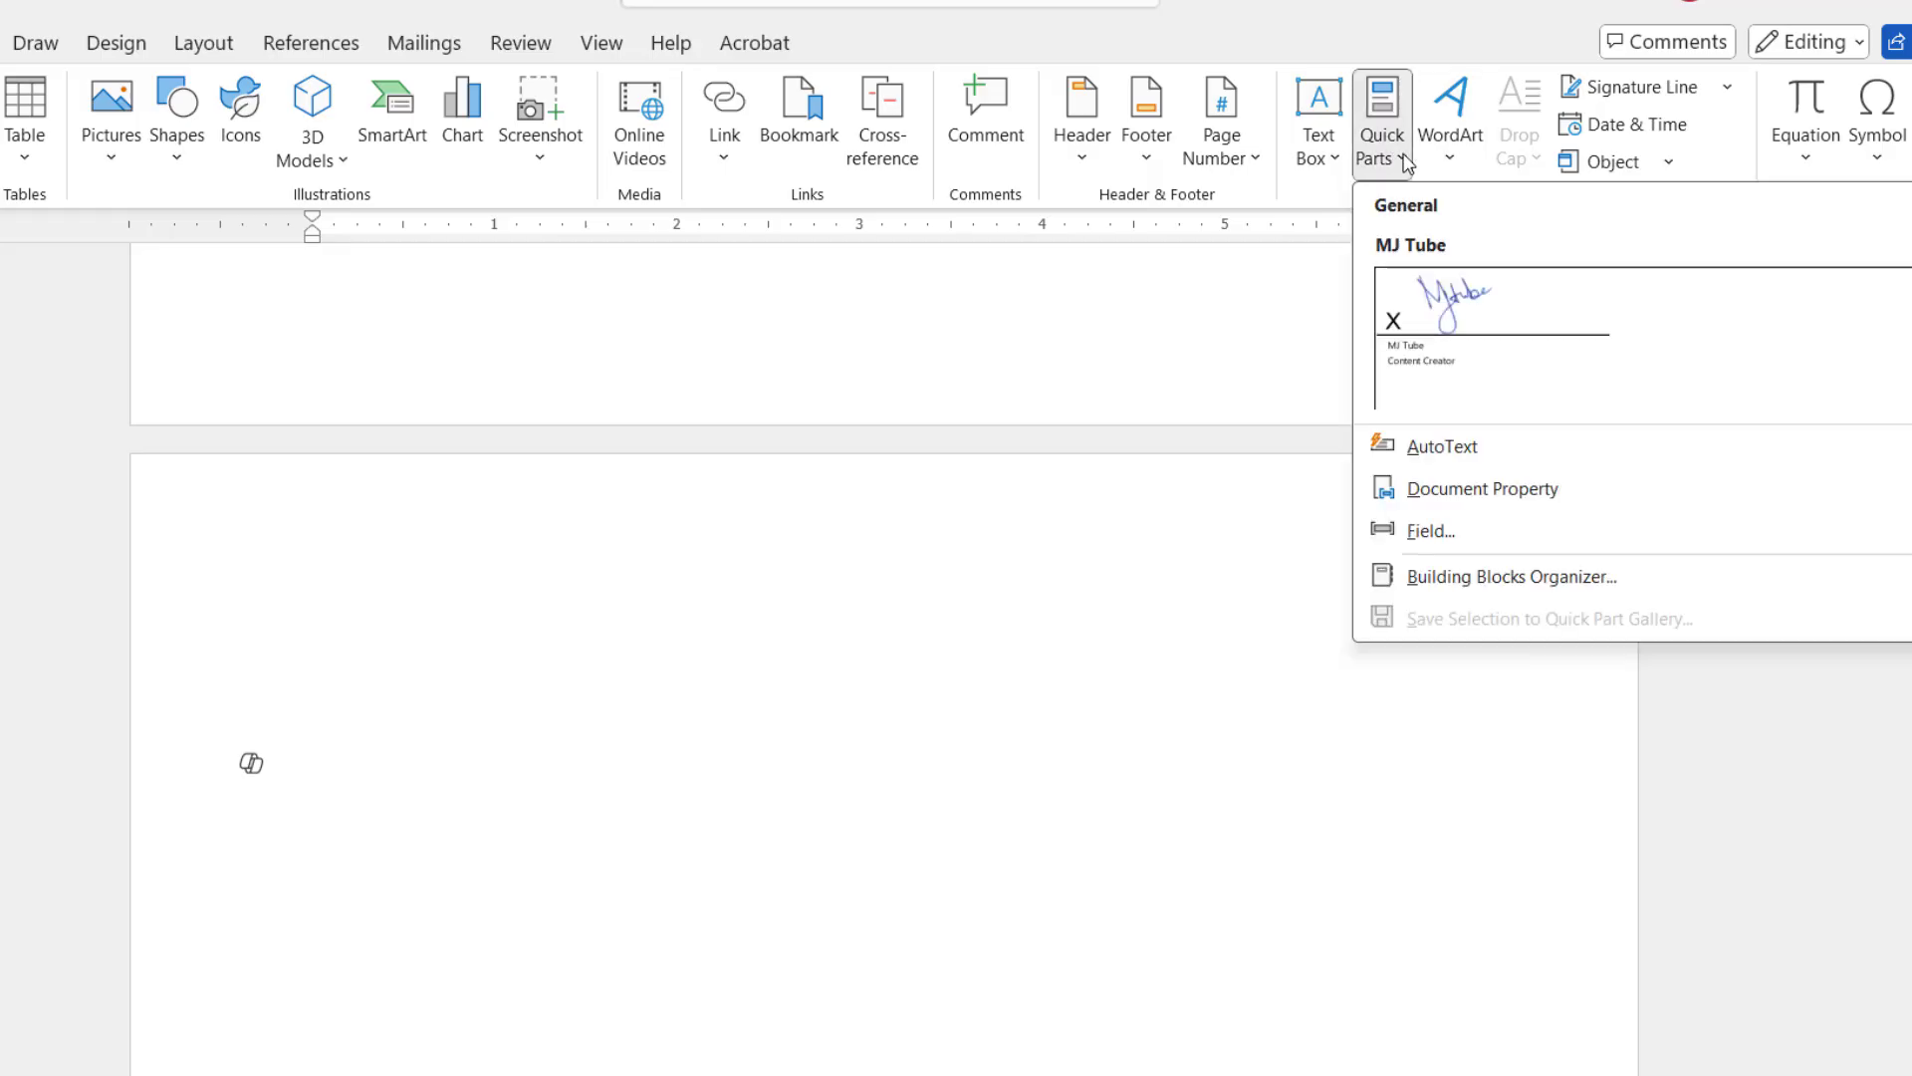
mouse_move(1448, 361)
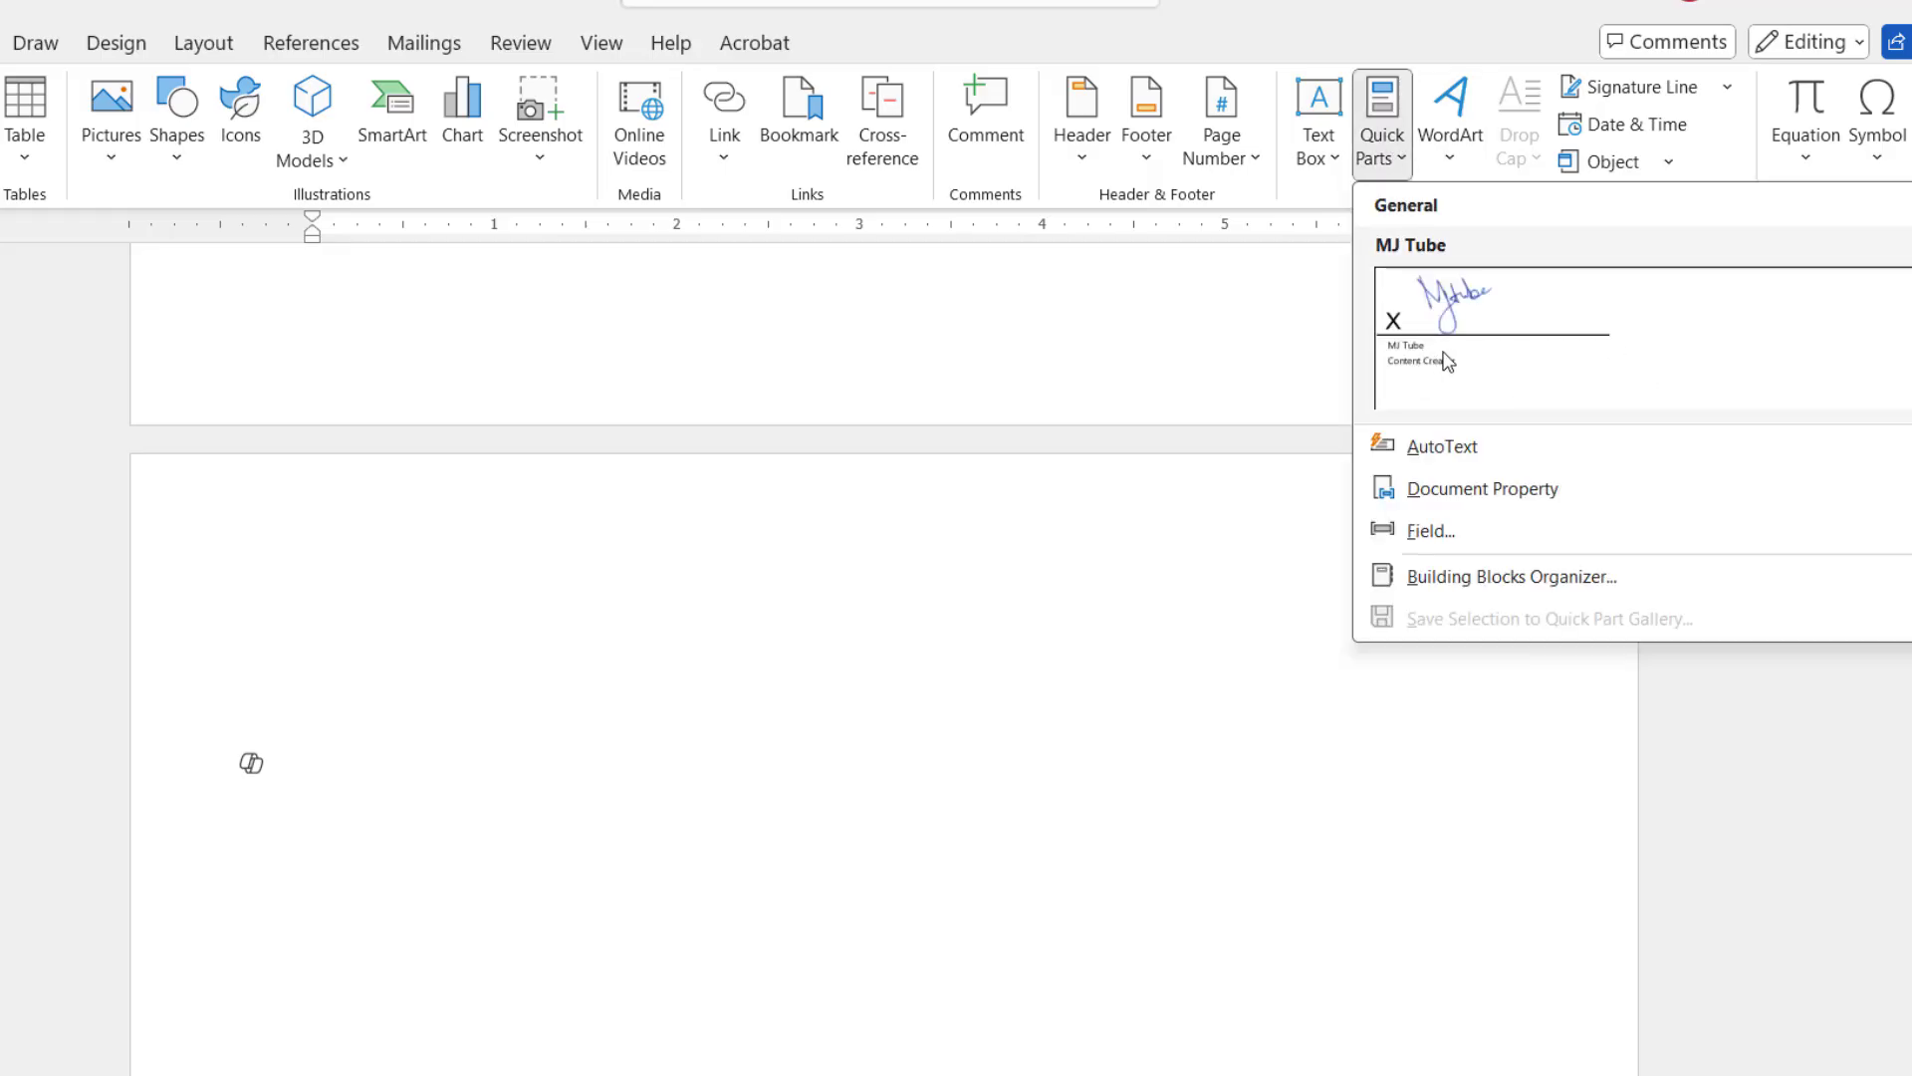
click(1490, 335)
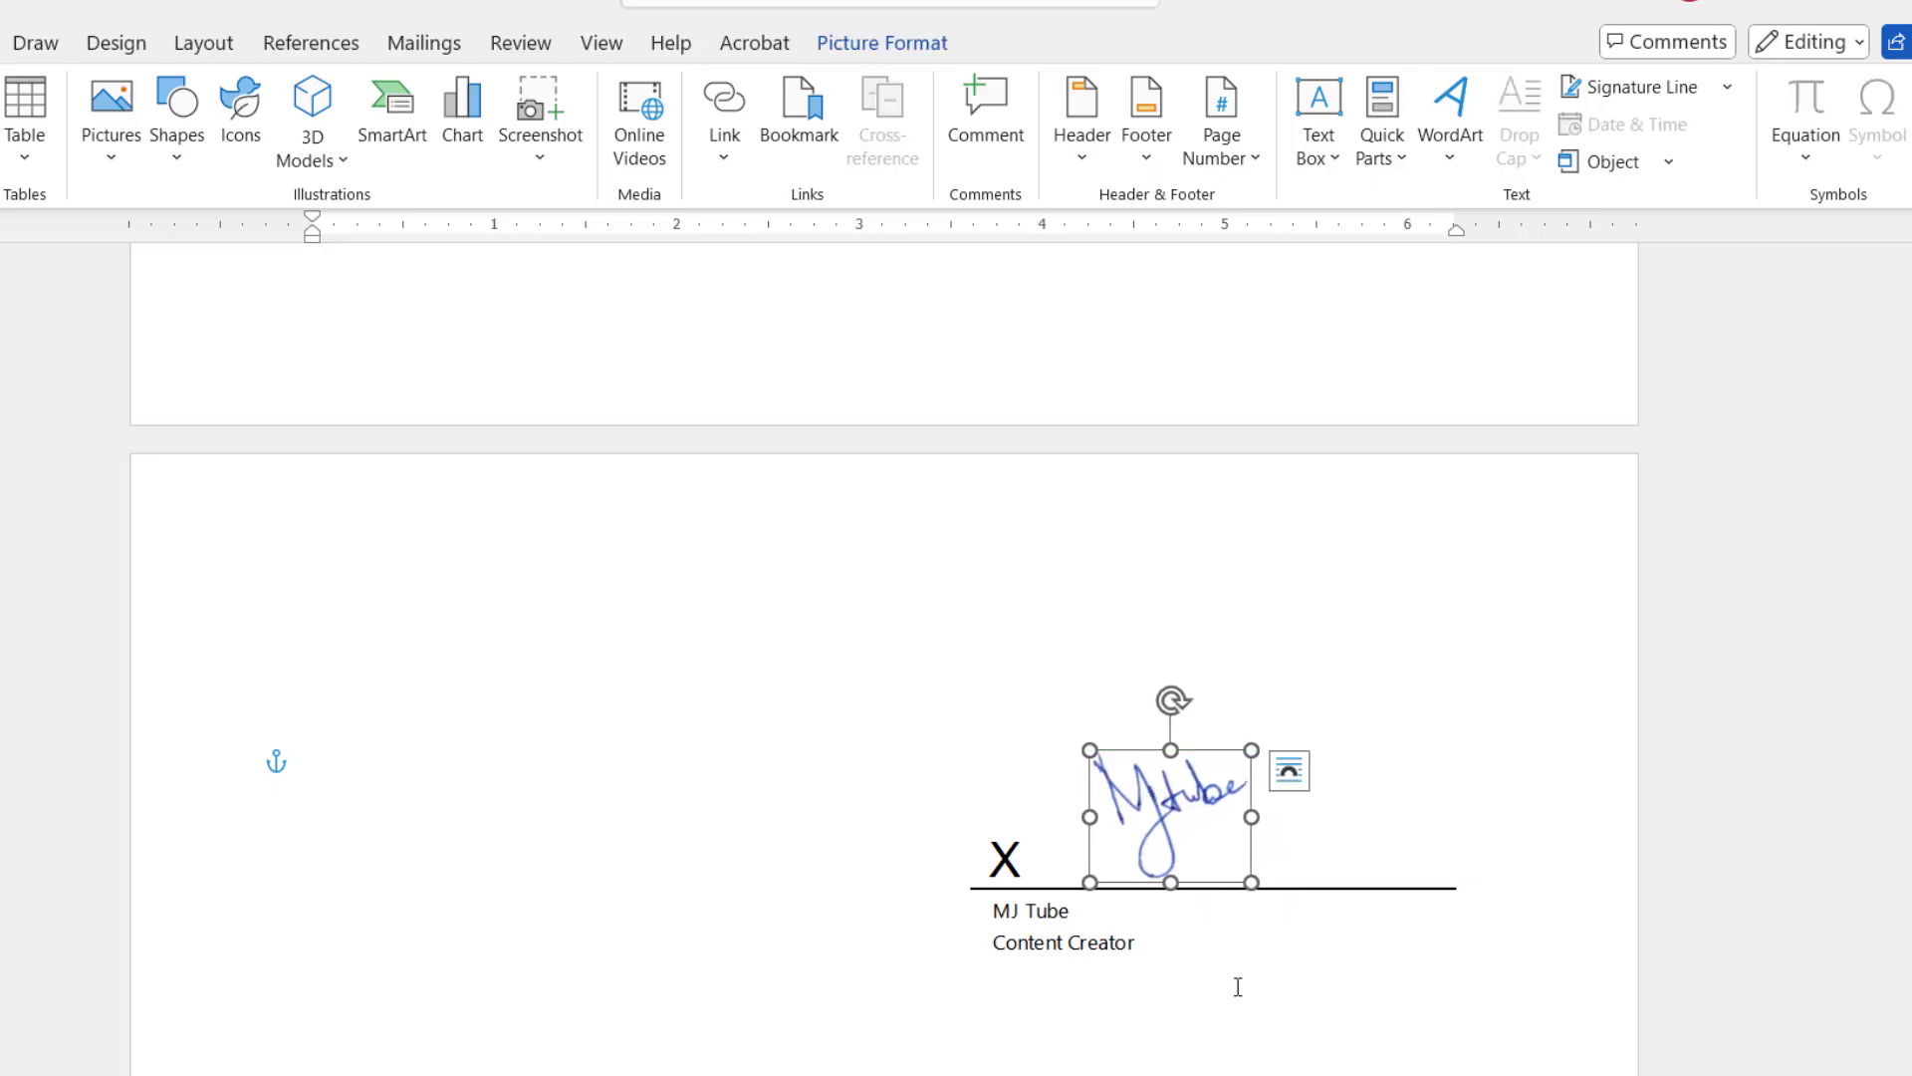
click(862, 916)
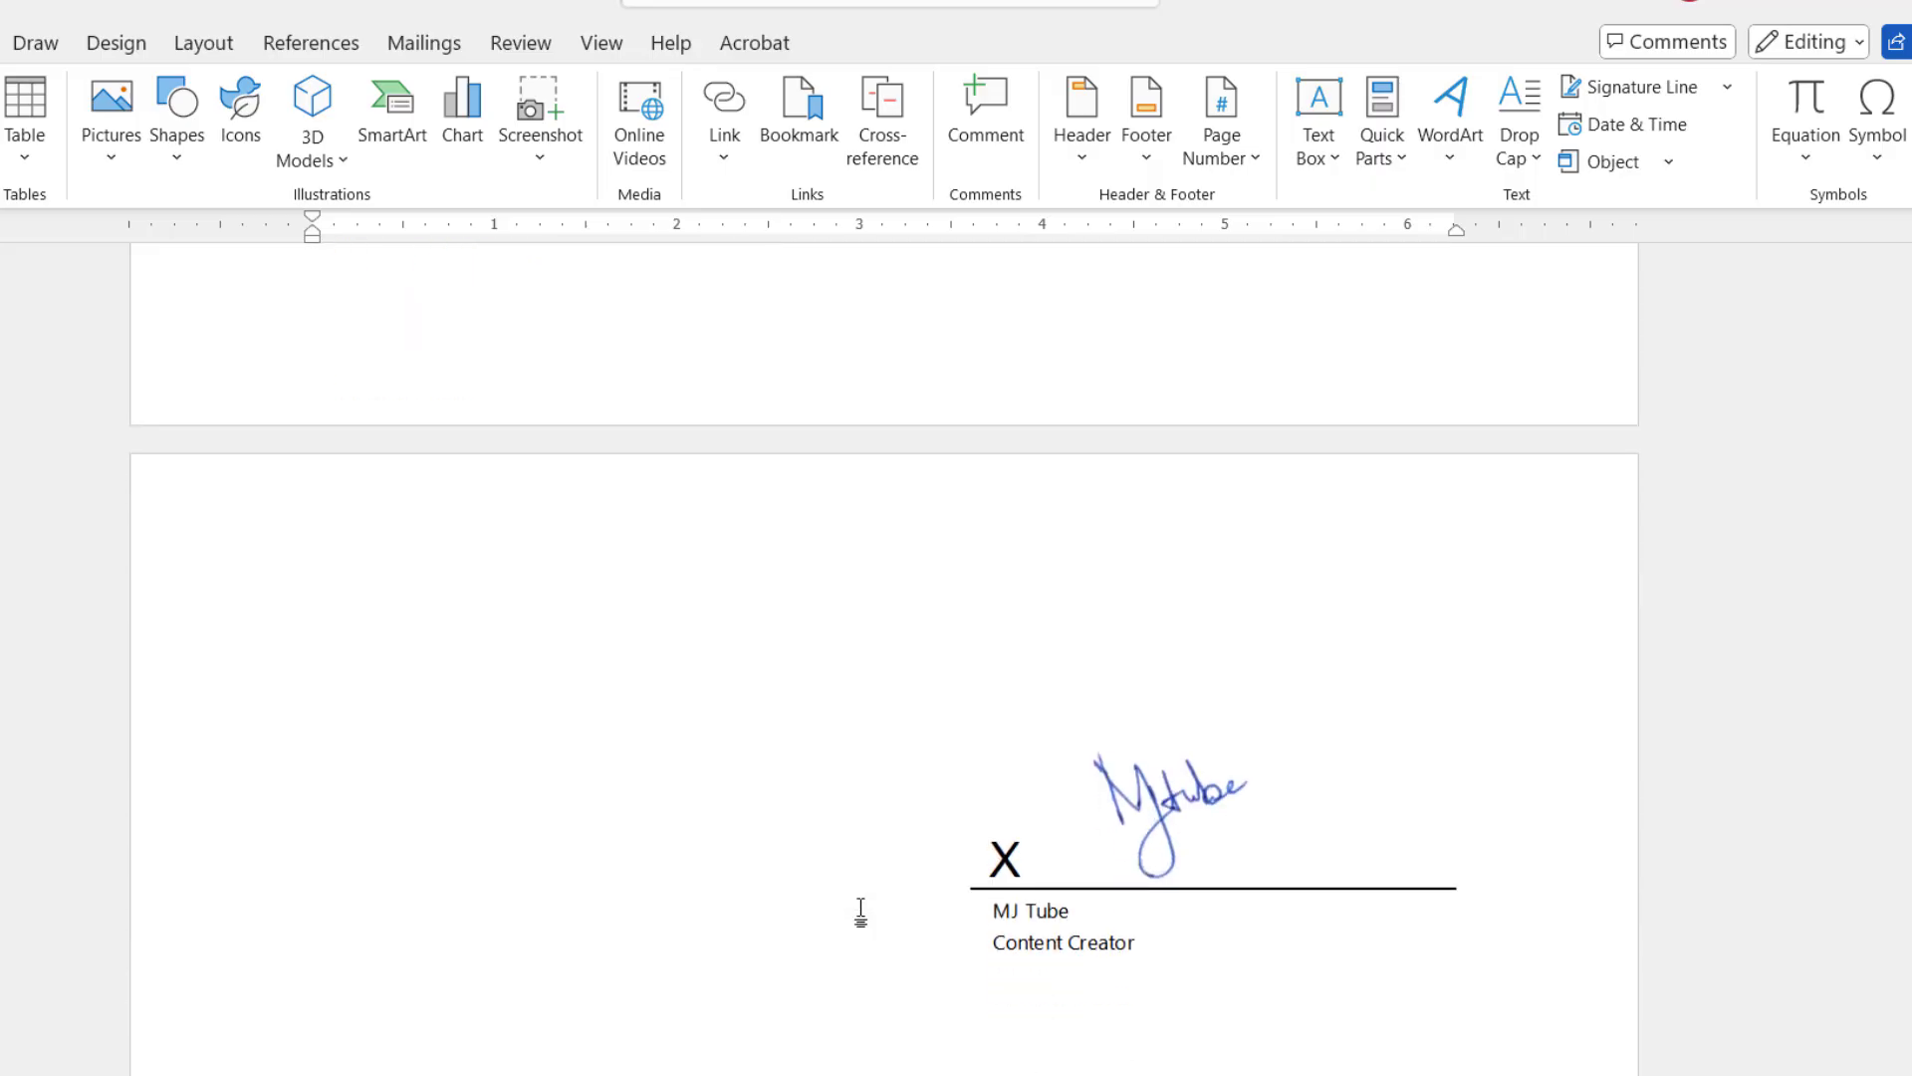
click(972, 980)
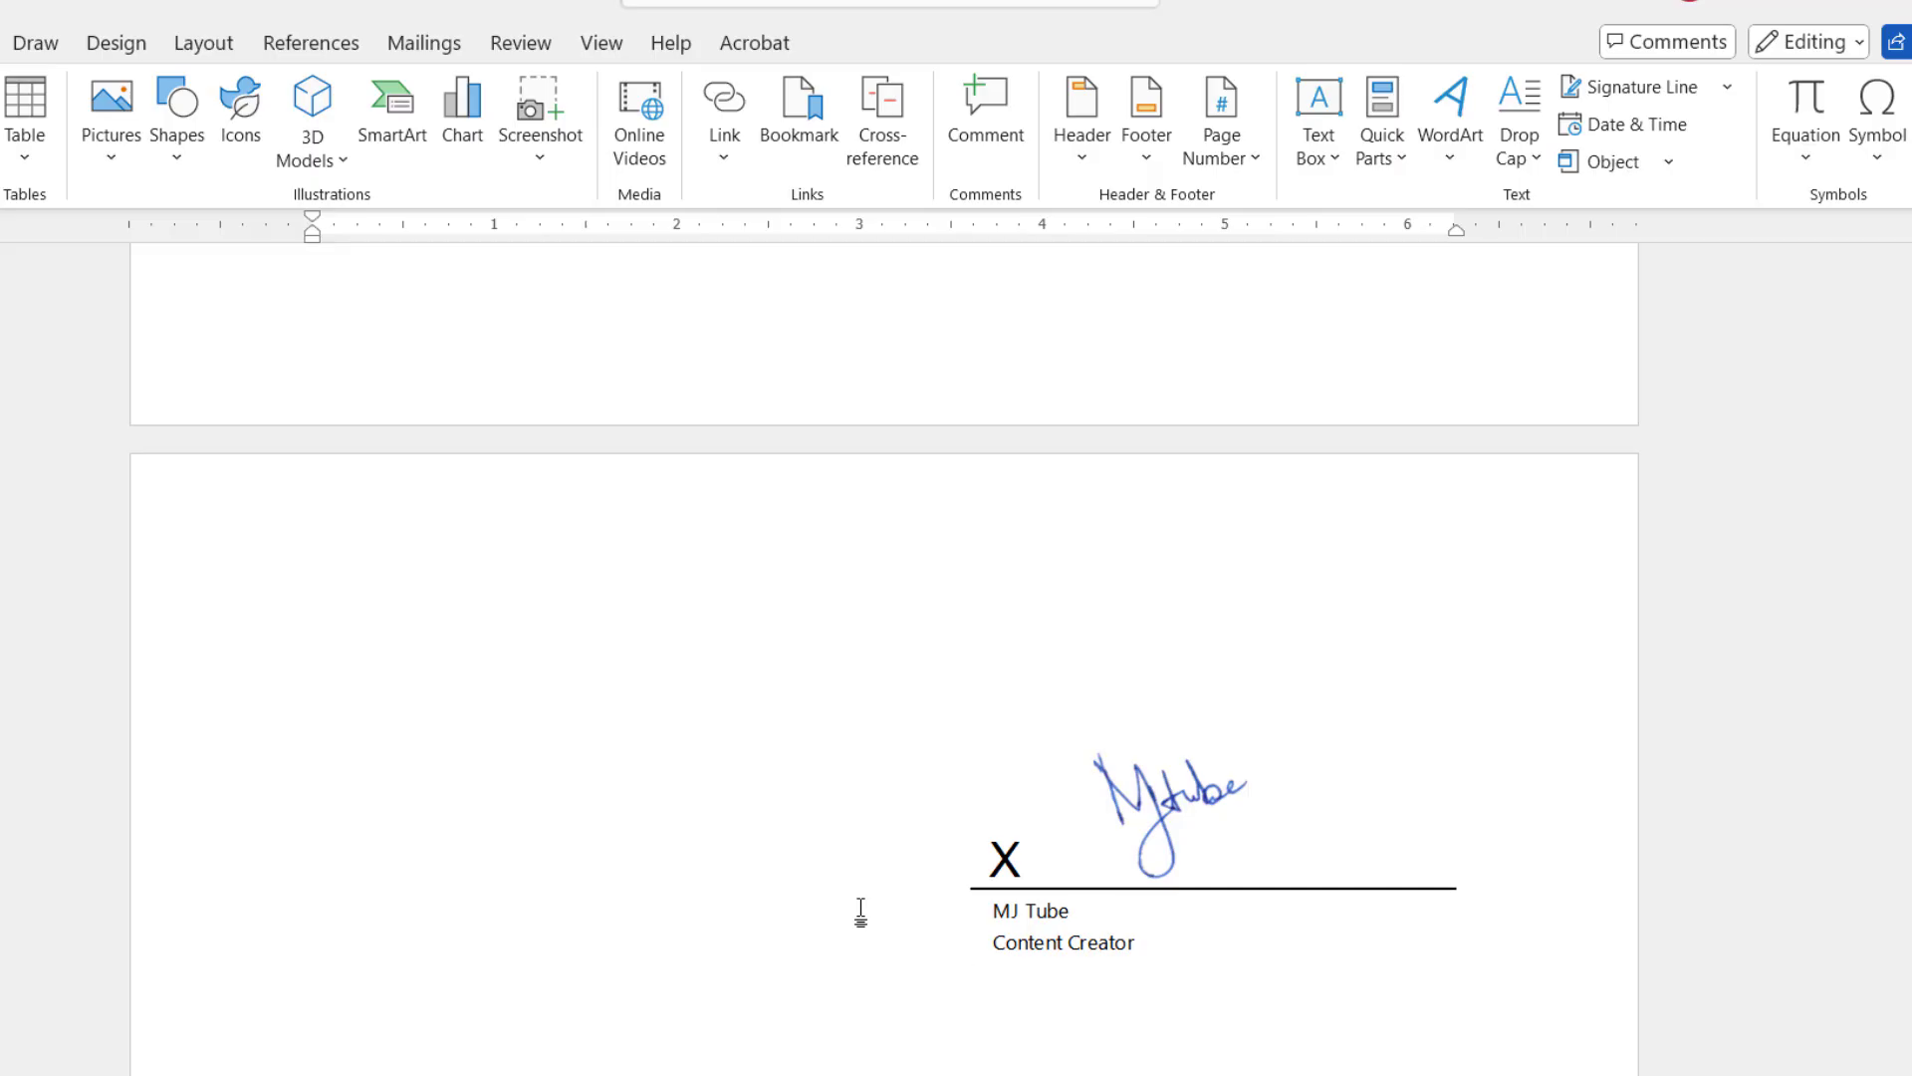
click(972, 976)
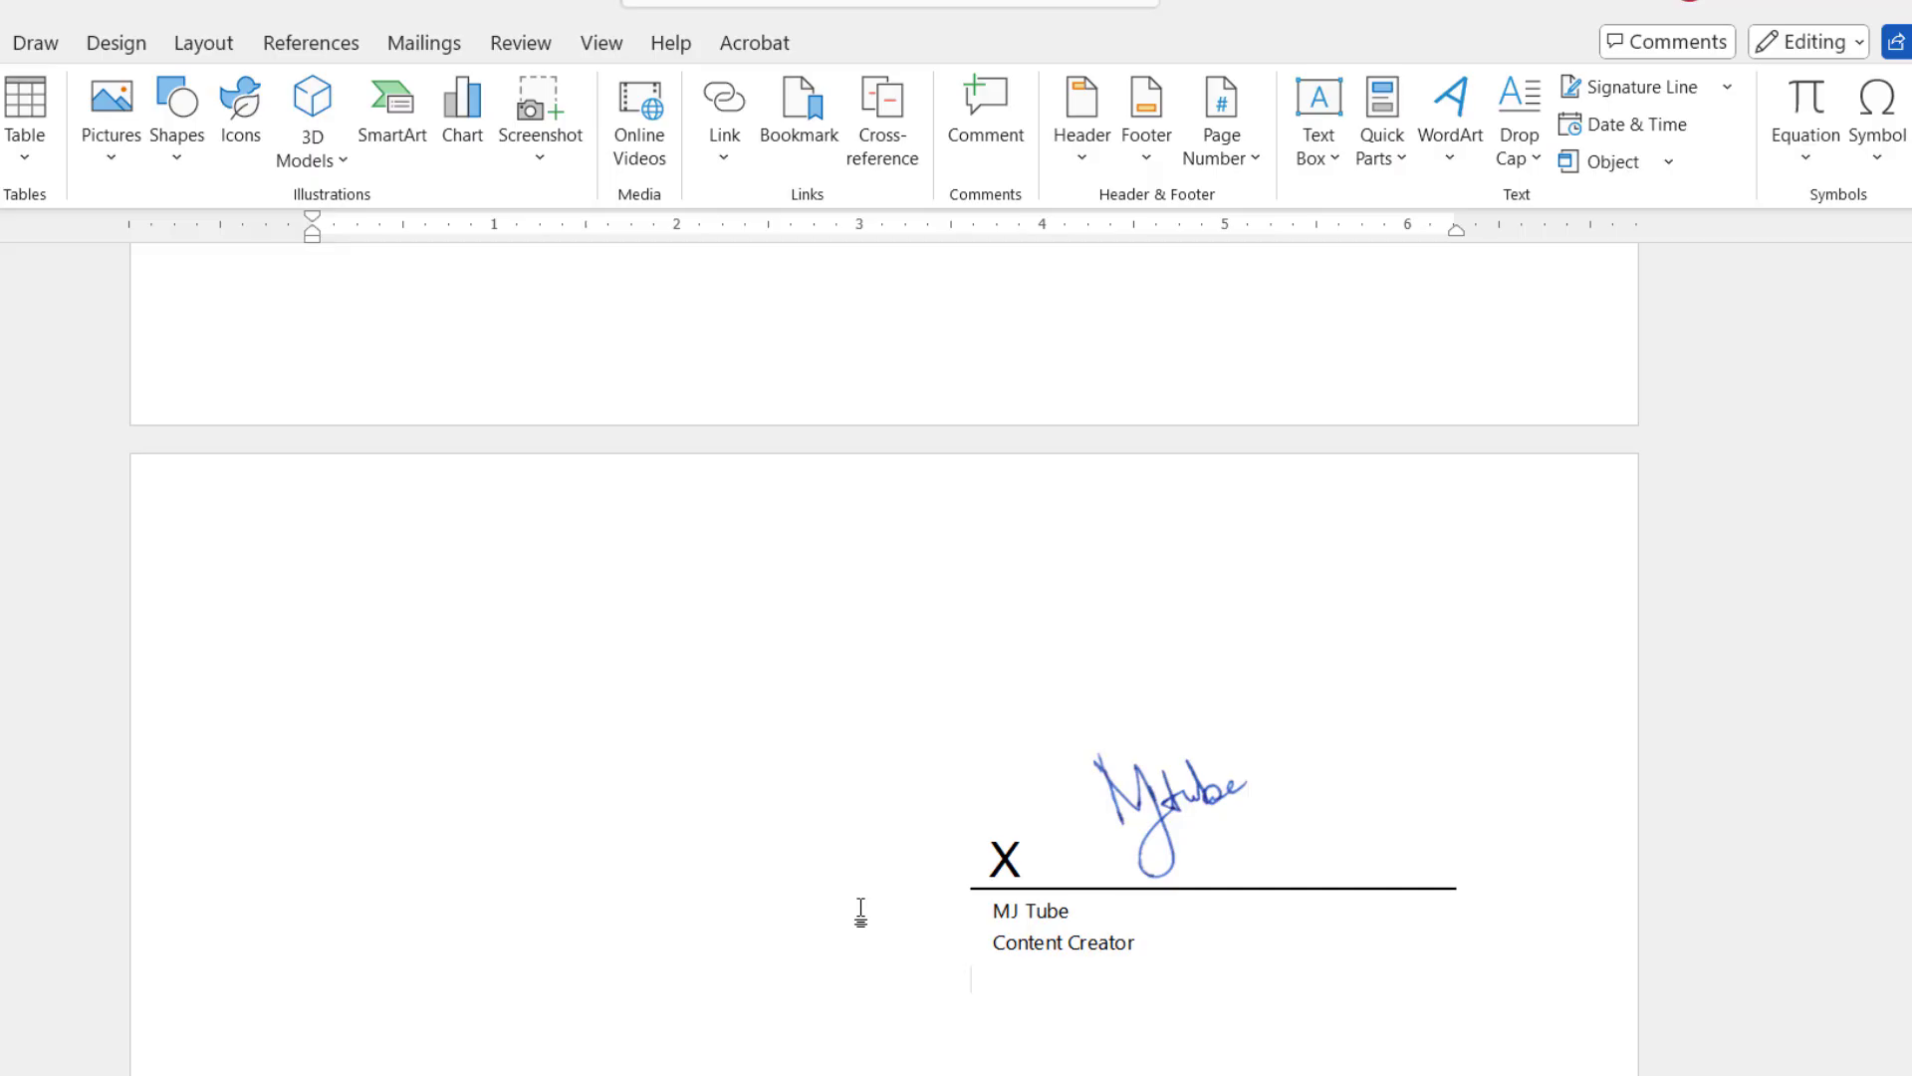